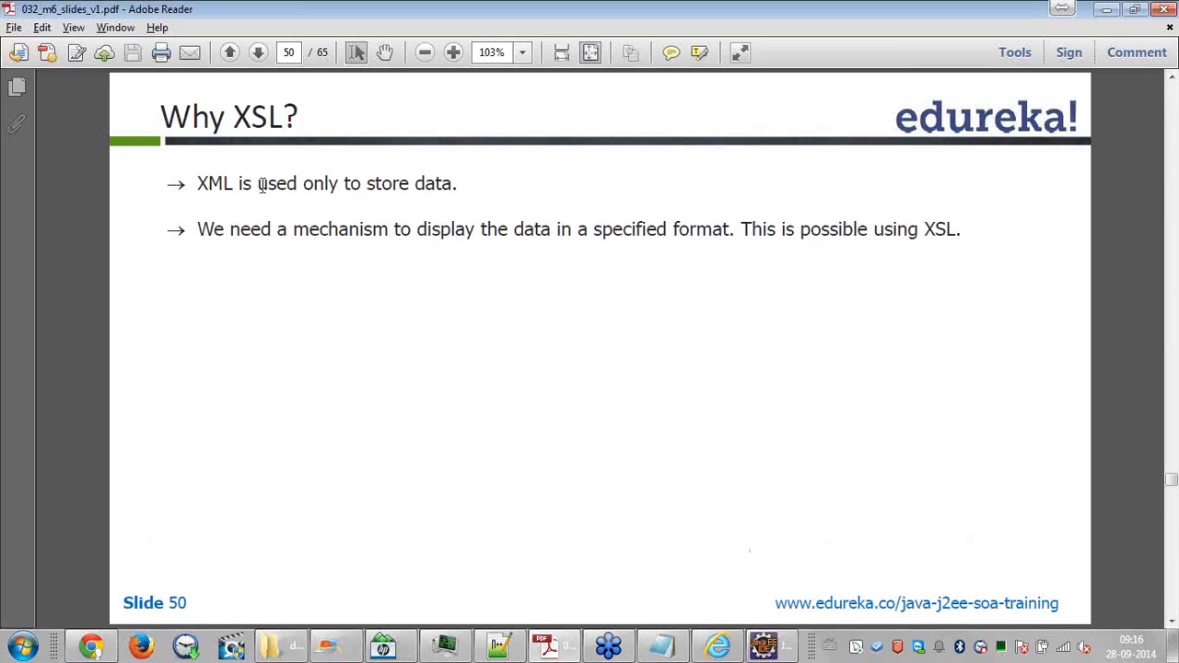
Highlight the 'XML is used only to store data' sentence, then bring the Notepad notes forward
drag(302, 184, 457, 184)
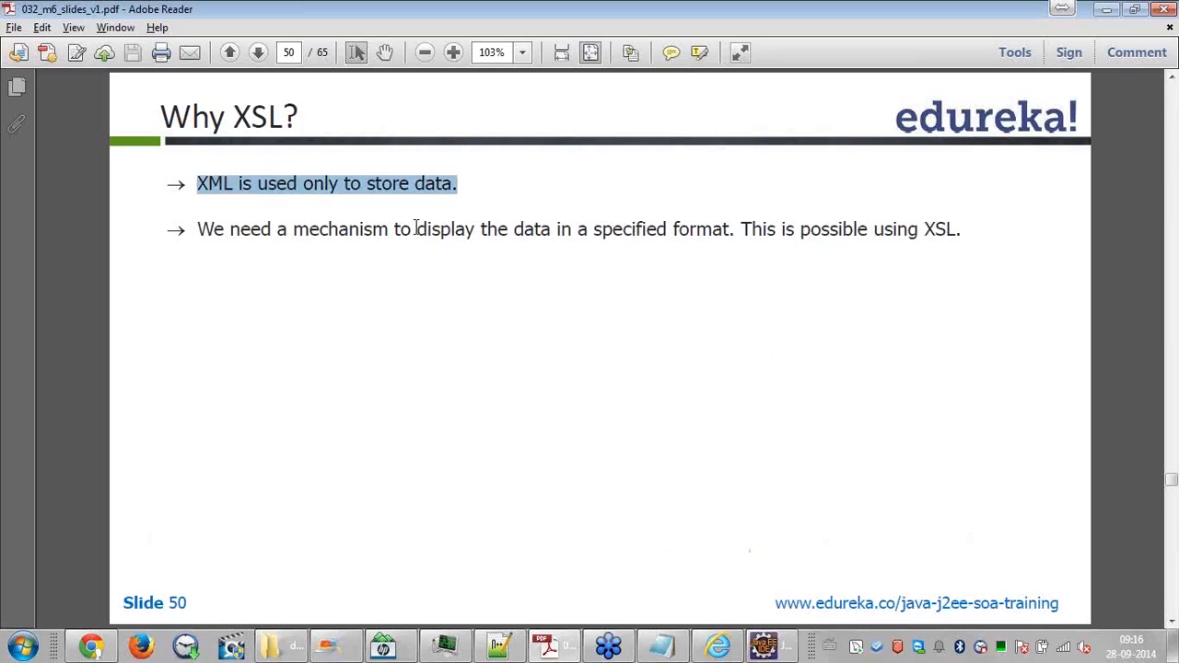
mouse_move(487, 271)
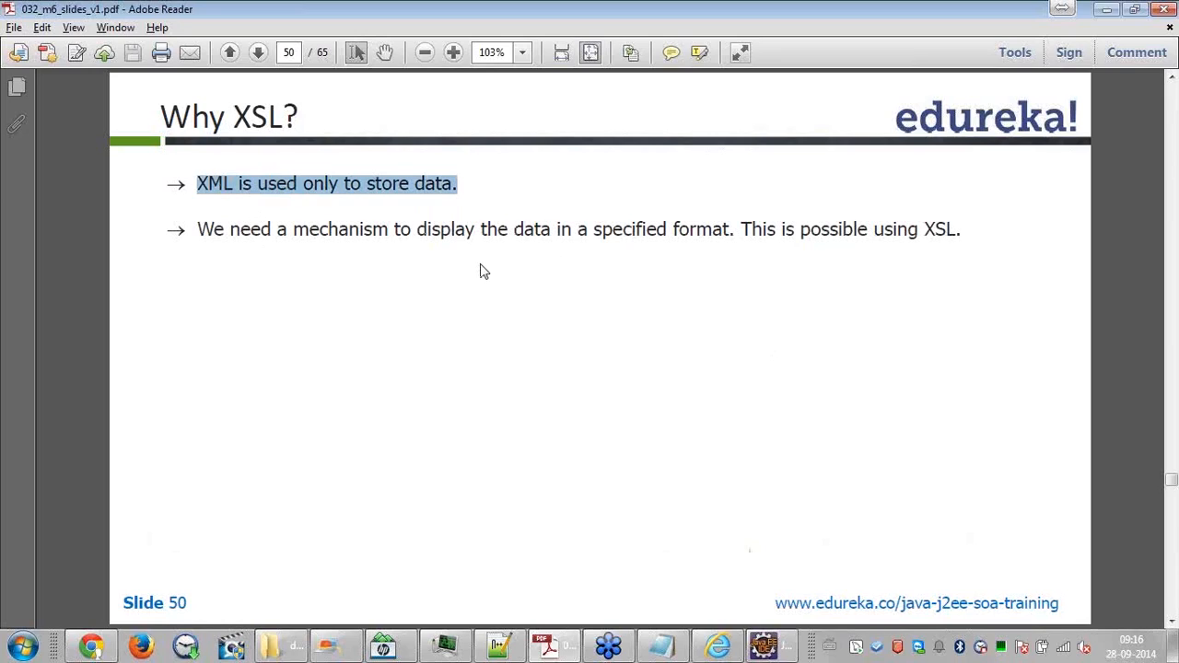
mouse_move(800, 243)
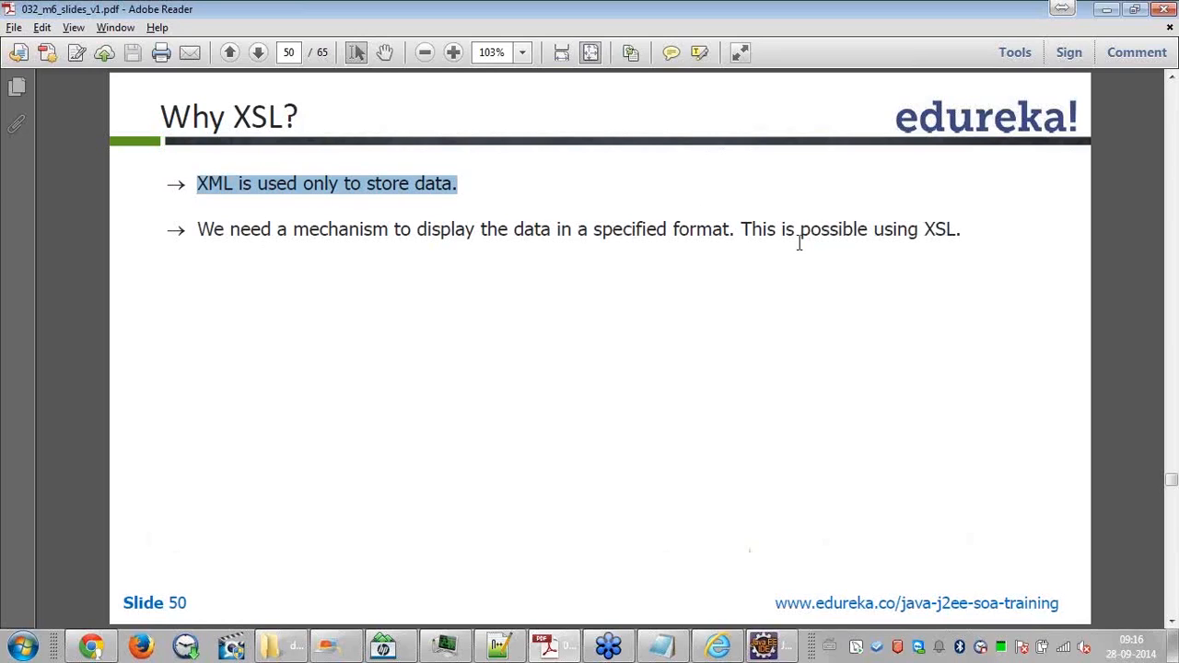
drag(781, 228, 961, 228)
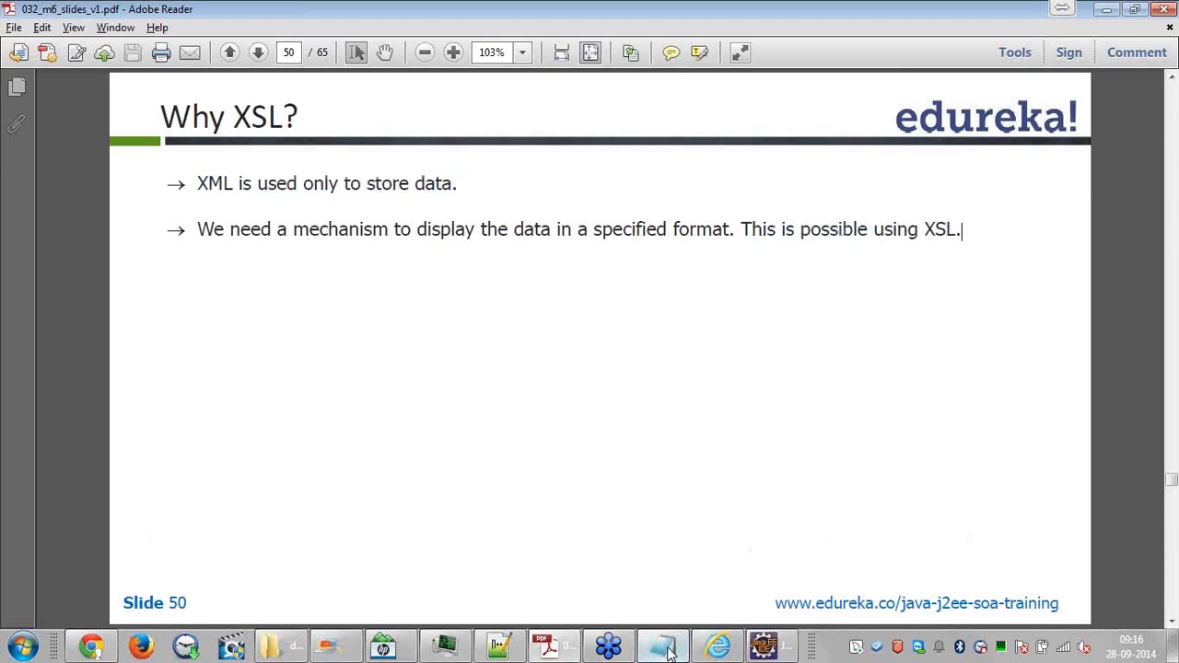
click(663, 644)
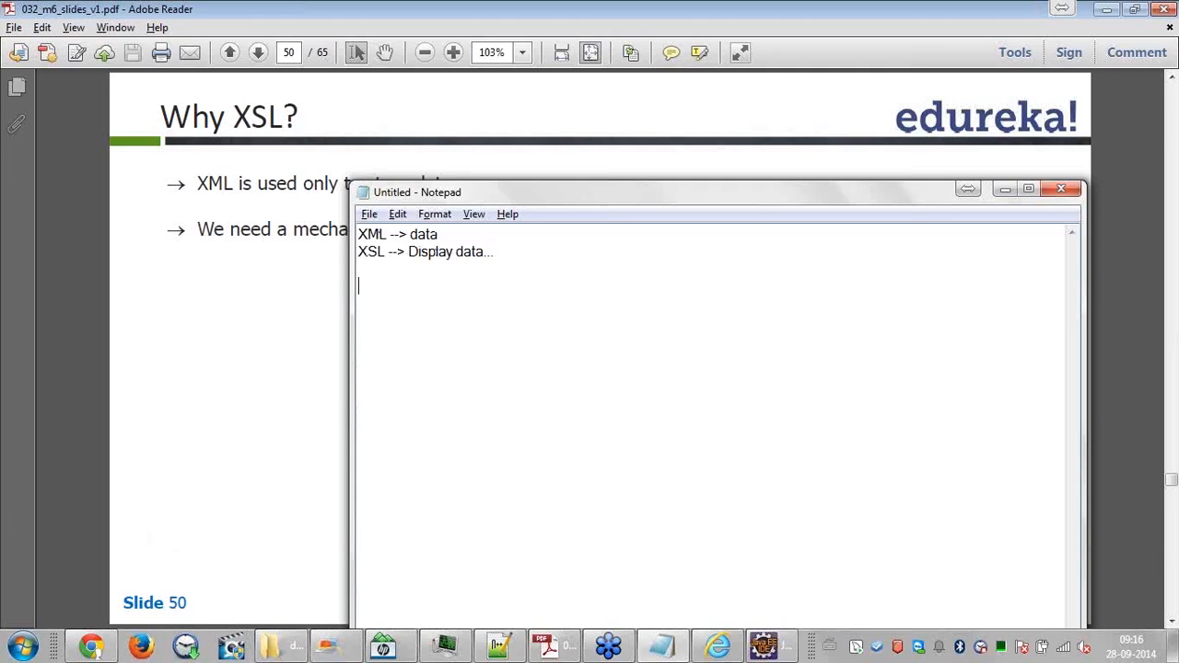
Write notes pairing XML with data and XSL with displaying data, selecting the word 'data'
text(HTML -->)
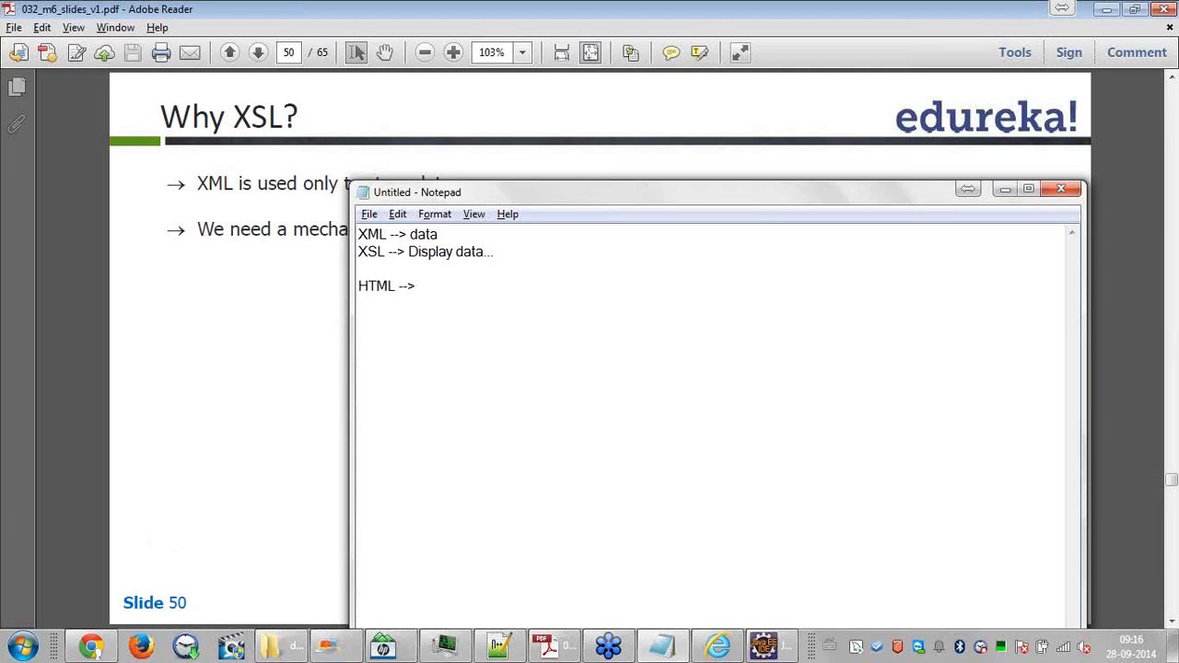
text(displays)
text(C)
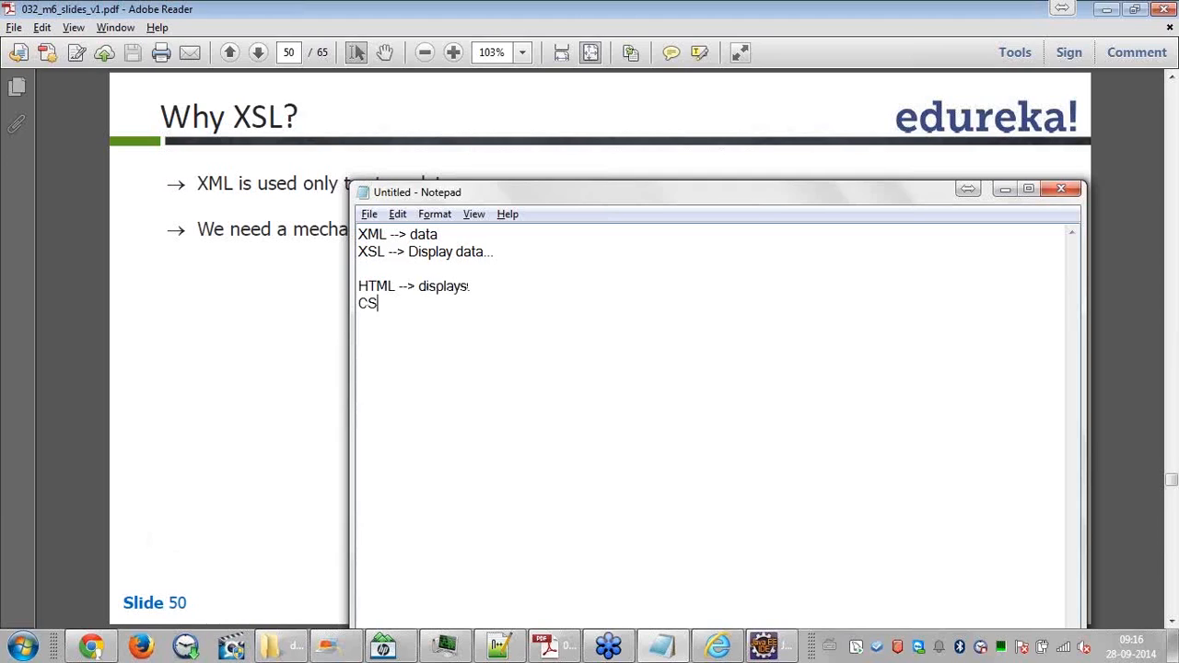
text(S -->)
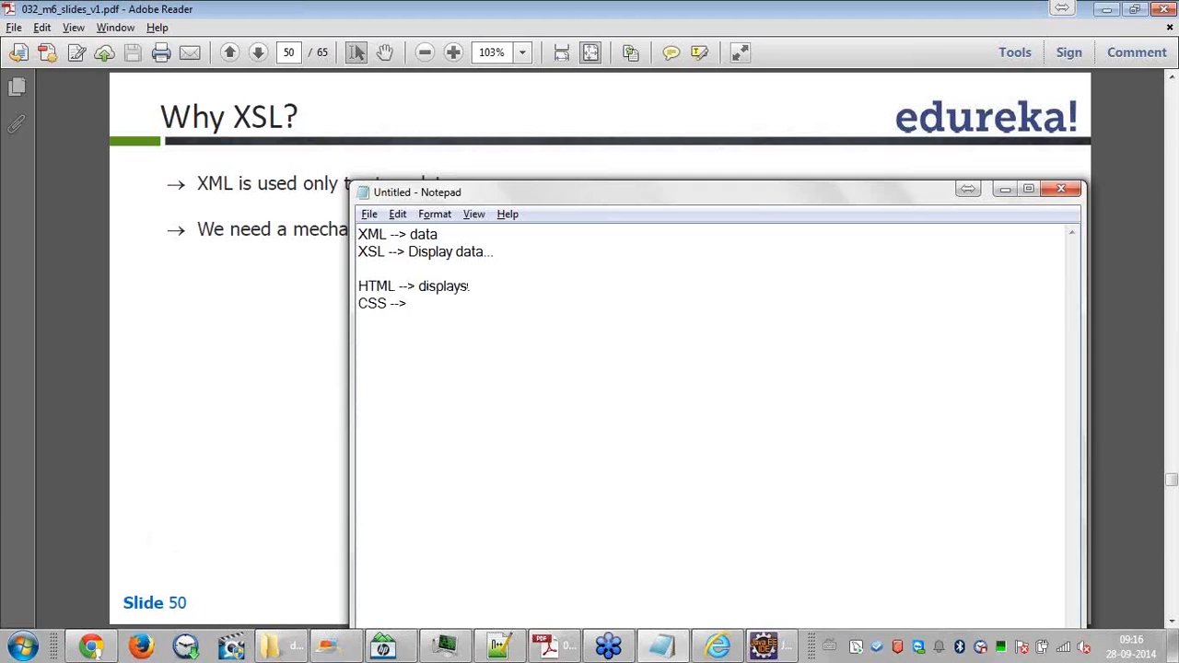
text(modify the display.)
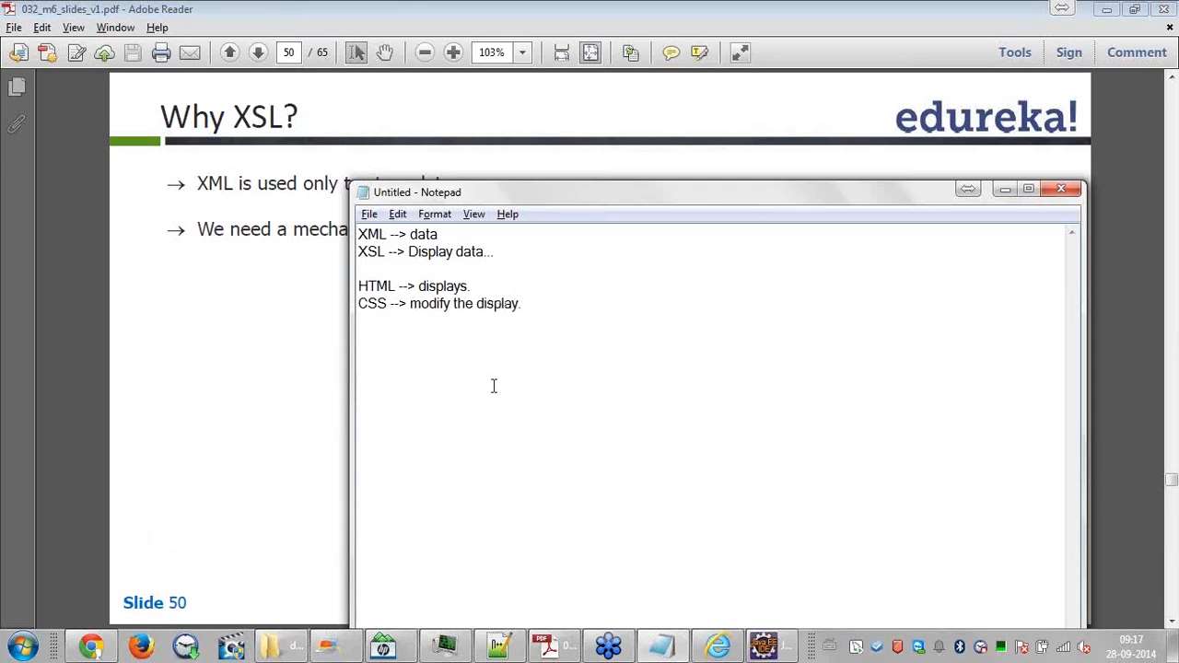
click(523, 303)
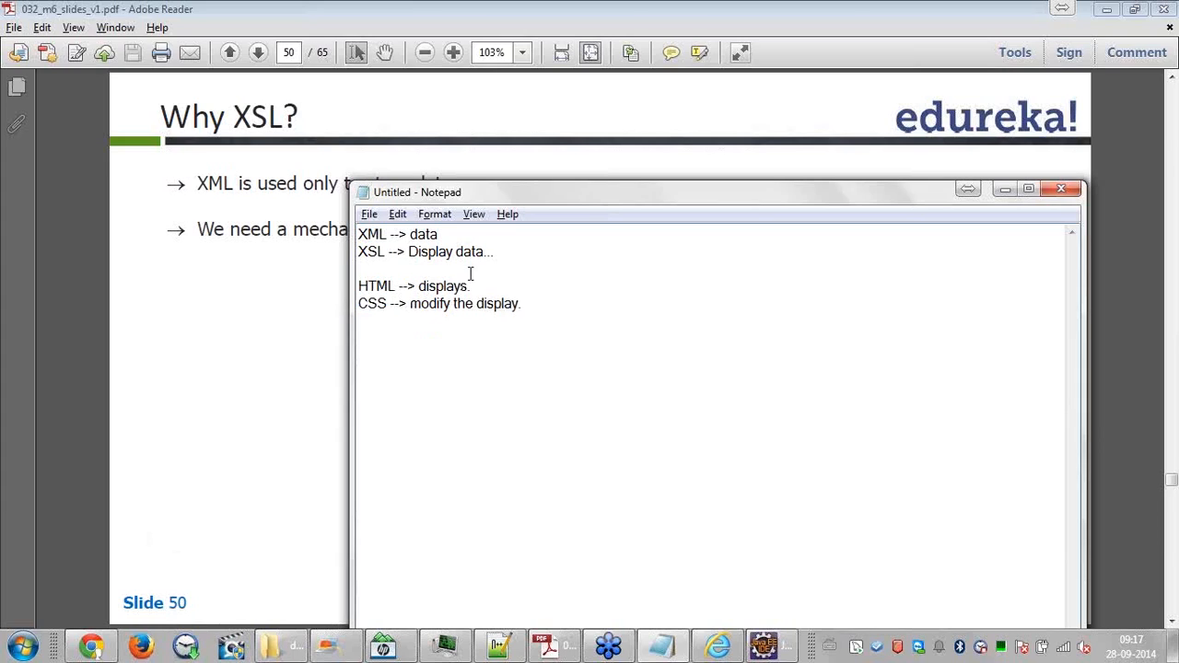
double_click(372, 302)
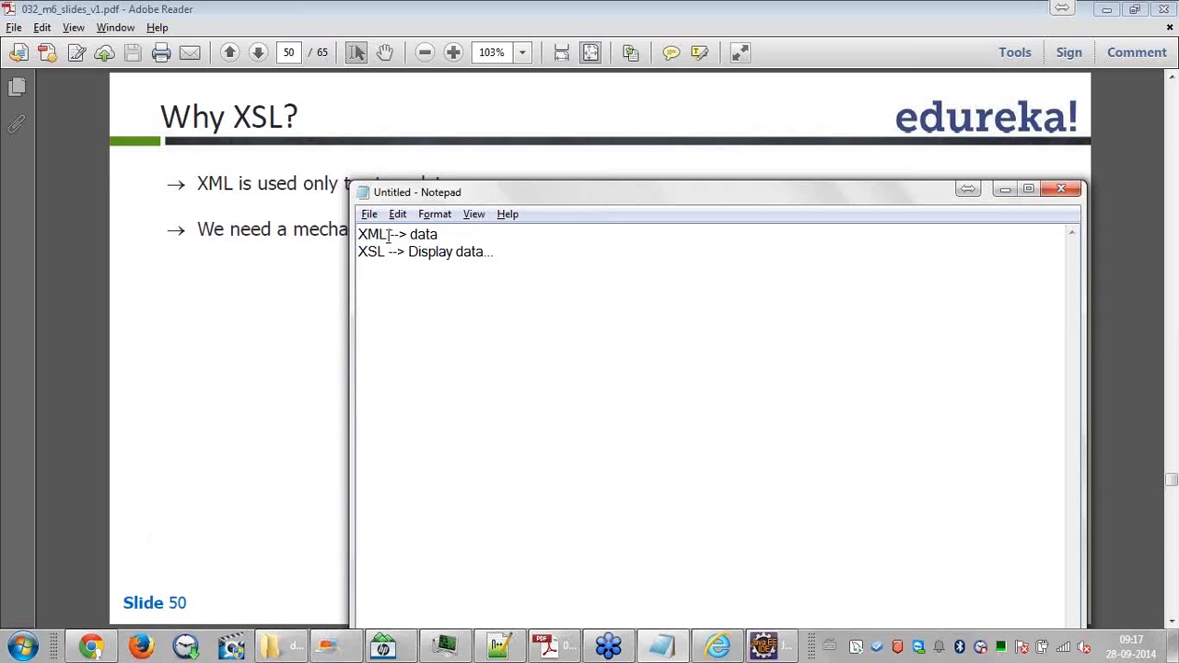
double_click(424, 234)
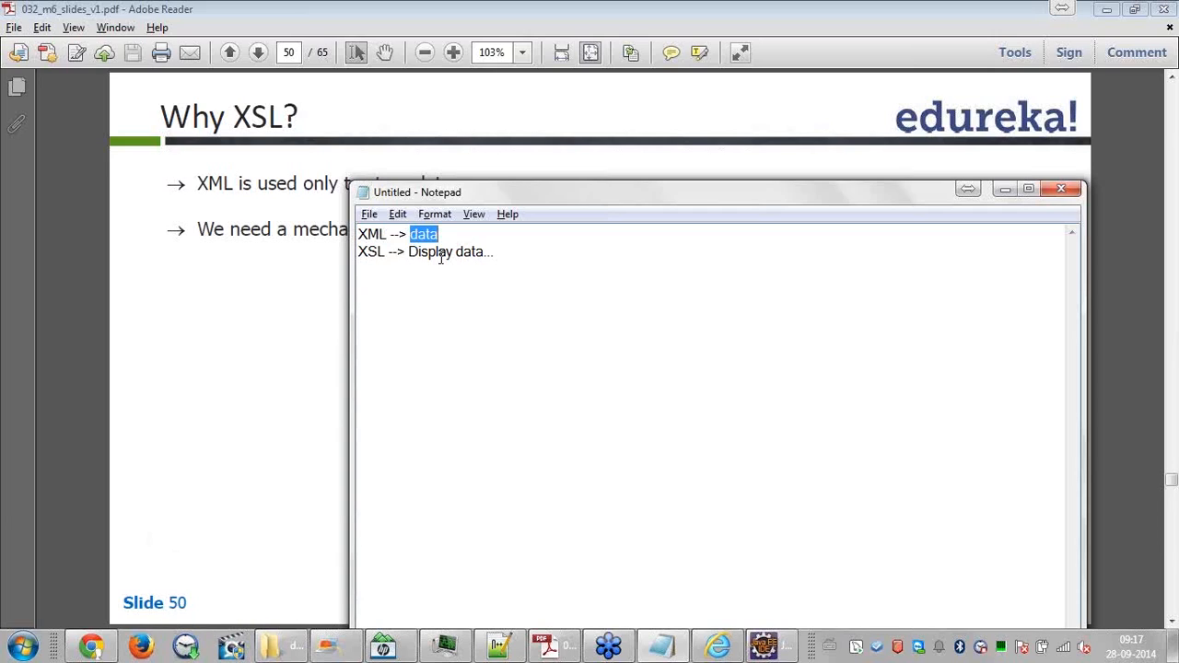
mouse_move(313, 277)
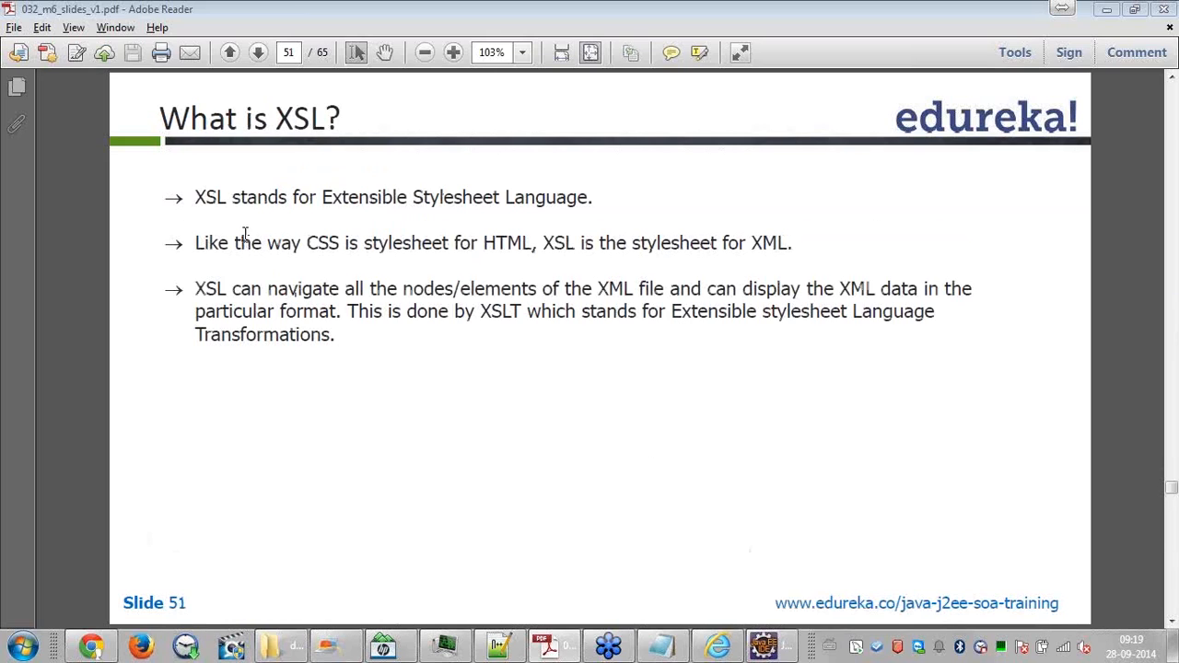
mouse_move(567, 205)
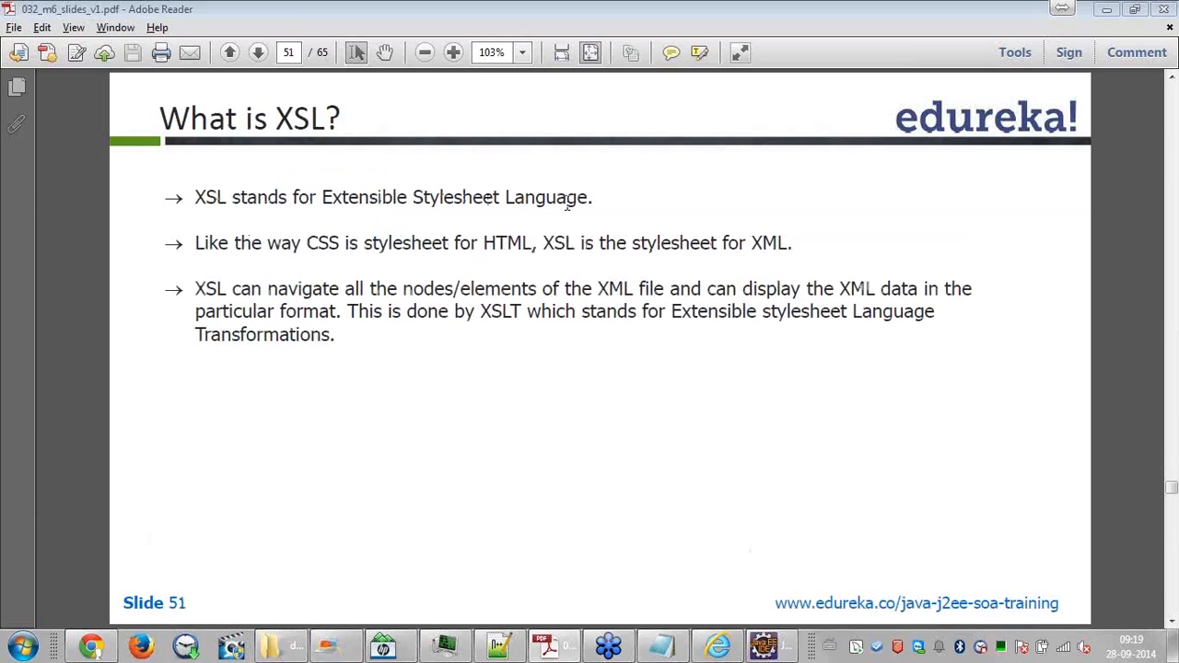
mouse_move(549, 158)
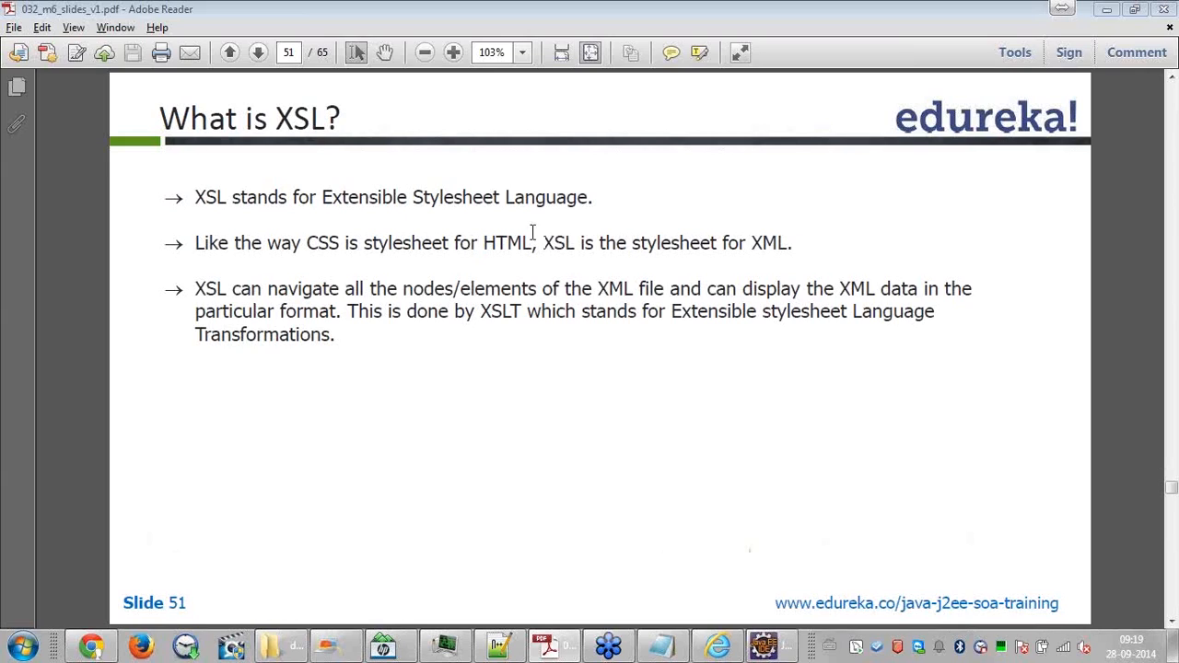
mouse_move(520, 243)
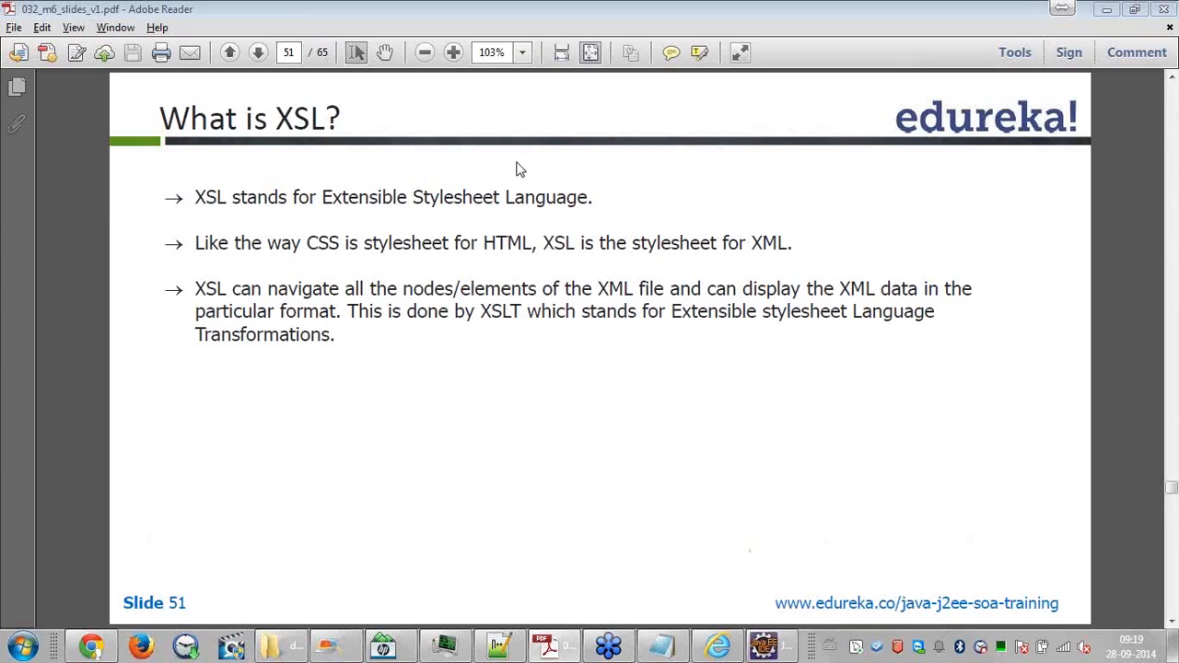
mouse_move(257, 302)
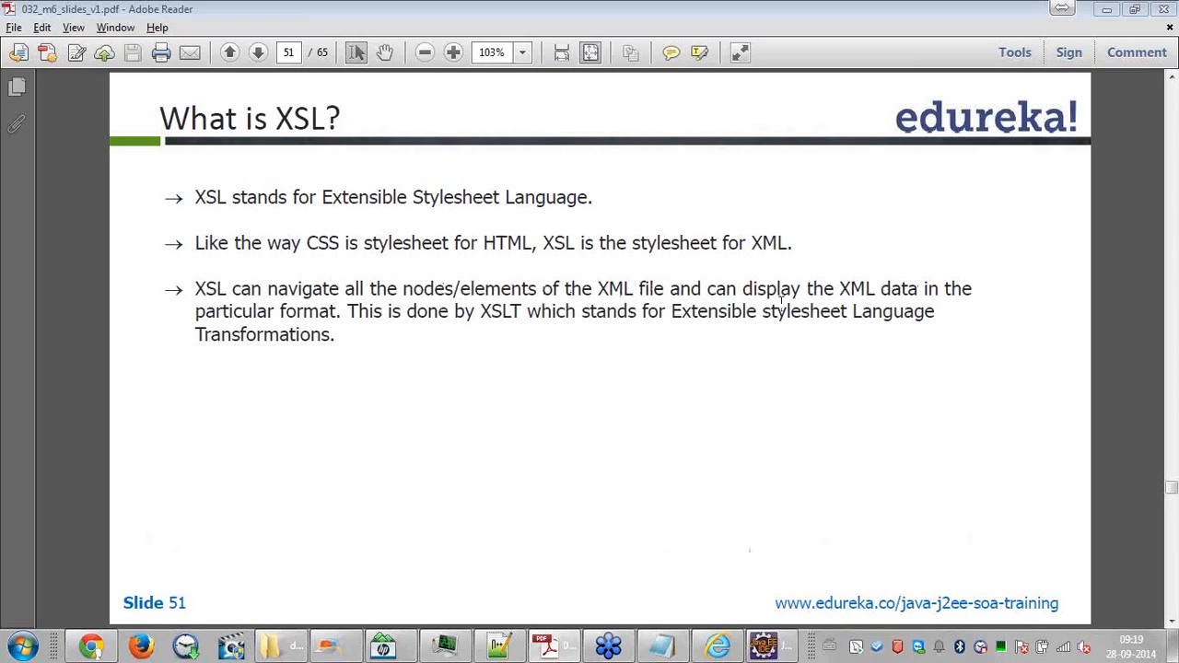
Highlight the third bullet's first sentence on slide 51 'What is XSL?', then clear it
drag(195, 288, 342, 312)
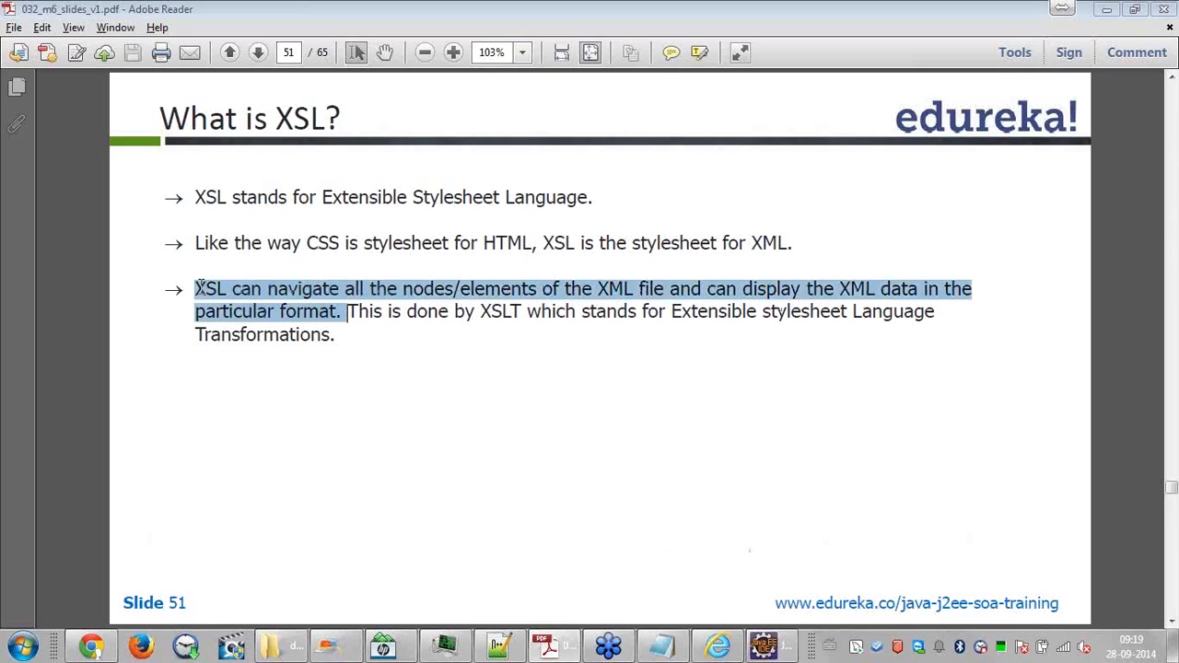
click(516, 309)
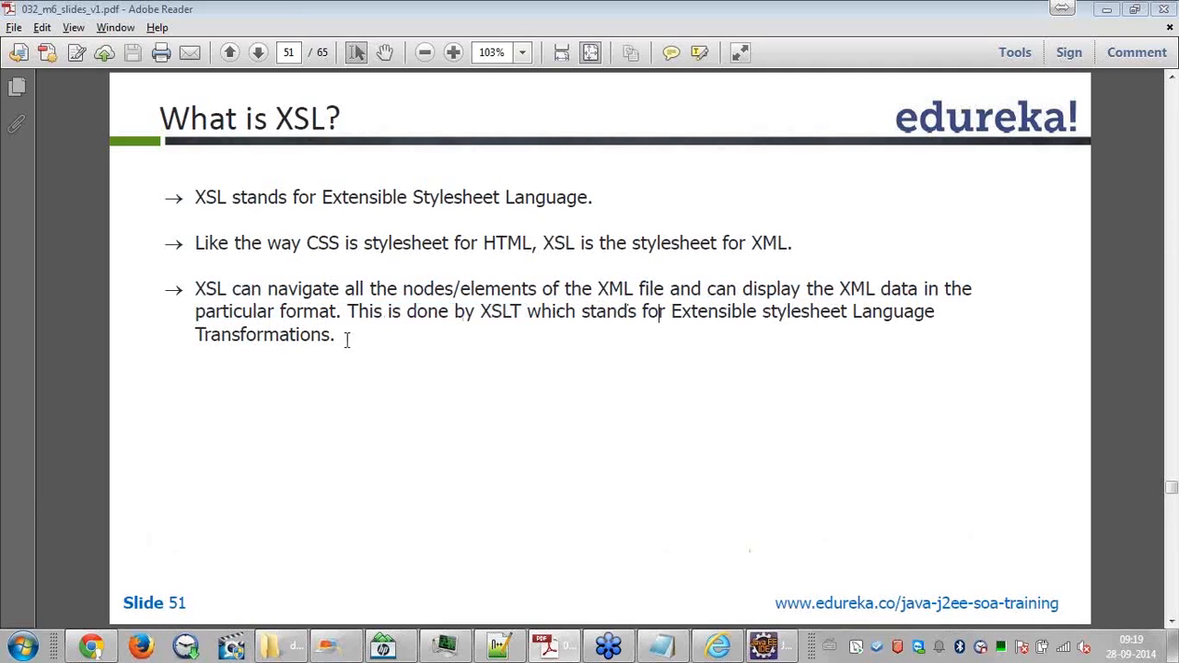
mouse_move(460, 376)
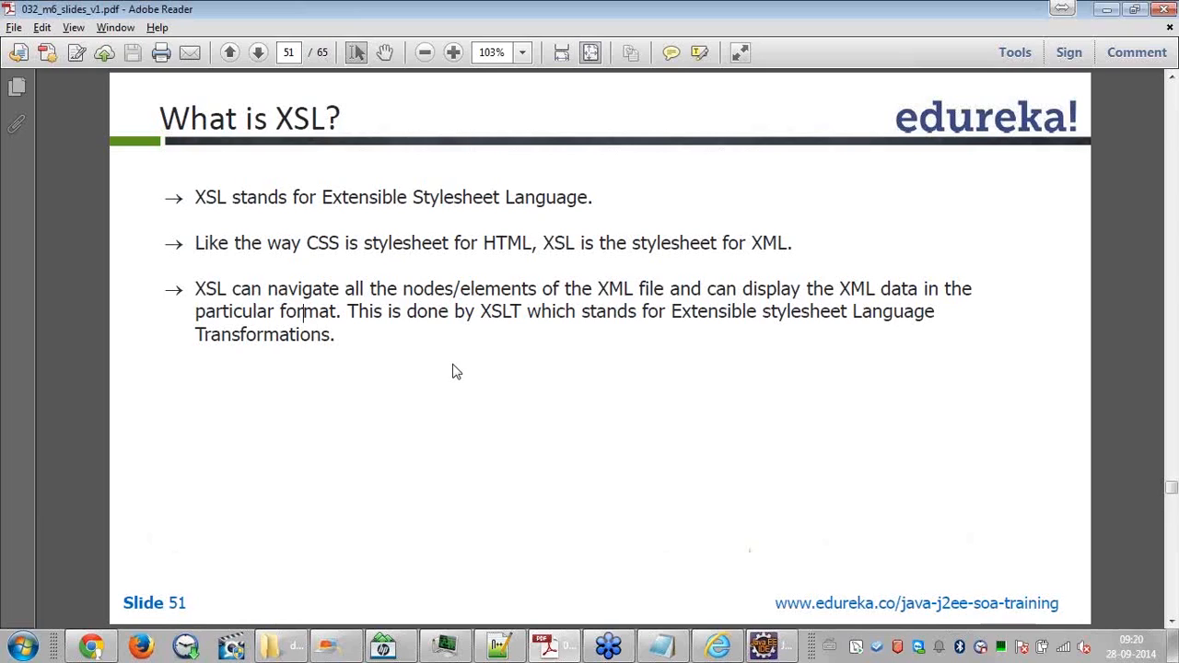
mouse_move(451, 370)
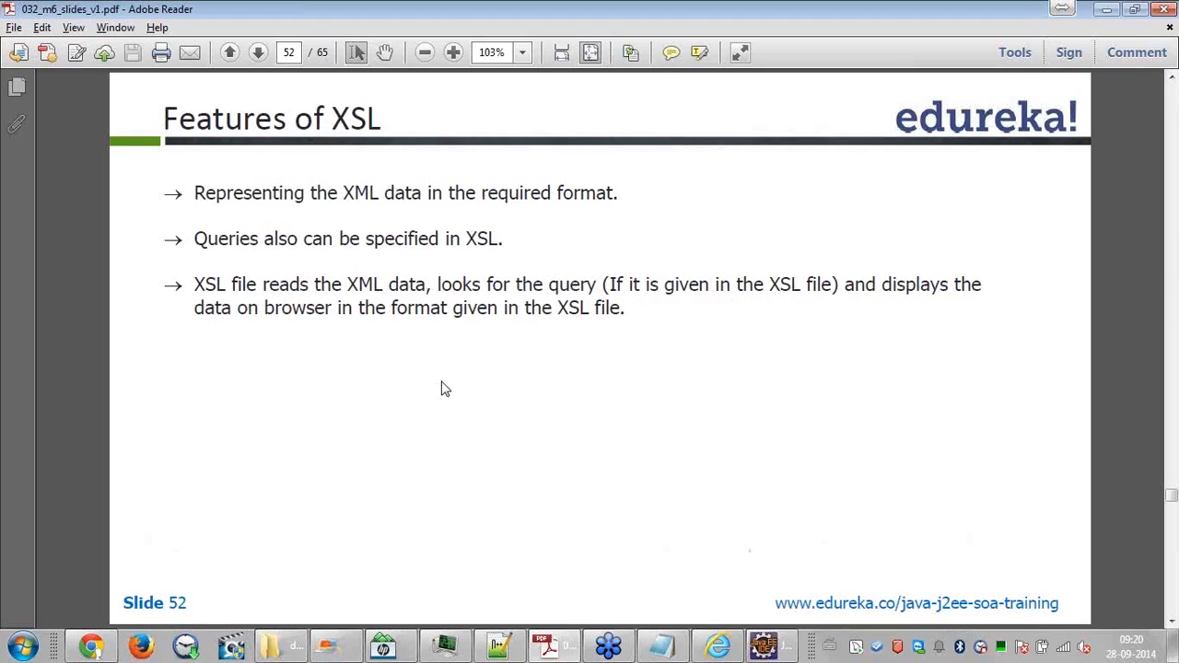
mouse_move(566, 431)
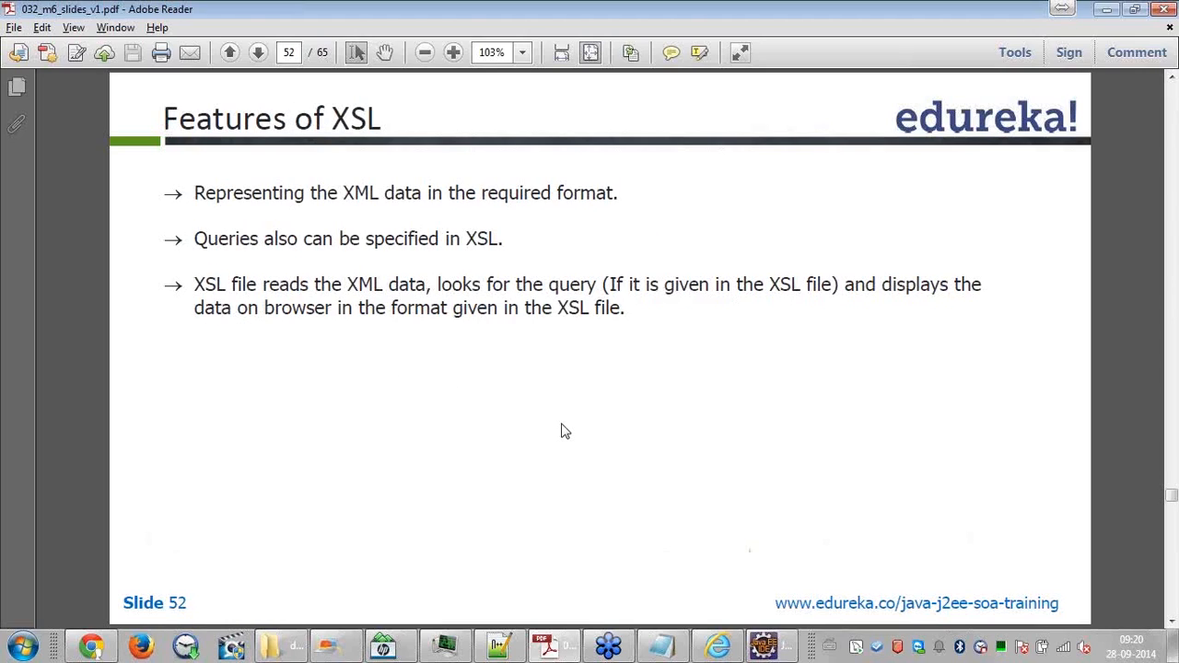
mouse_move(971, 490)
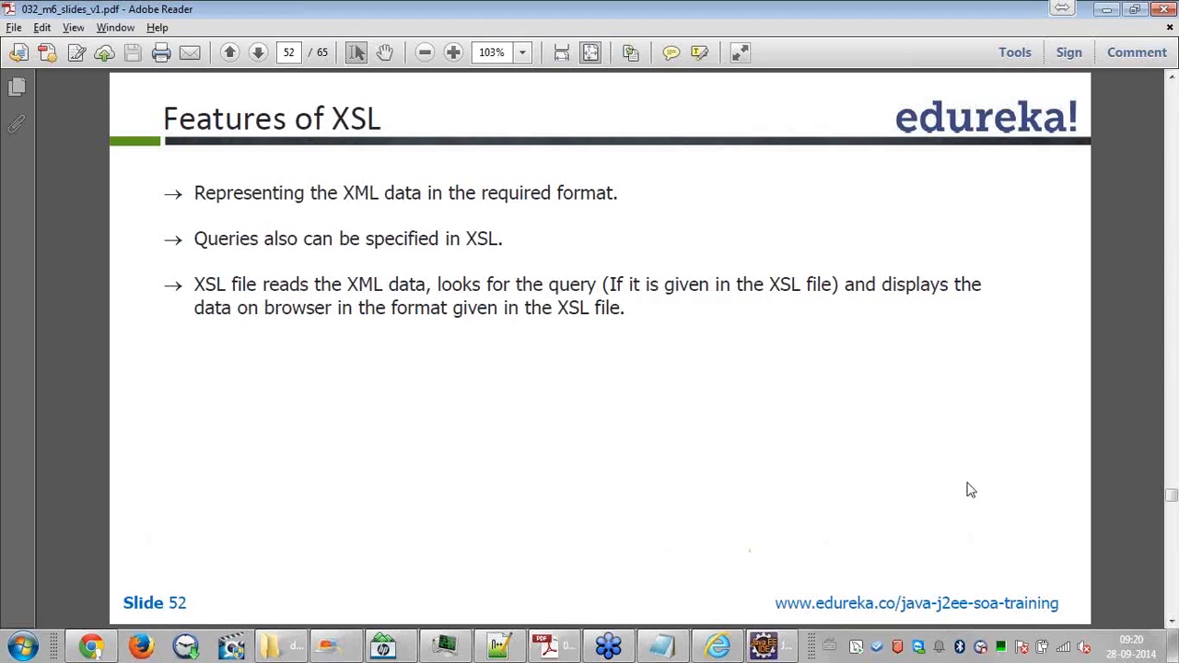
mouse_move(402, 376)
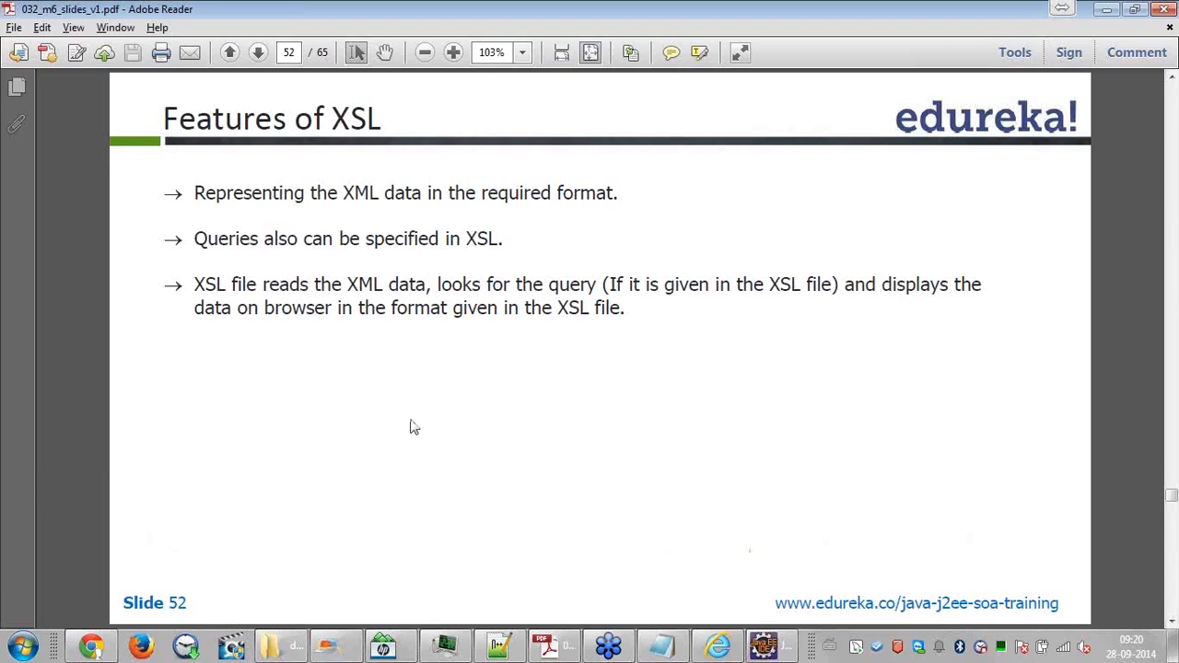
mouse_move(416, 448)
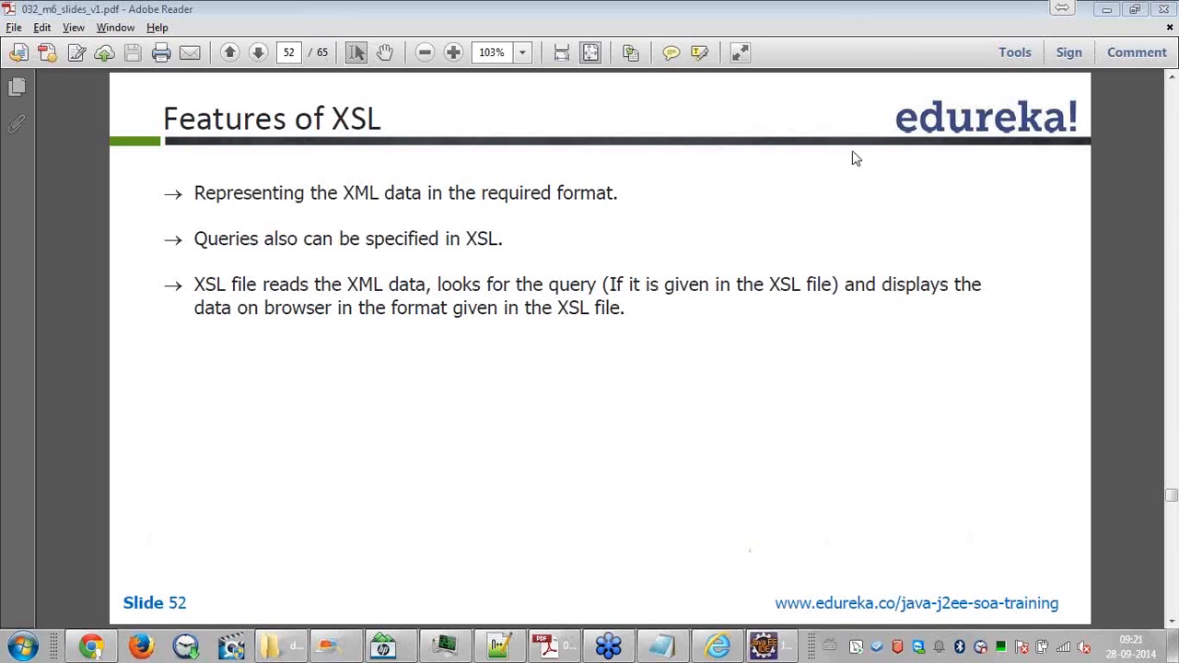
mouse_move(866, 161)
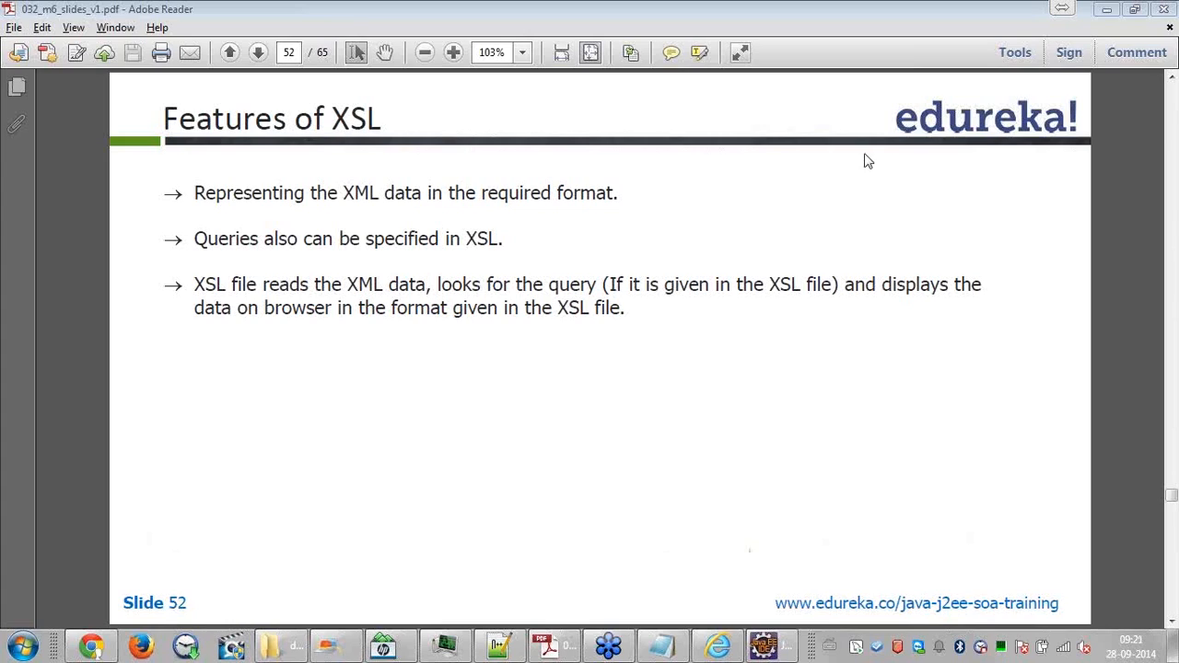
mouse_move(714, 428)
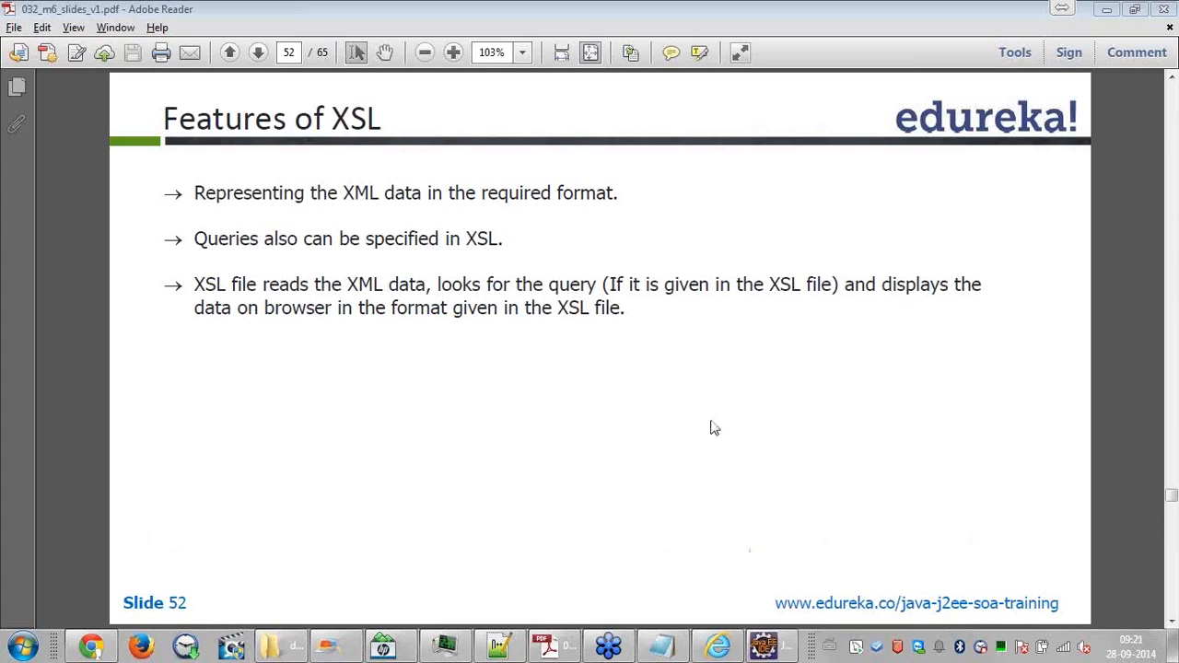
mouse_move(674, 431)
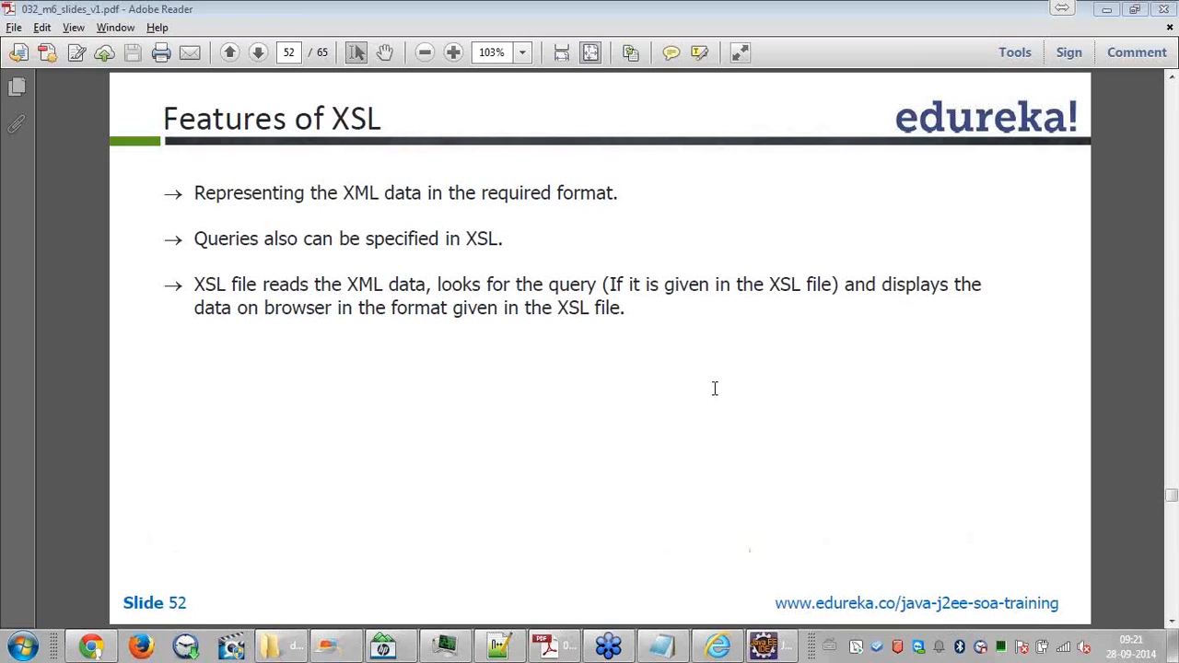
mouse_move(866, 158)
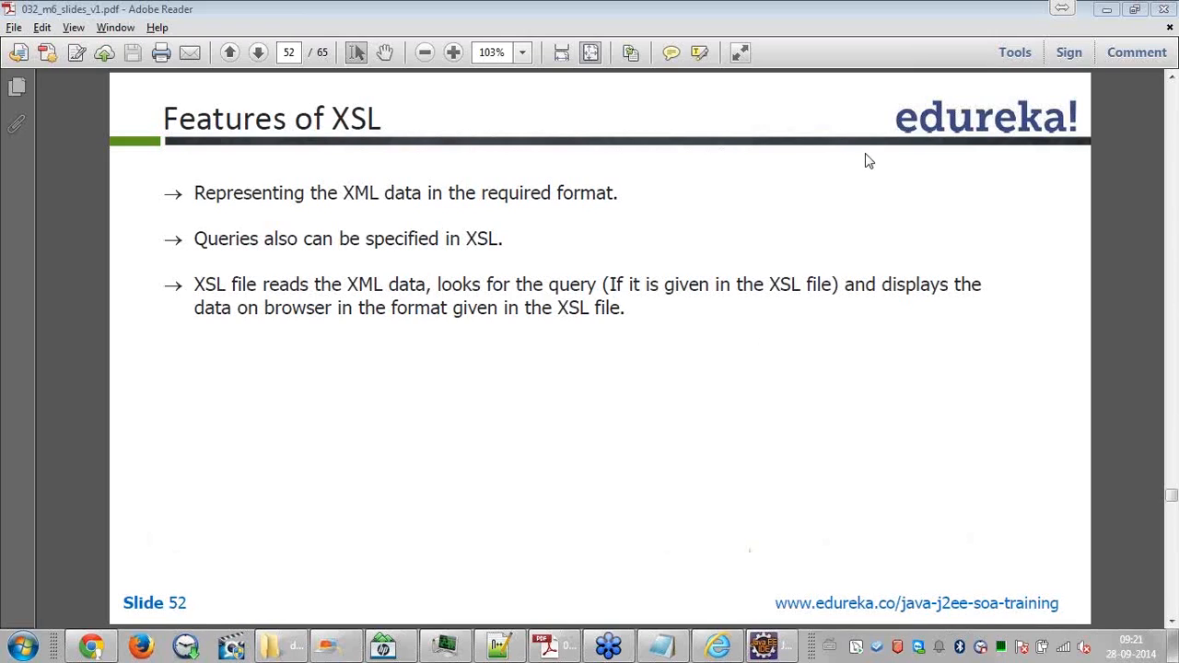
mouse_move(551, 486)
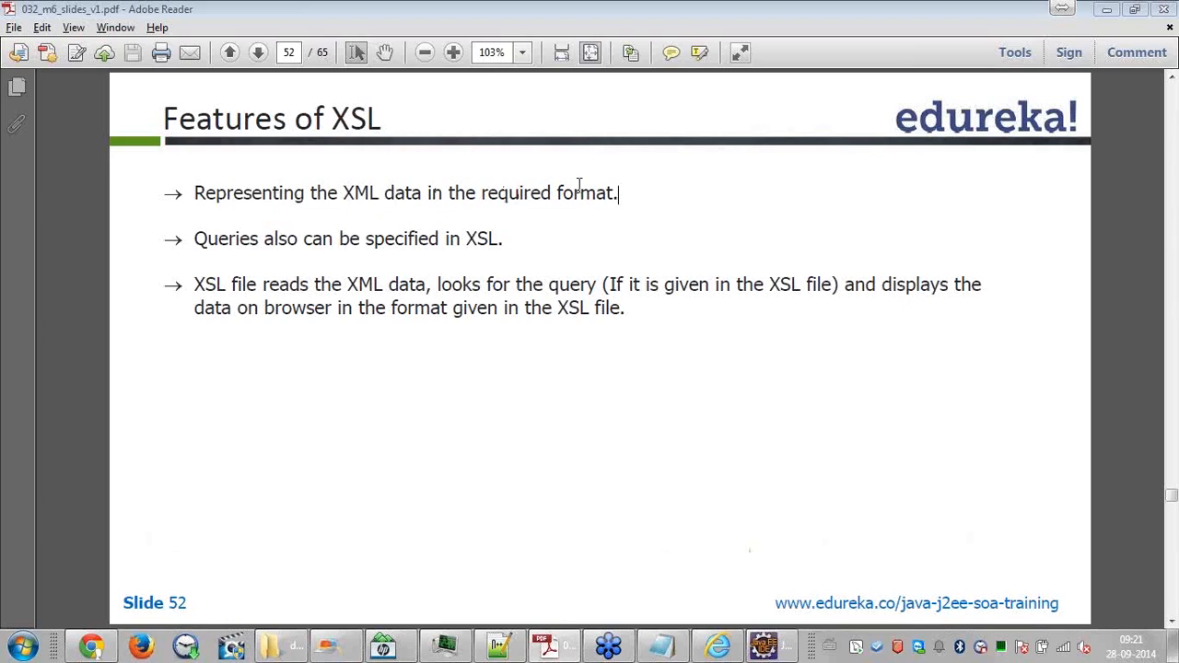
double_click(356, 120)
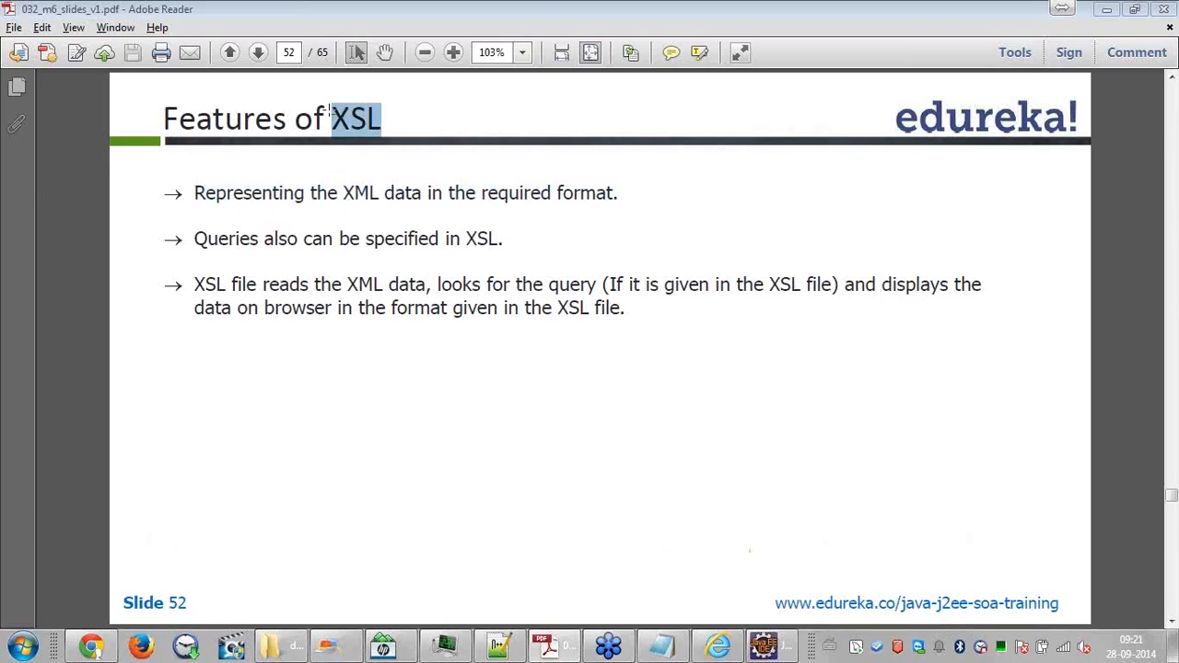
mouse_move(459, 217)
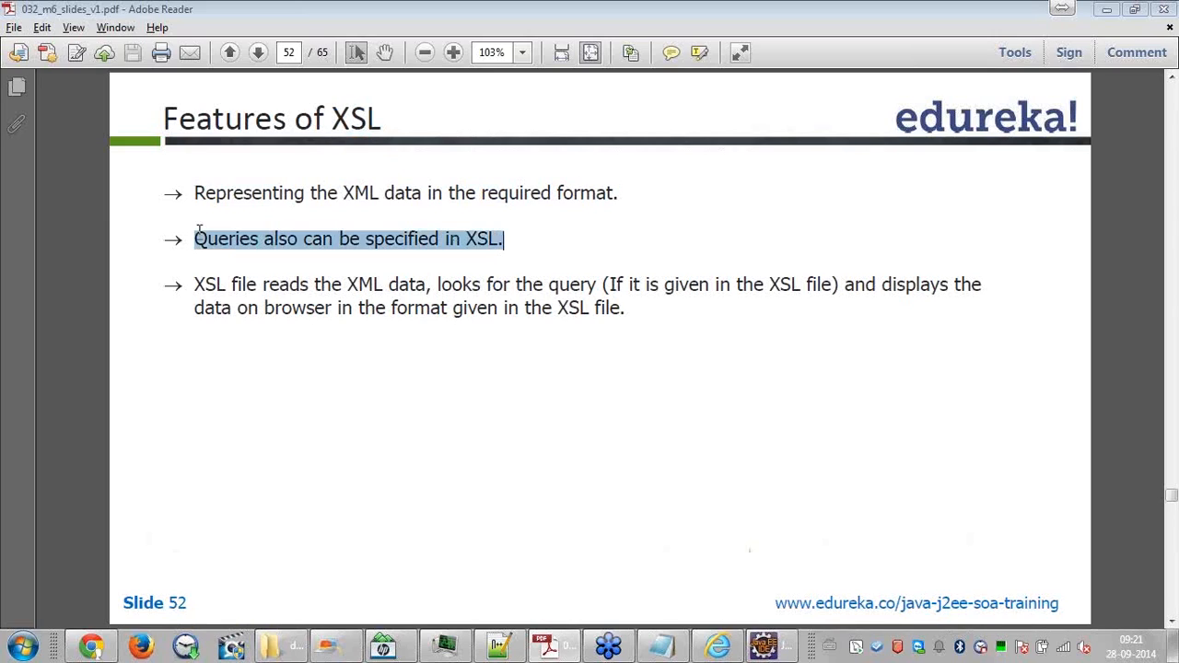
click(475, 266)
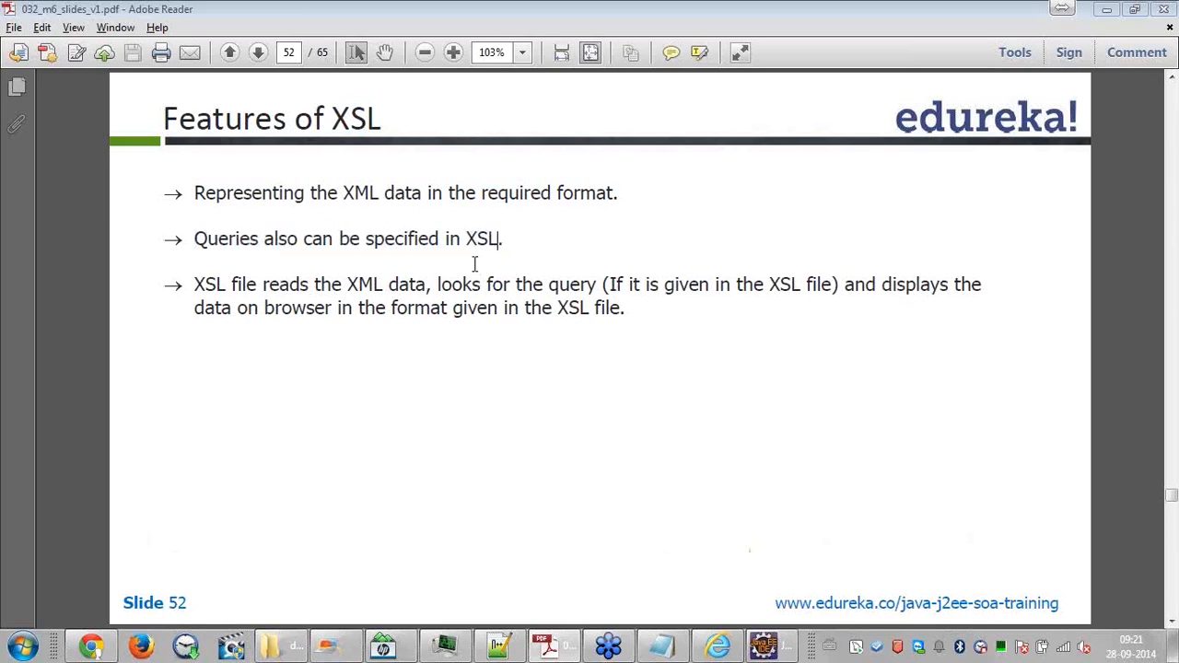
drag(364, 239, 501, 239)
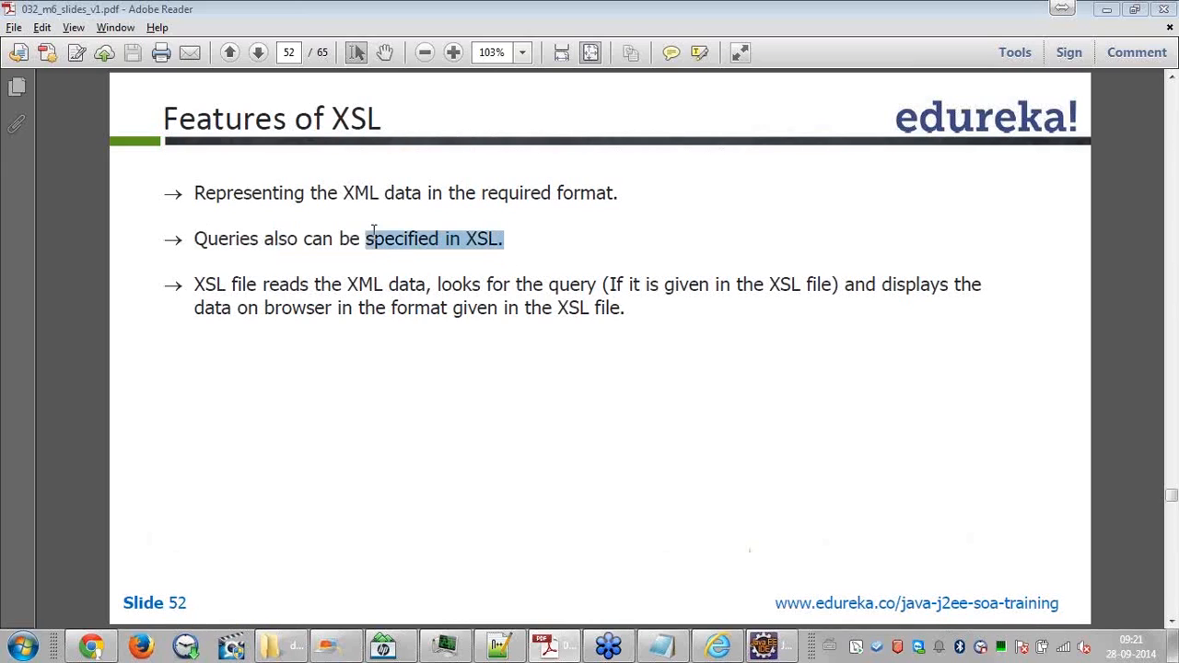
click(472, 452)
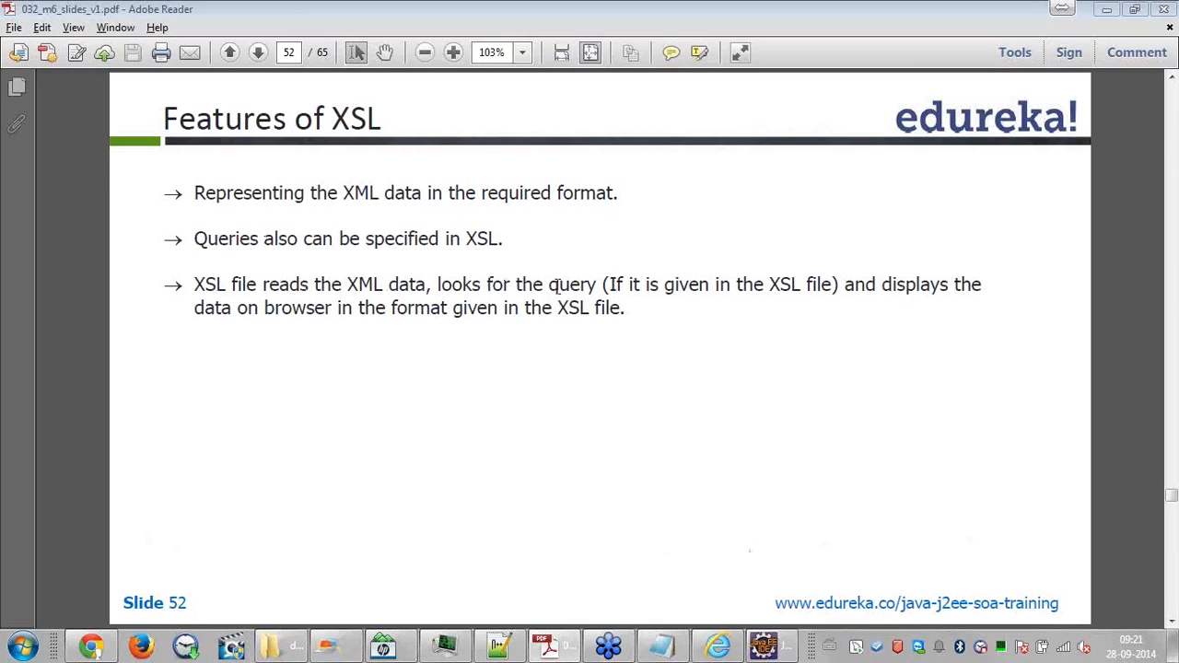
mouse_move(880, 287)
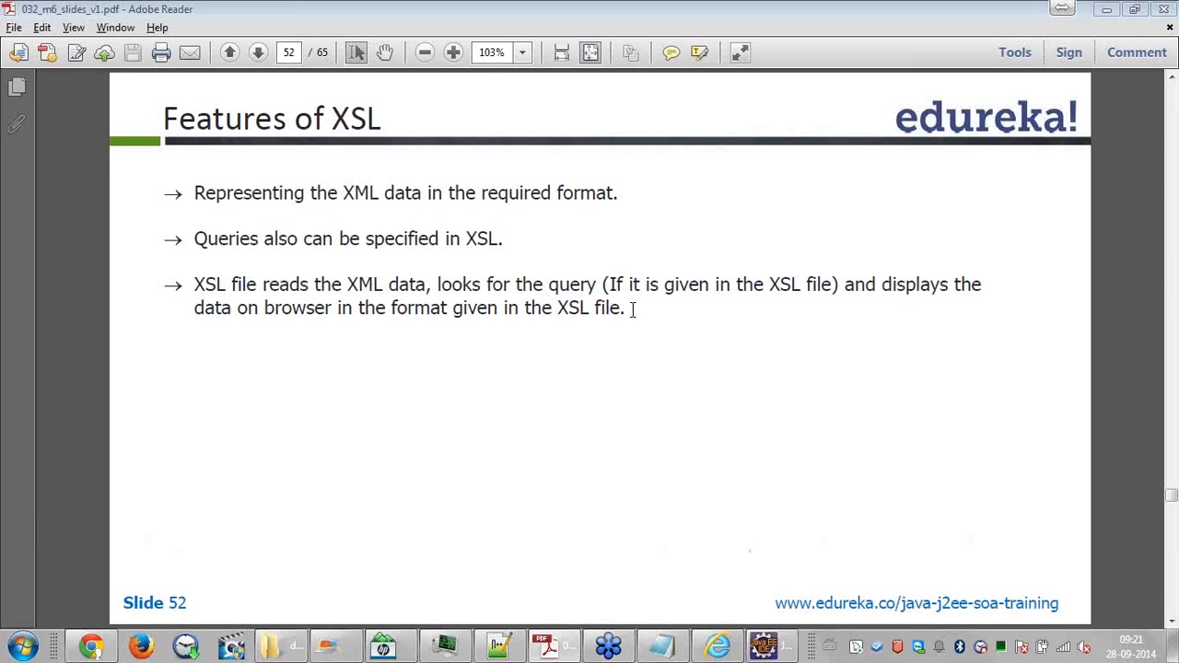
Advance to slide 53 'XSL File', glance at Notepad++, and return to the slides
click(258, 51)
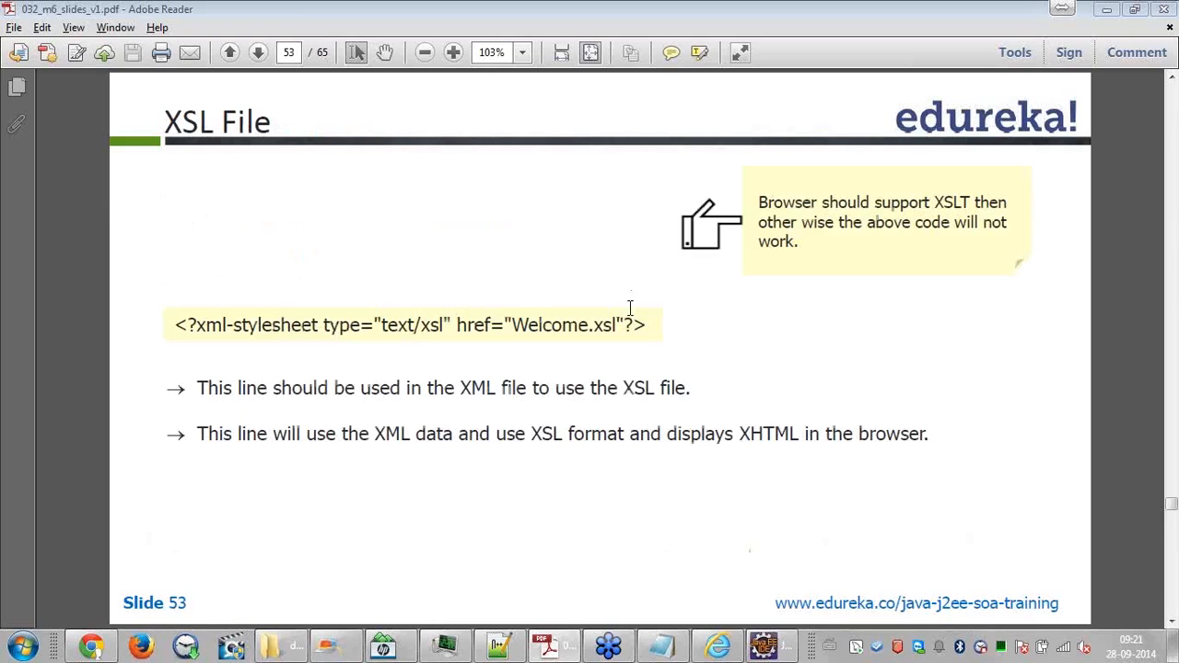
mouse_move(512, 641)
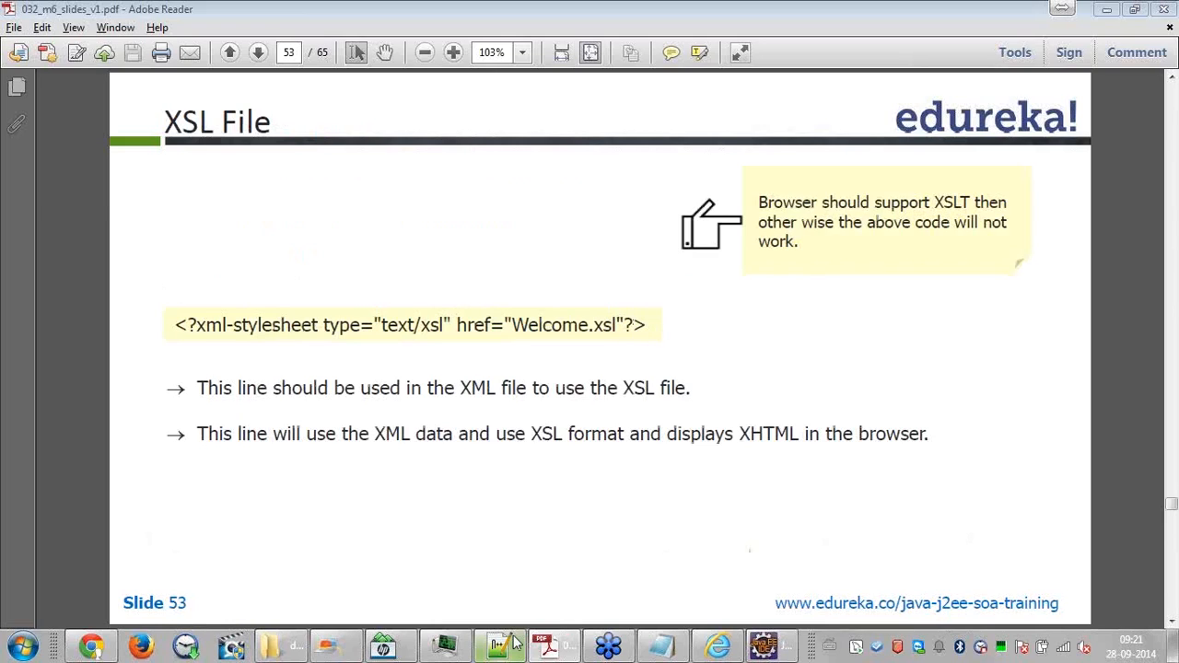
click(501, 644)
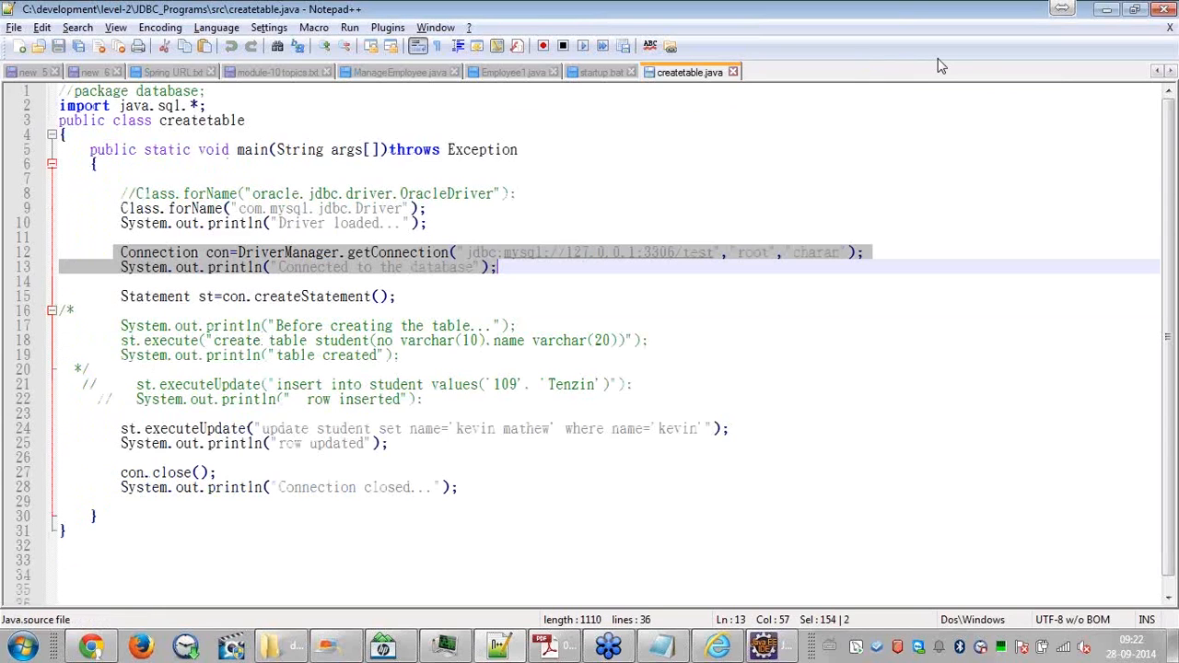
click(280, 645)
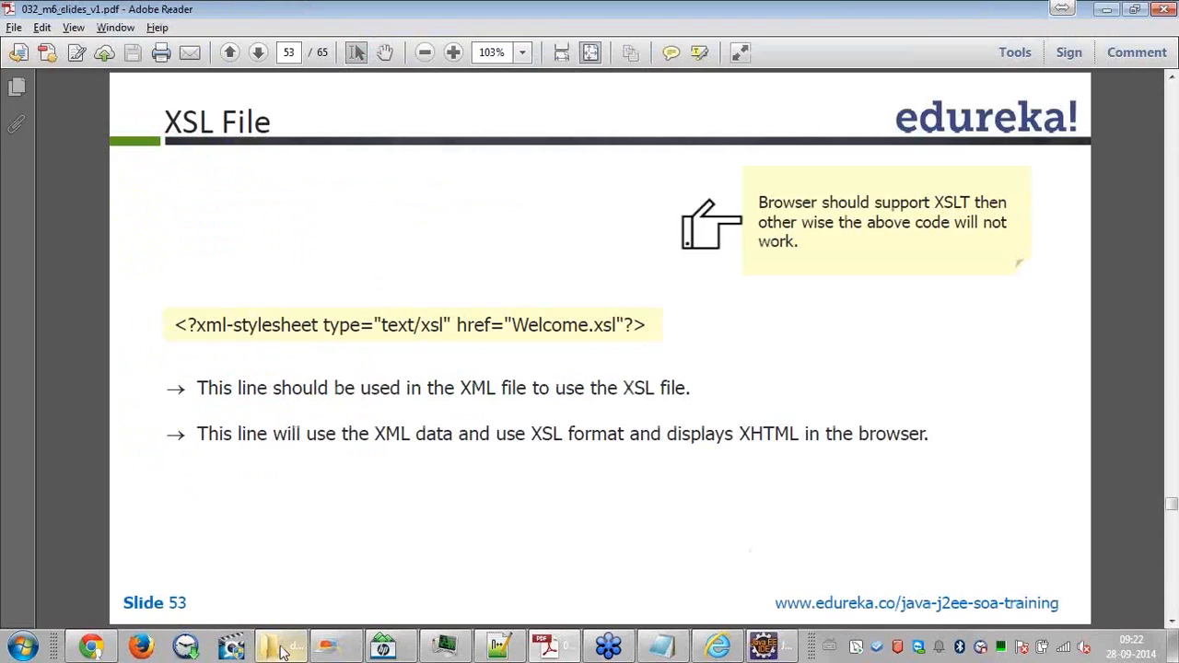
Browse to the Module - 6 - XML folder under course content in Explorer
click(280, 645)
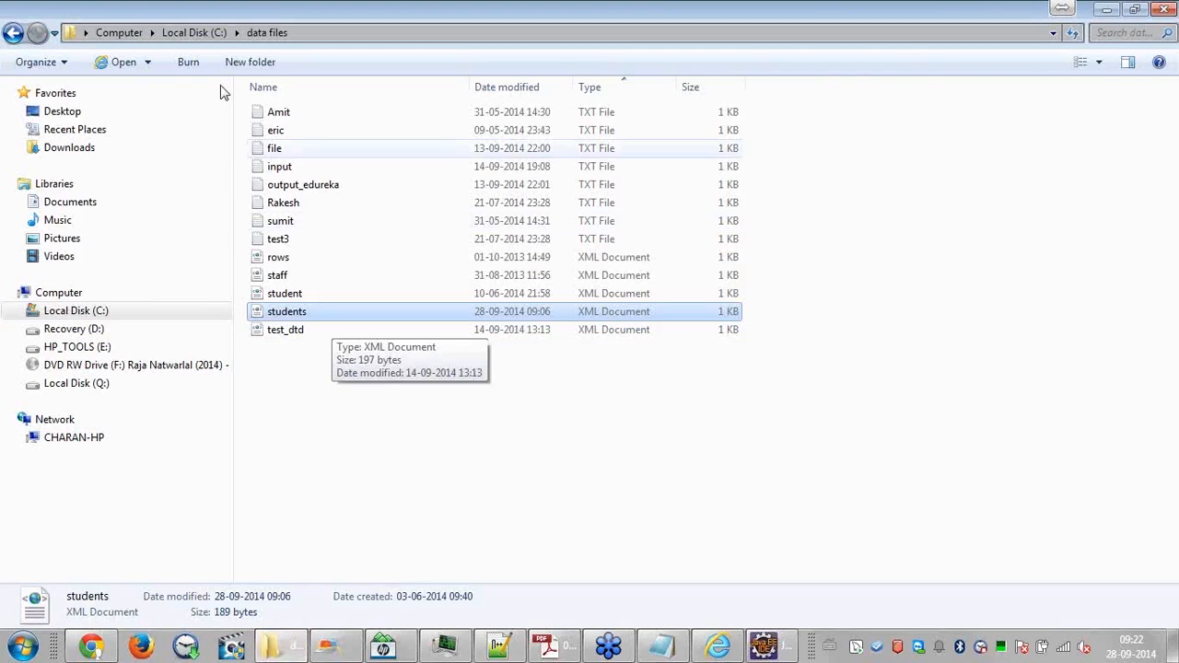
click(196, 33)
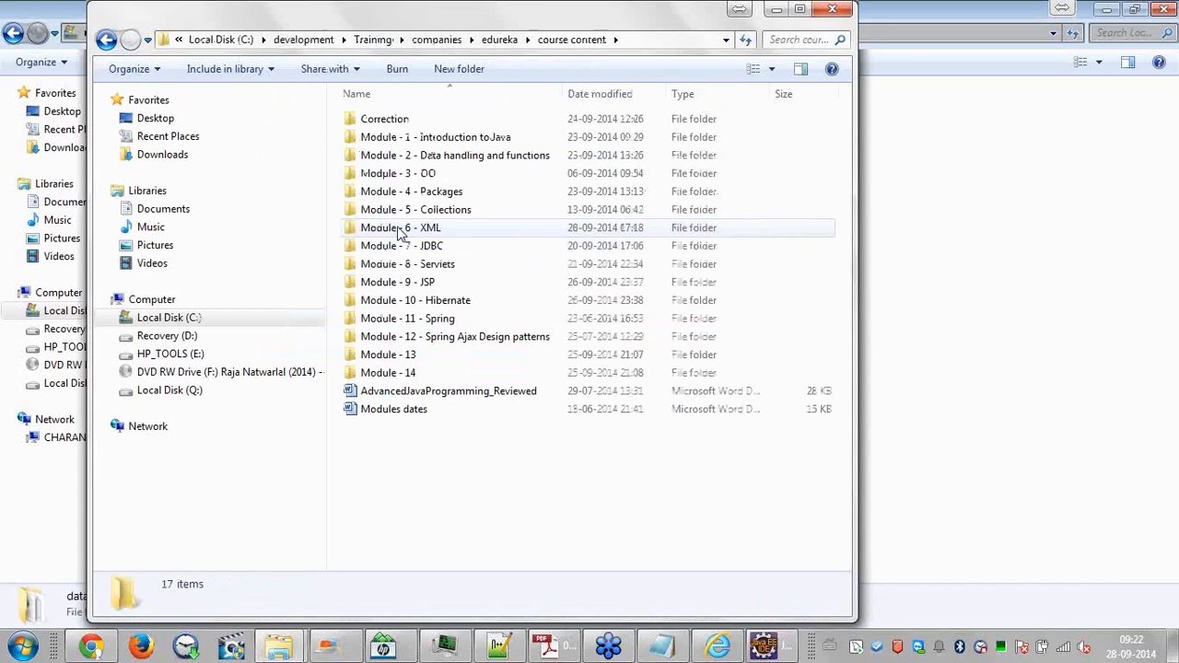
double_click(402, 228)
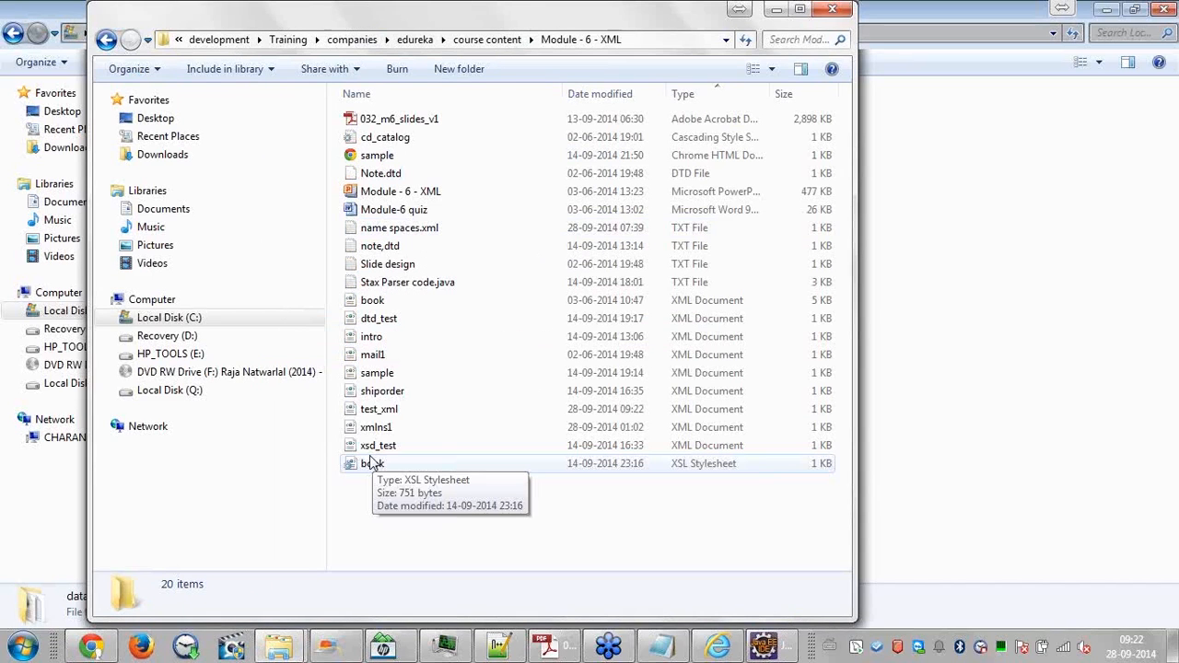
right_click(396, 304)
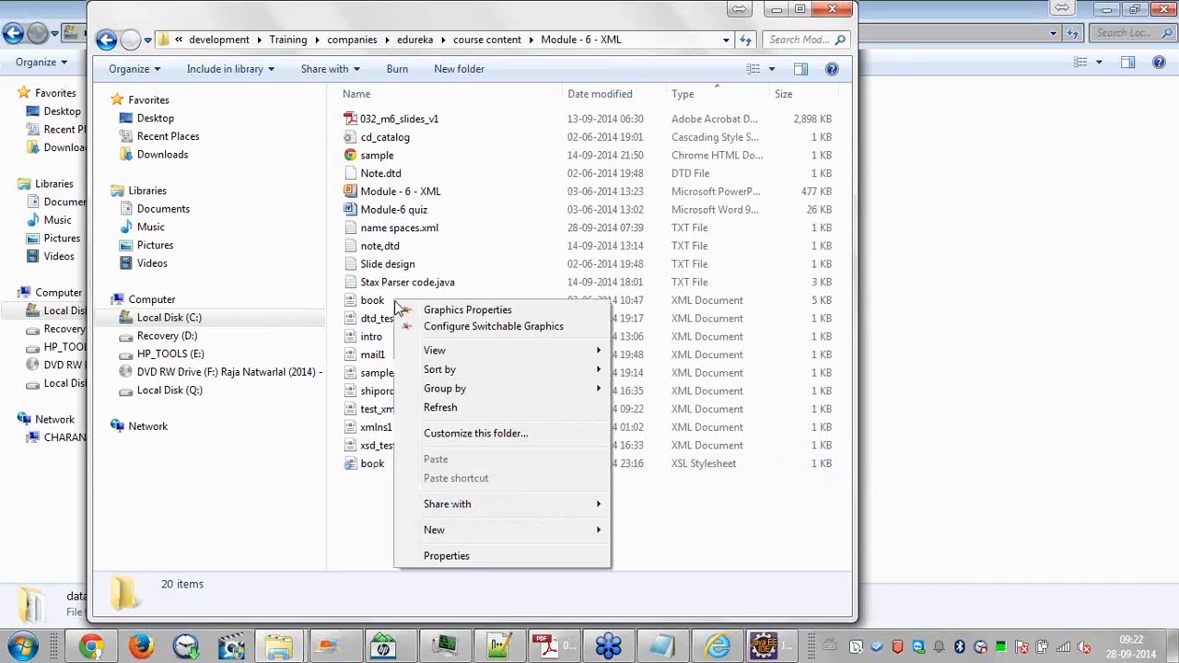
Open the book XML document and the book XSL stylesheet in Notepad++
click(372, 299)
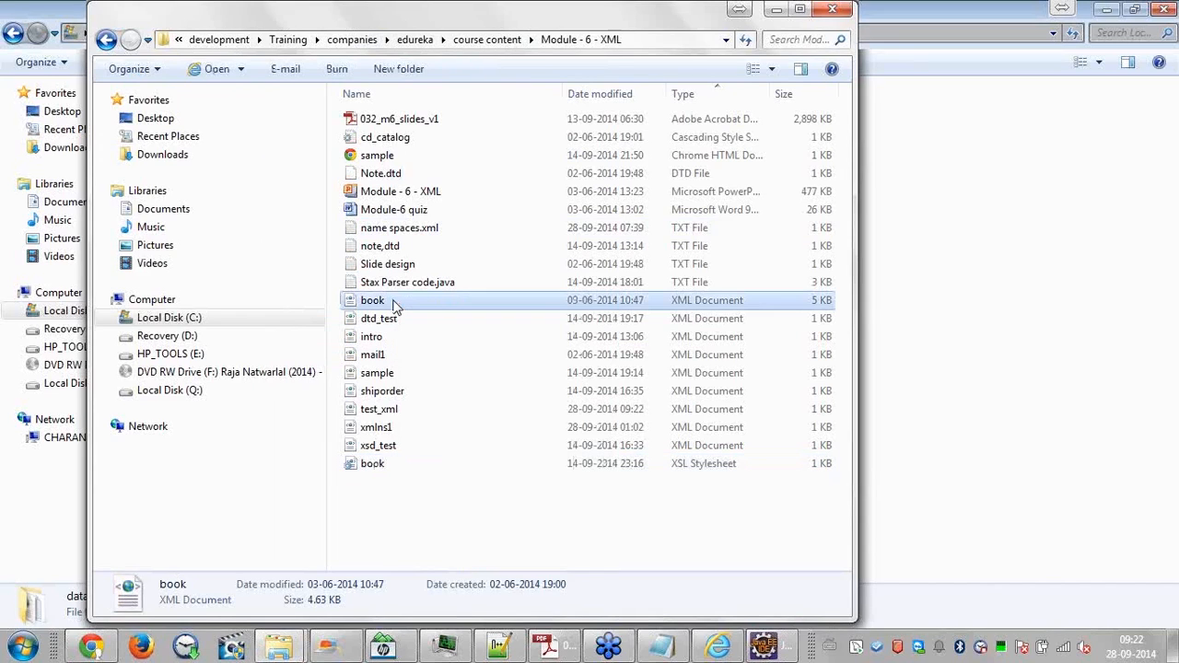
double_click(372, 298)
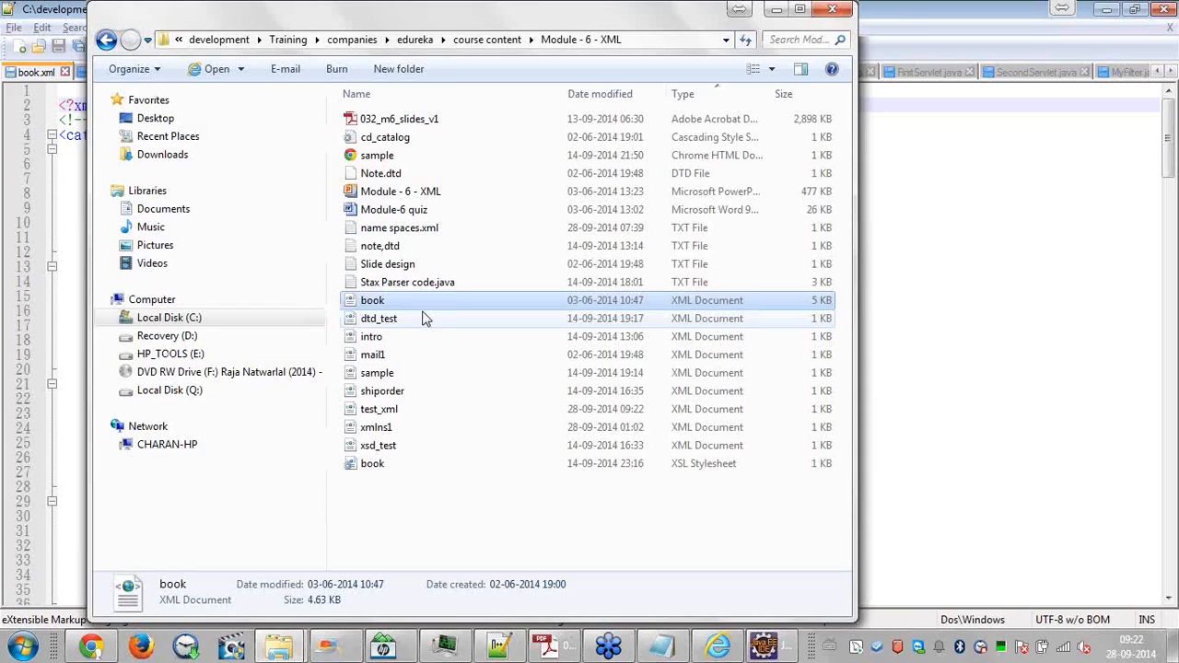
click(372, 464)
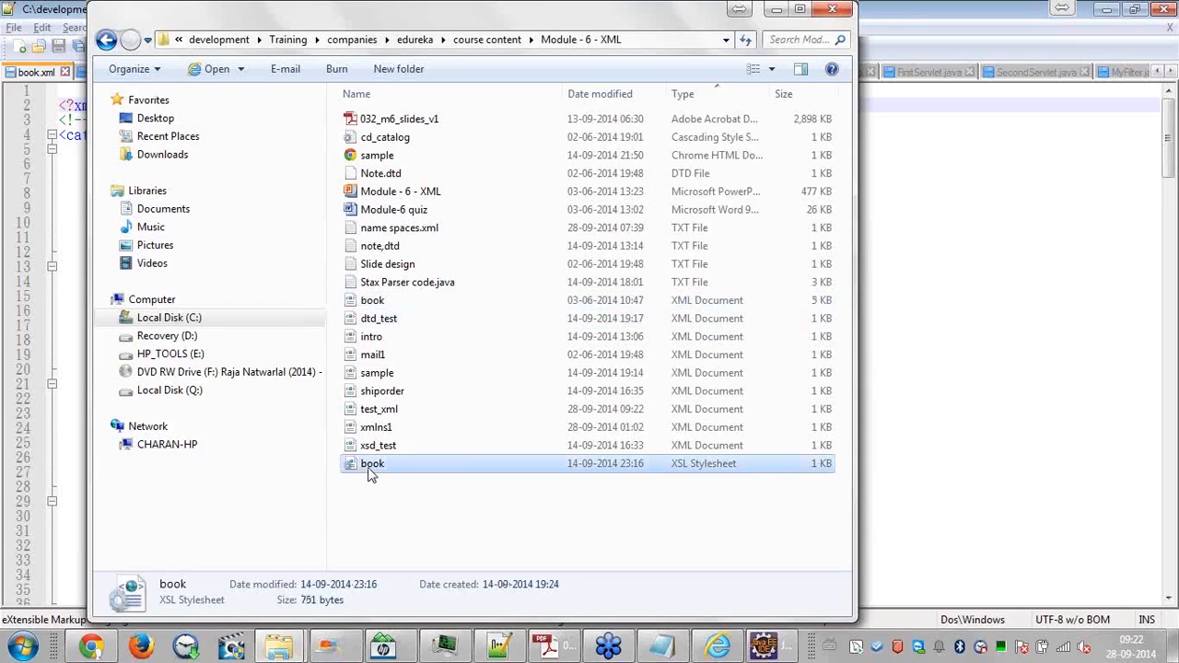
double_click(373, 464)
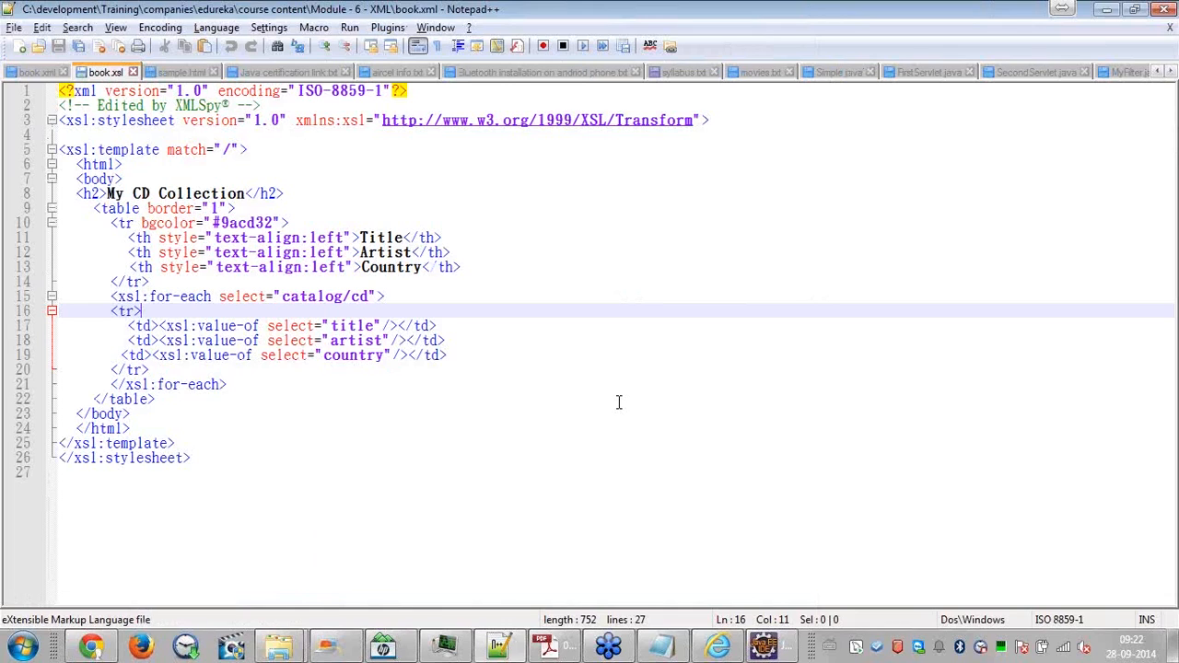
mouse_move(213, 158)
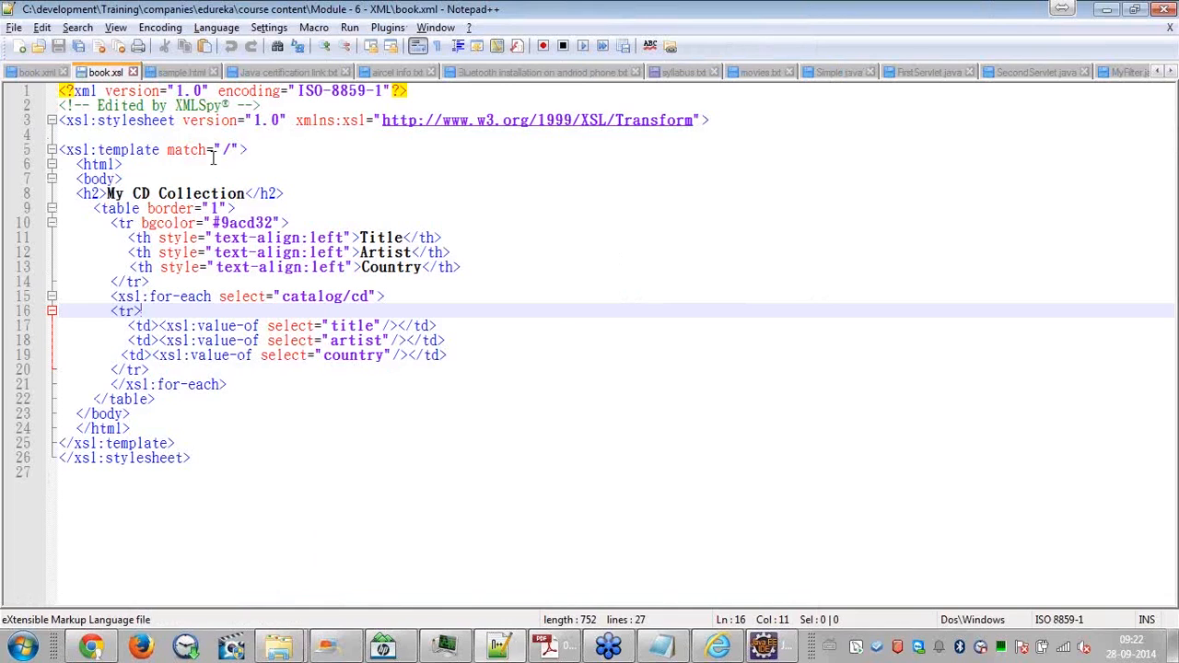
Review book.xsl's Title, Artist and Country header row and catalog/cd loop
click(195, 457)
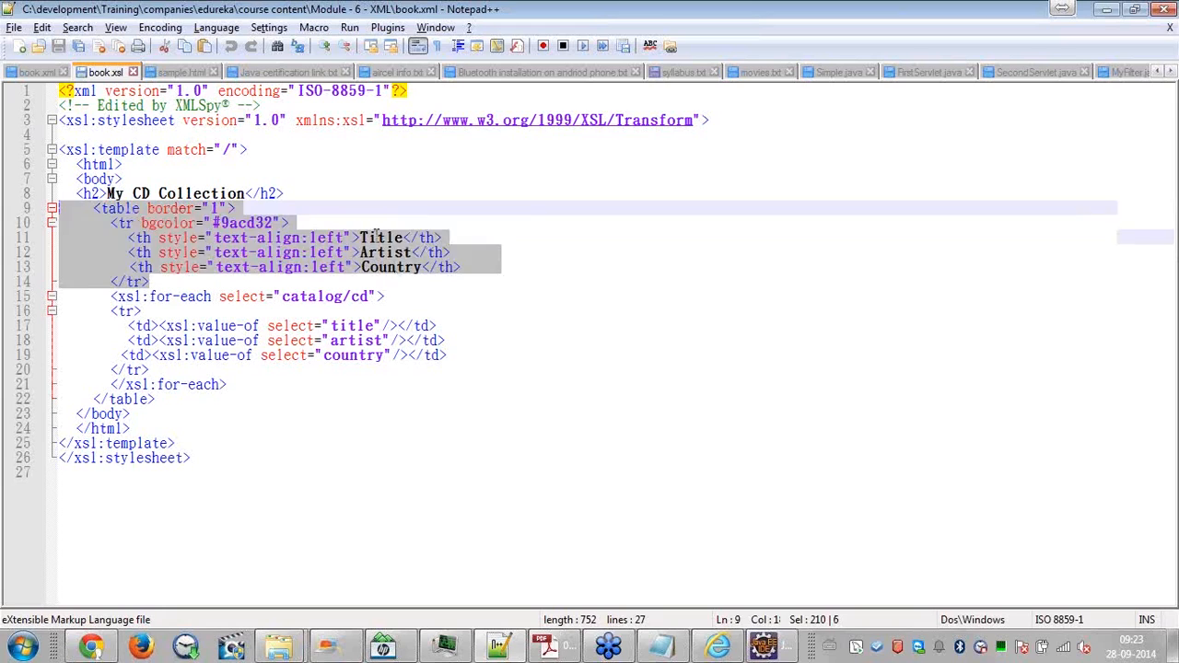
click(391, 267)
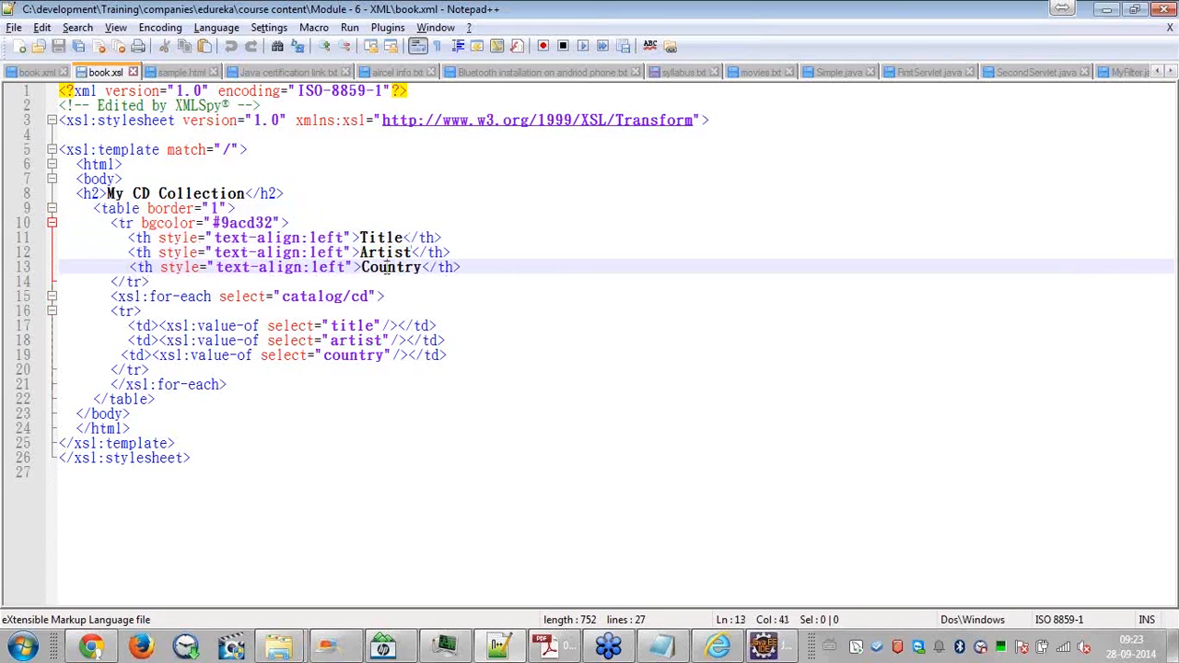
double_click(390, 267)
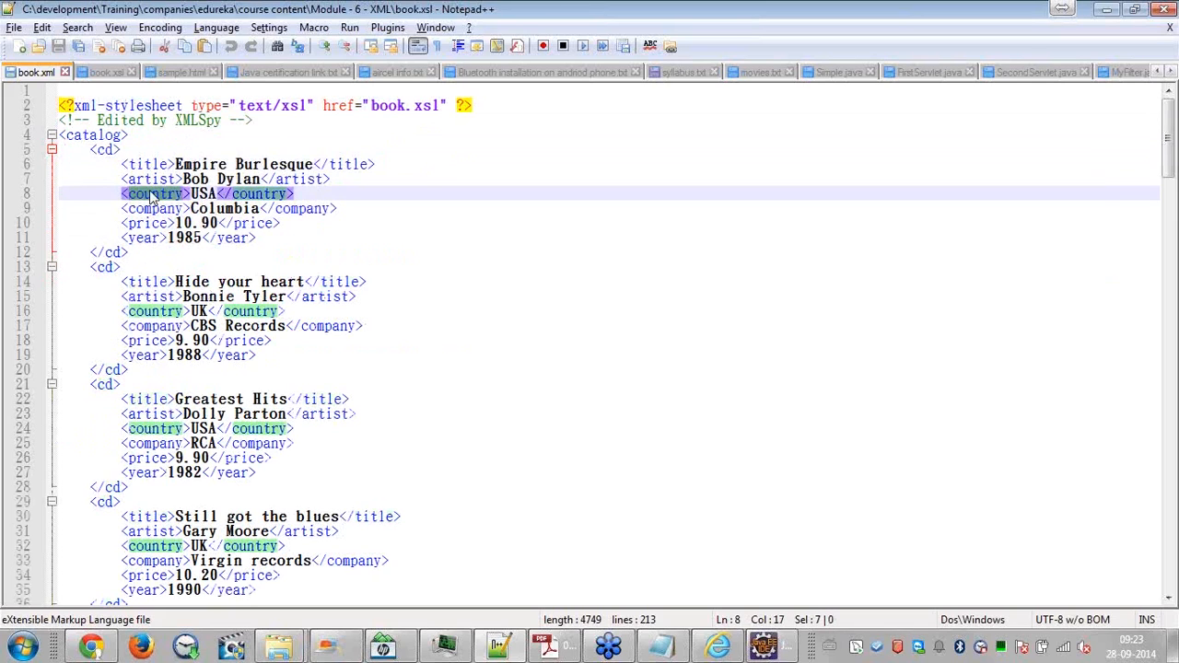
click(154, 208)
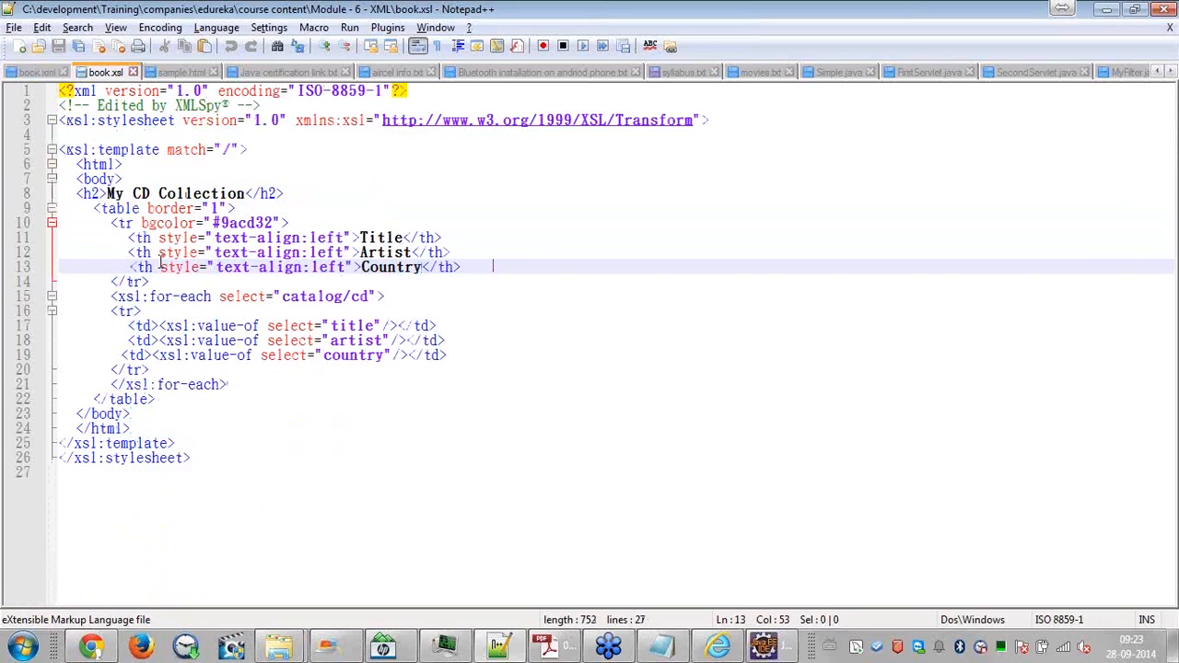
double_click(379, 238)
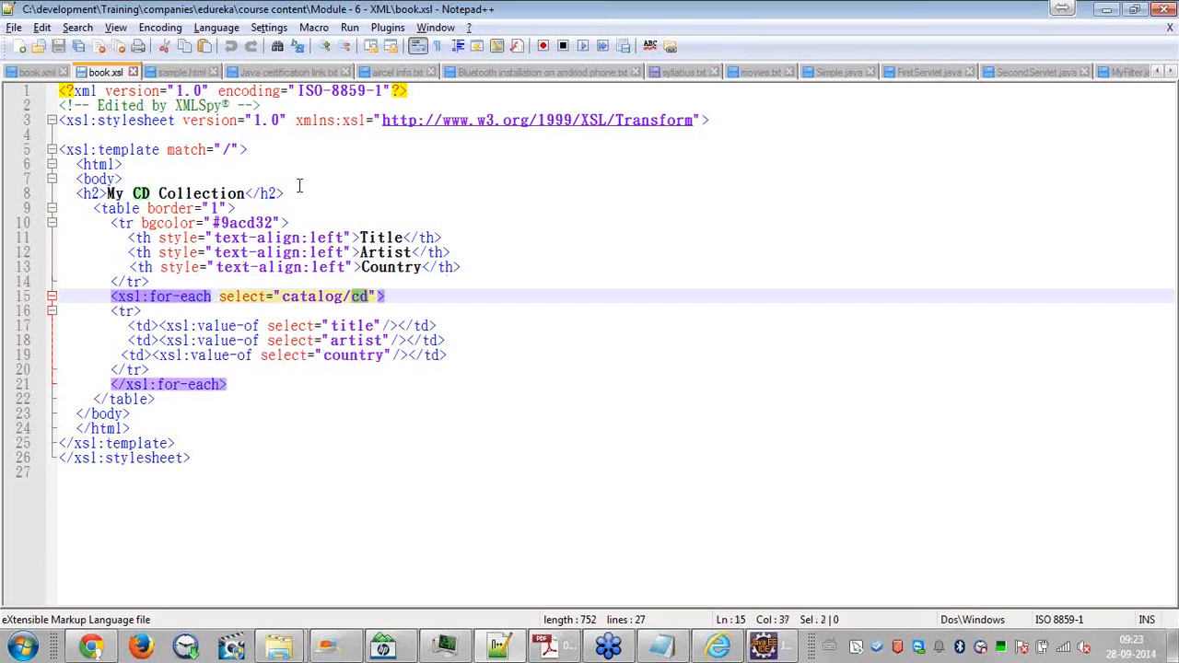
mouse_move(563, 324)
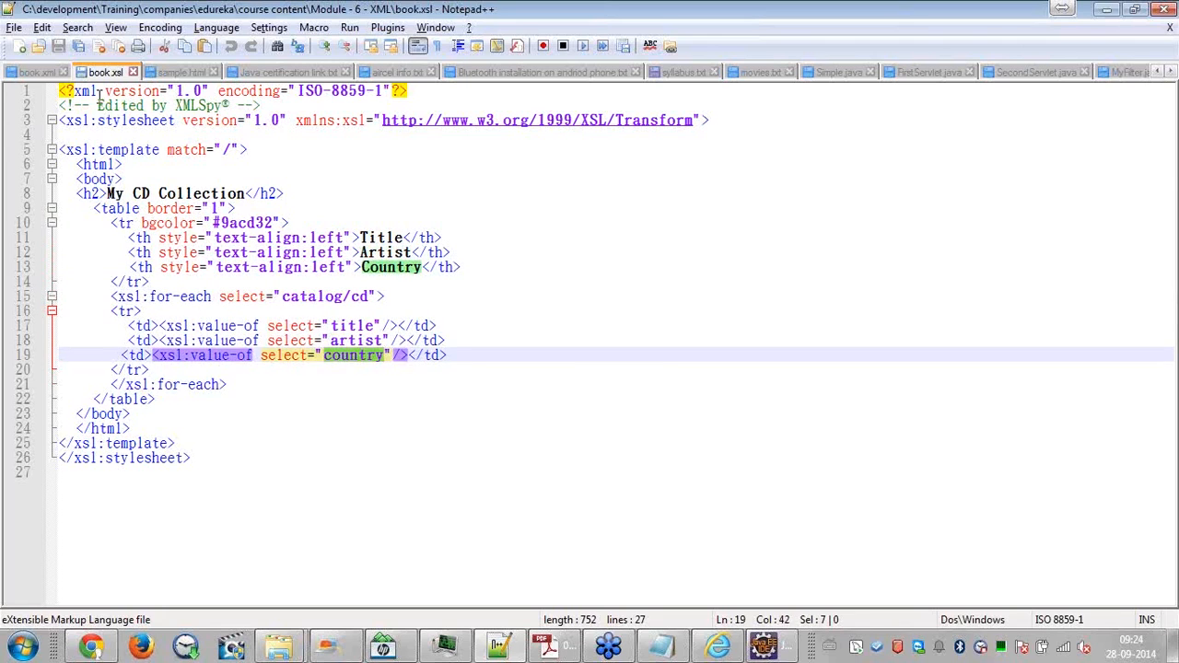
Switch to book.xml to match its cd entries against the stylesheet columns
click(36, 72)
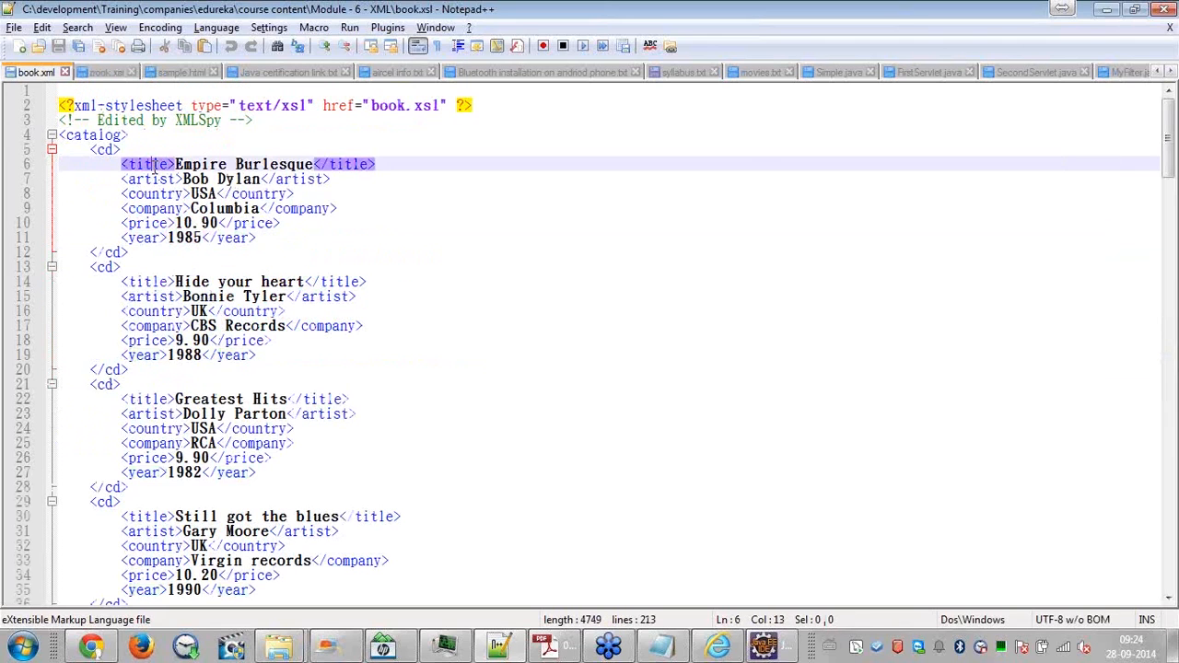
click(151, 178)
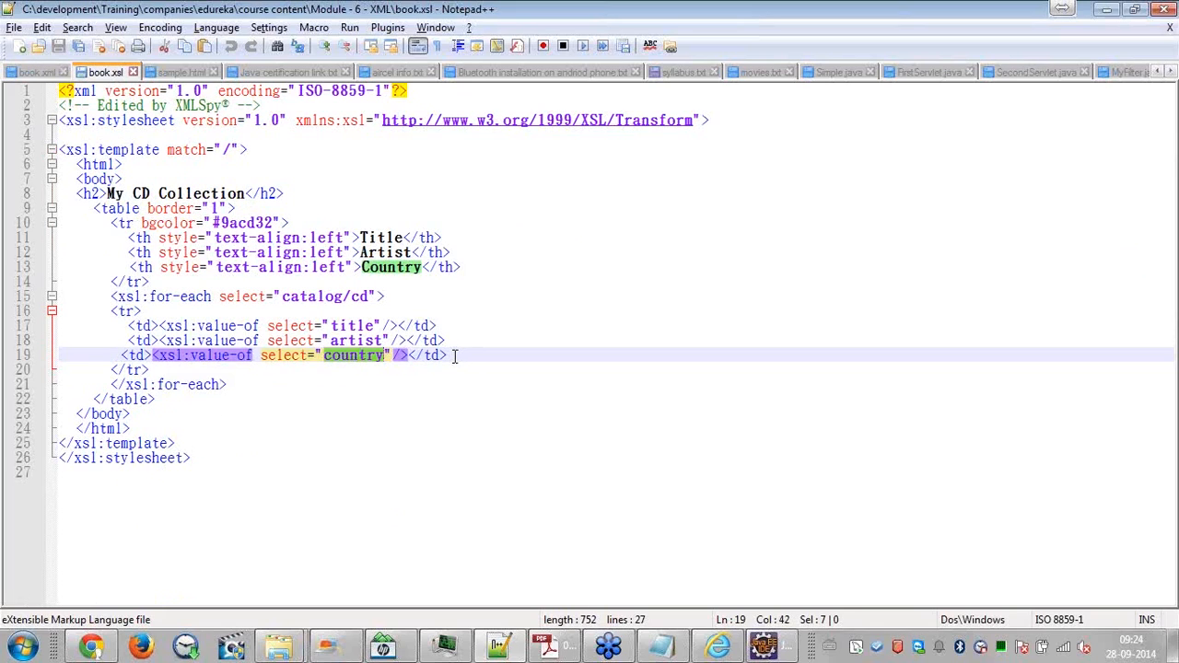
mouse_move(586, 397)
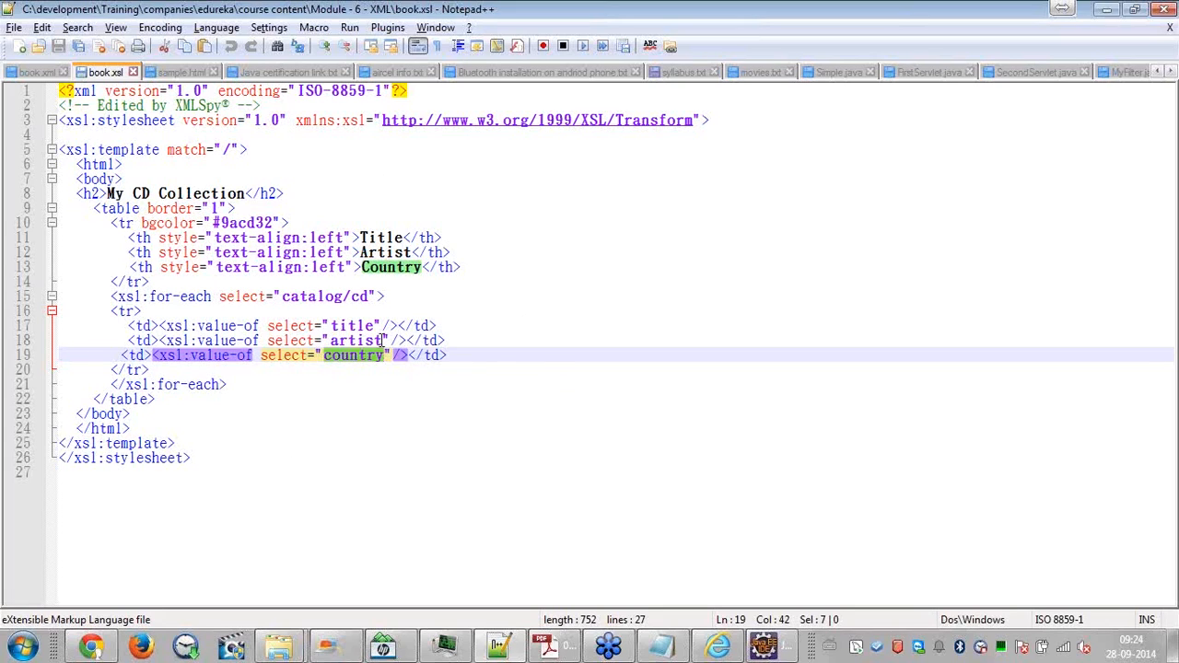
mouse_move(541, 376)
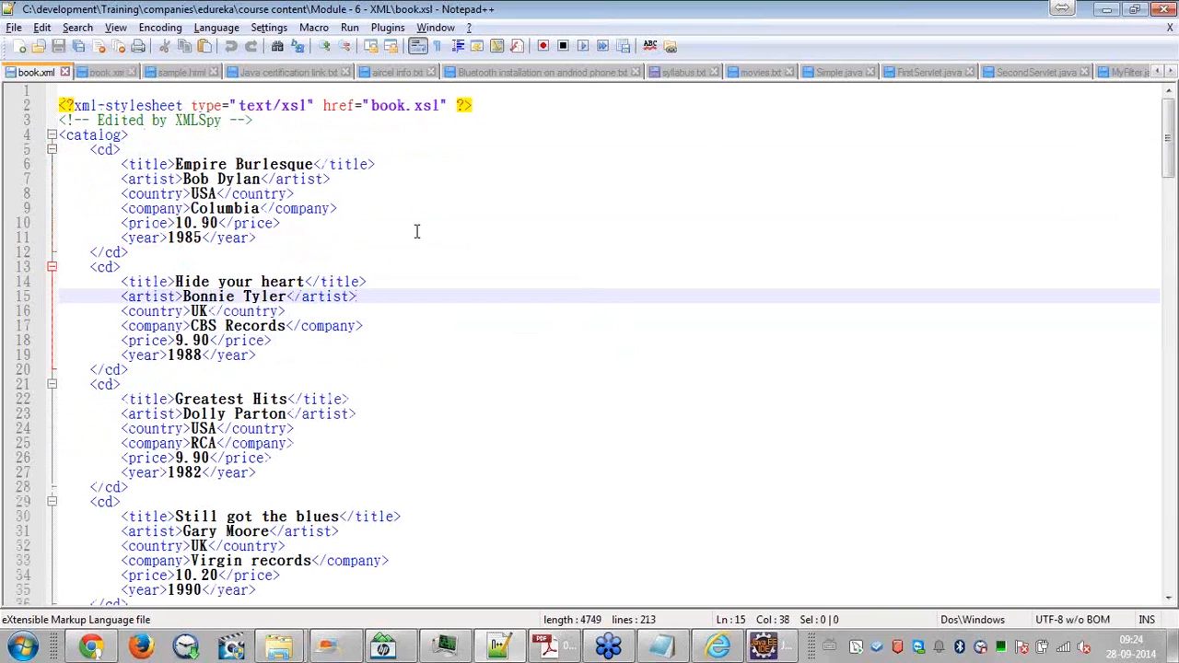
click(350, 28)
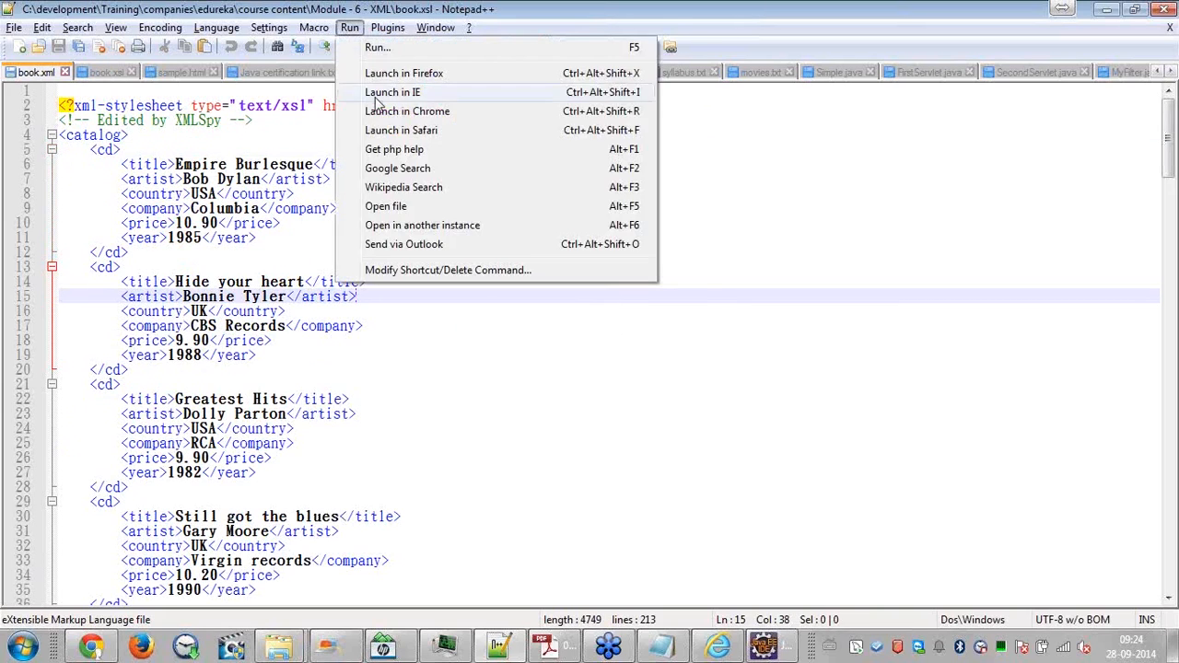
click(403, 73)
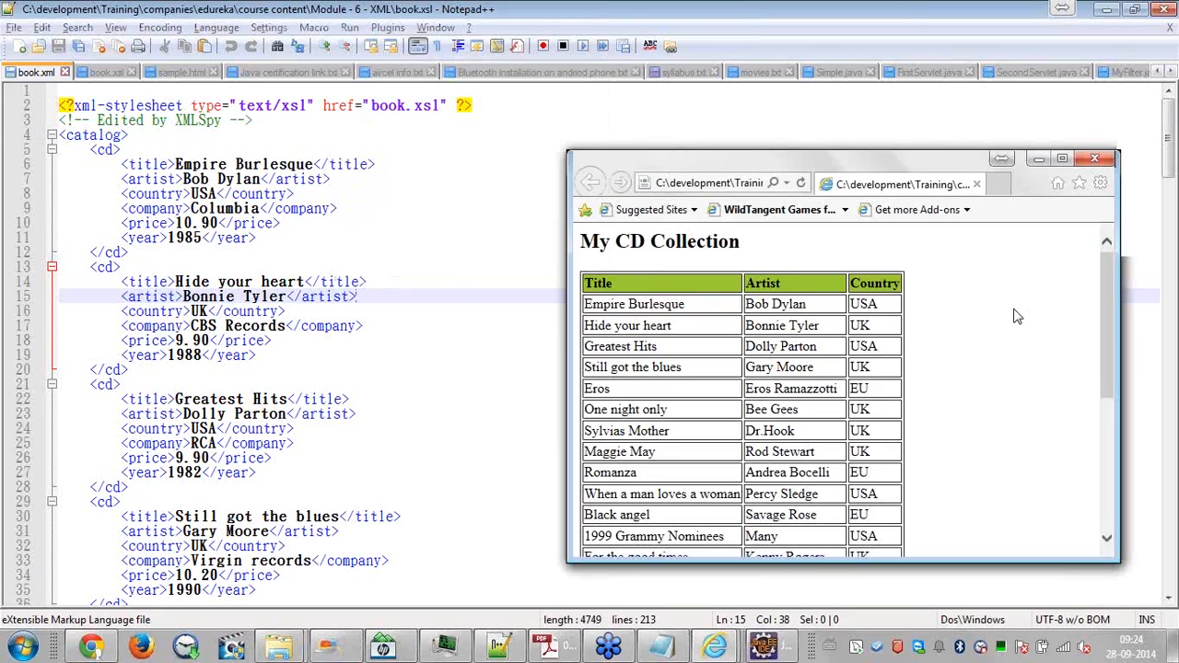
mouse_move(654, 516)
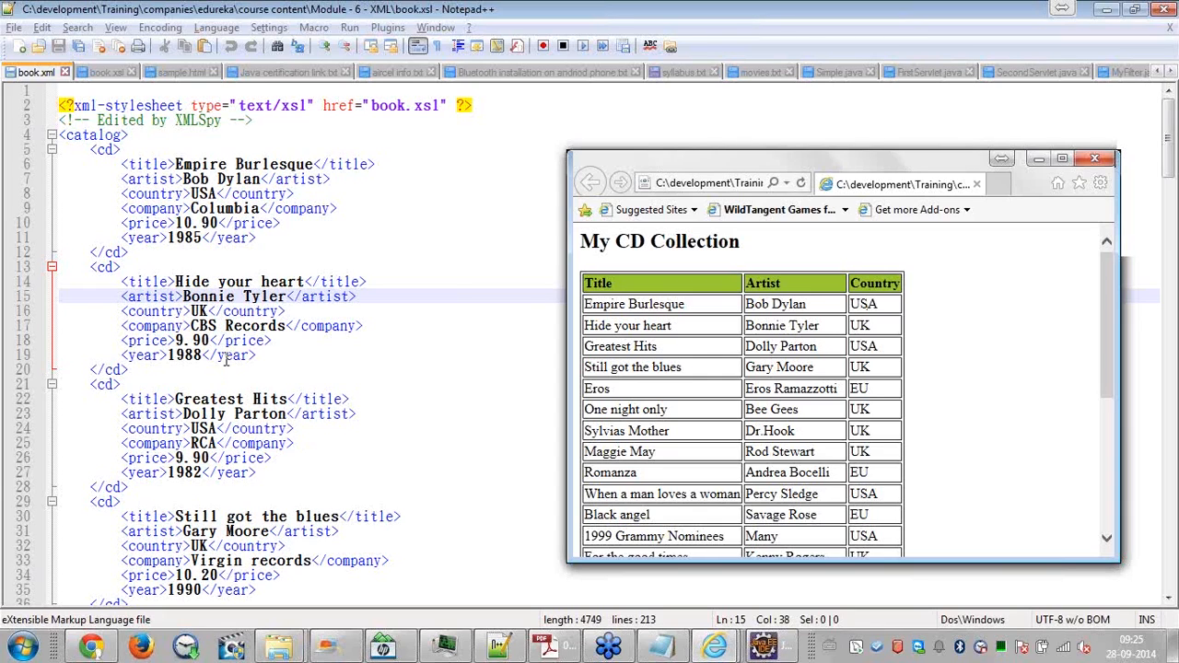
mouse_move(280, 366)
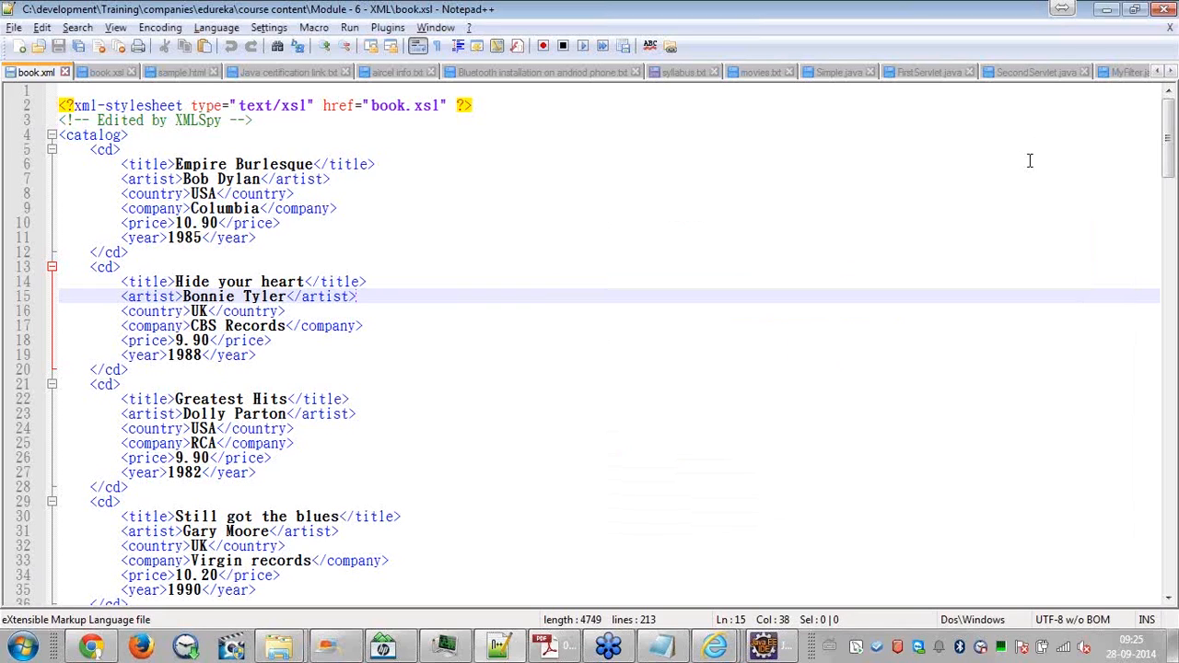
Add a Company <th> header to the book.xsl table and check the Run menu
click(105, 72)
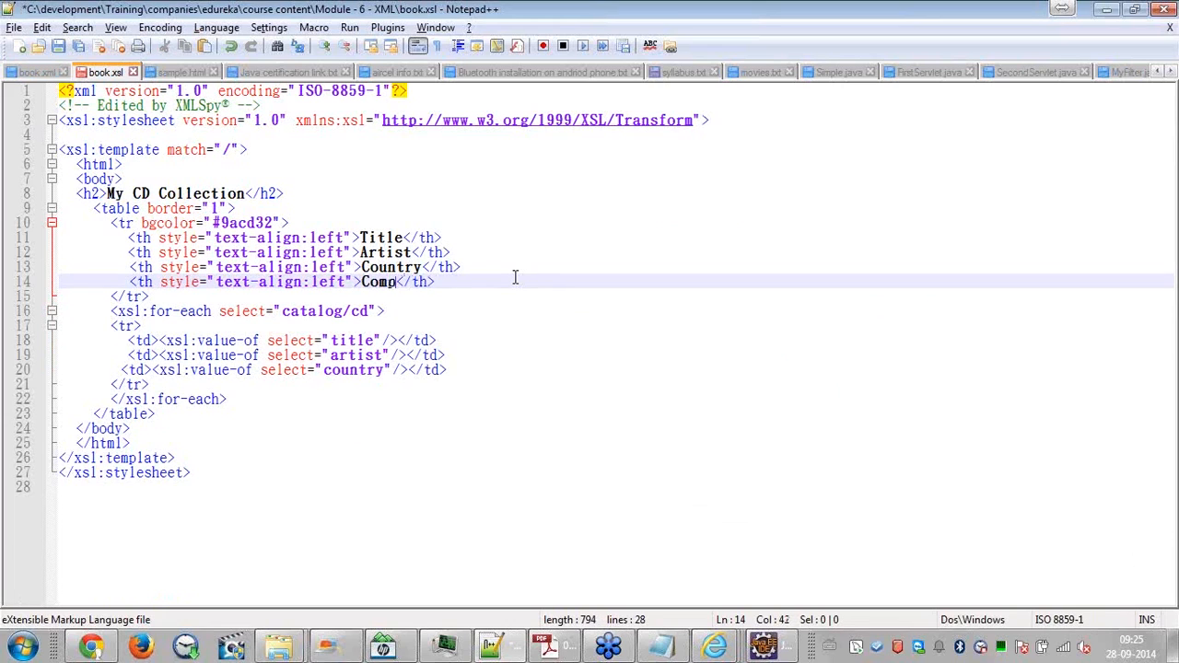
text(any)
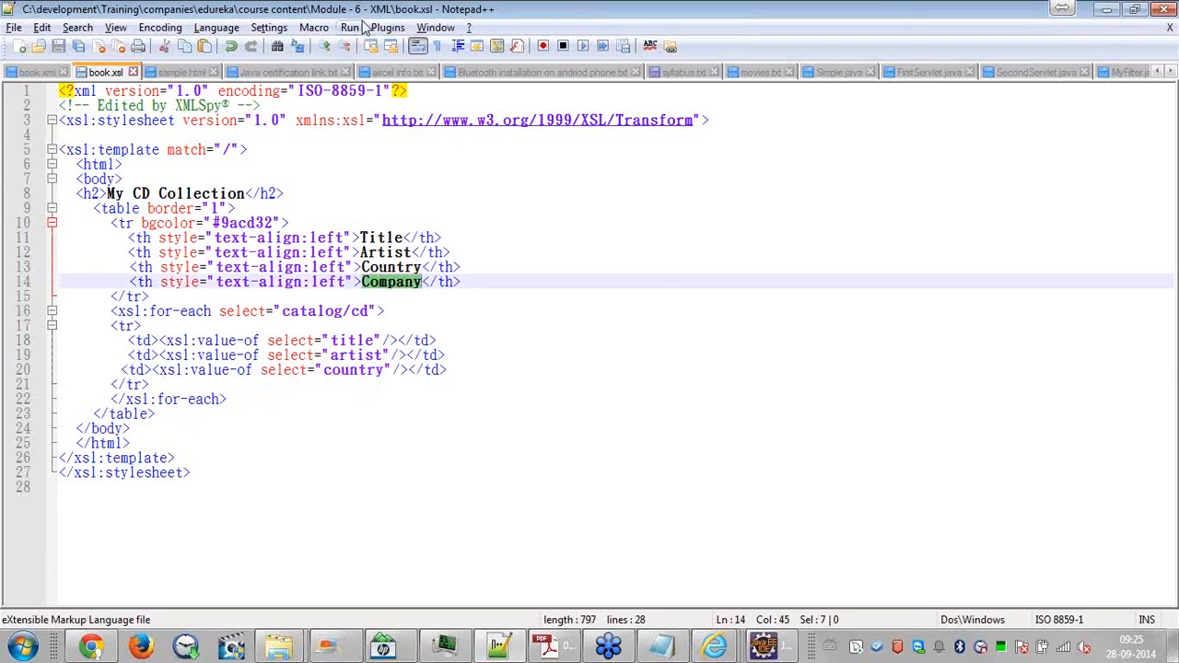
click(350, 28)
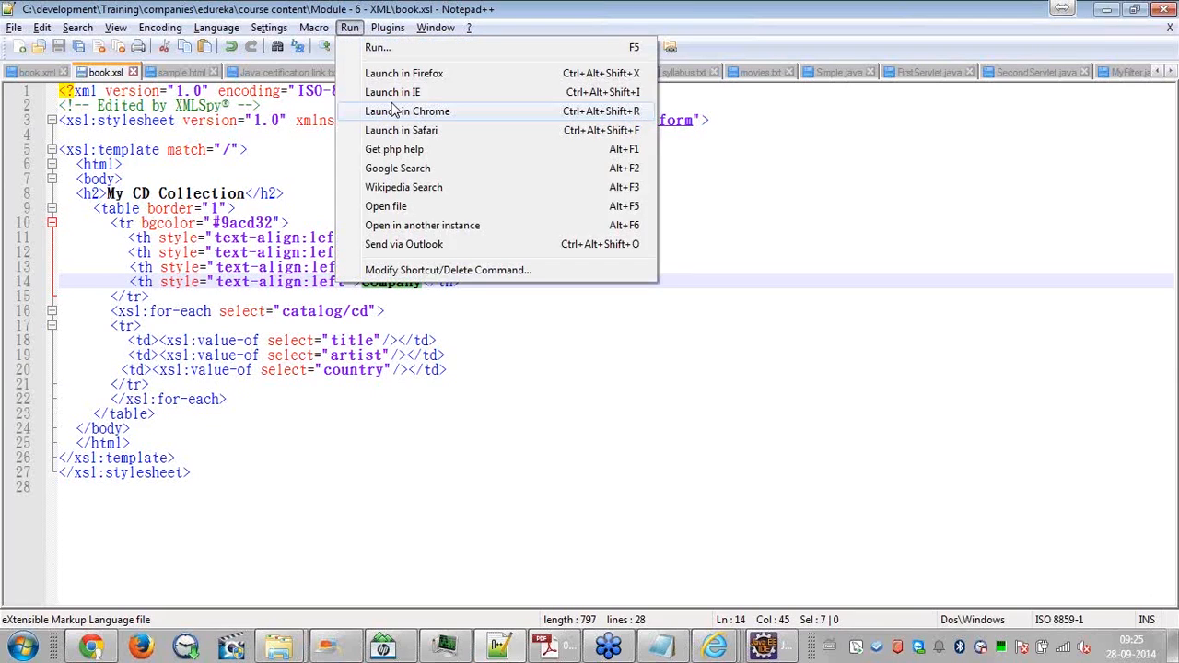
click(392, 92)
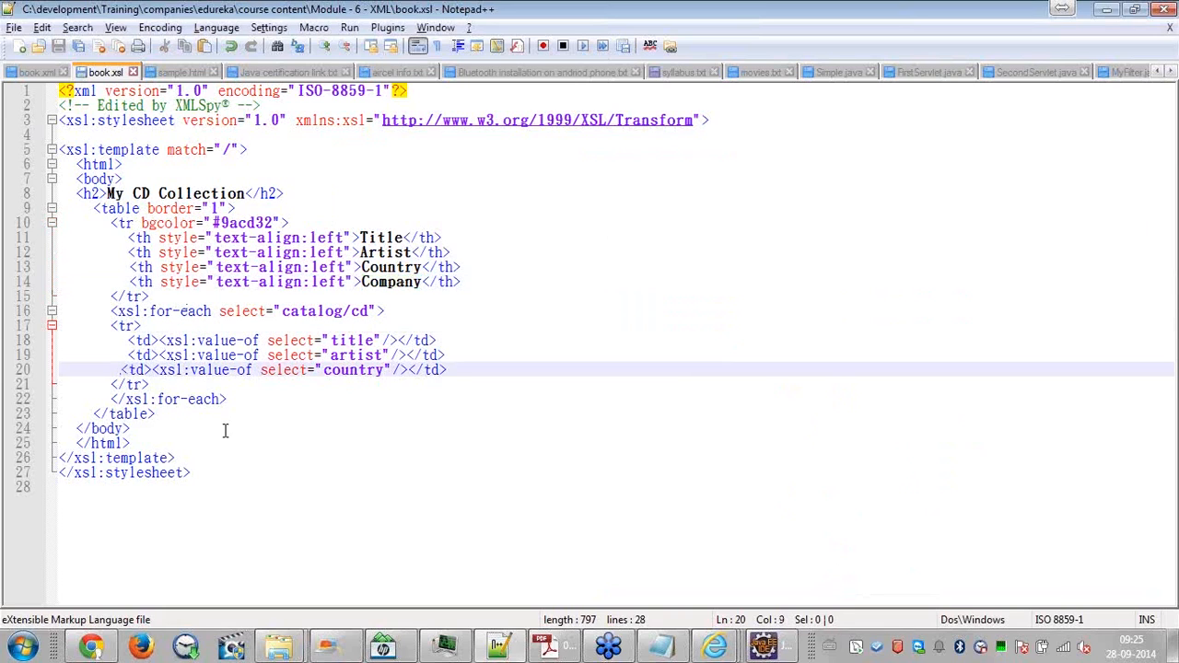
Add the <td><xsl:value-of select="company"/></td> cell in the cd loop and revisit the Run menu
key(enter)
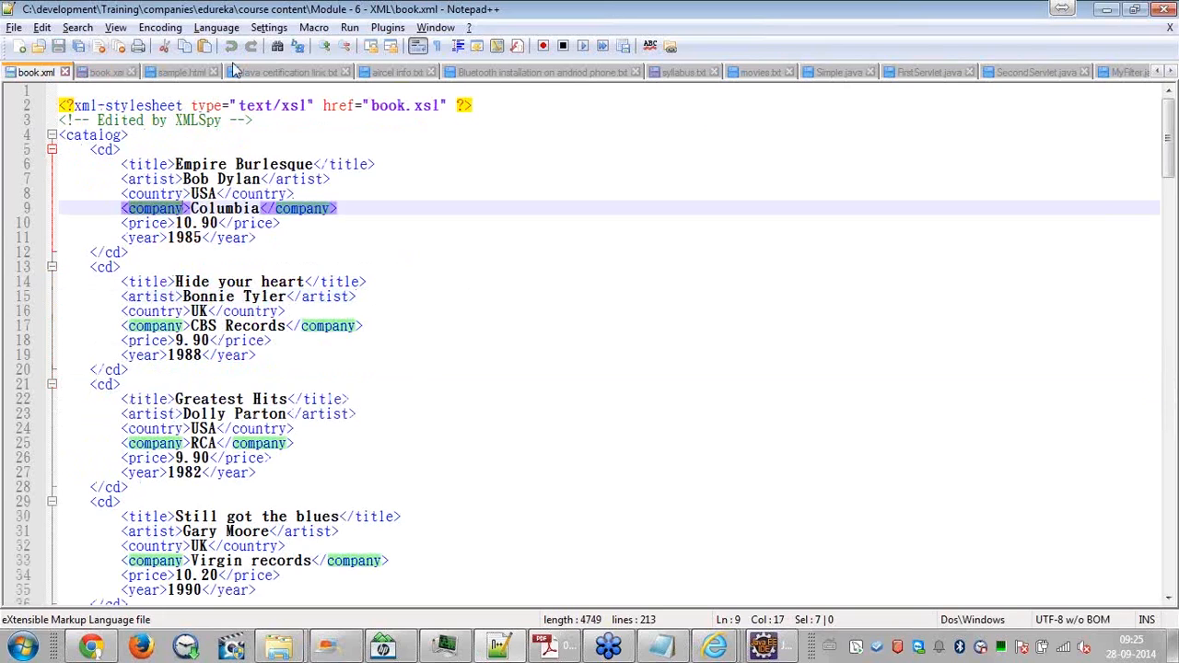
click(104, 72)
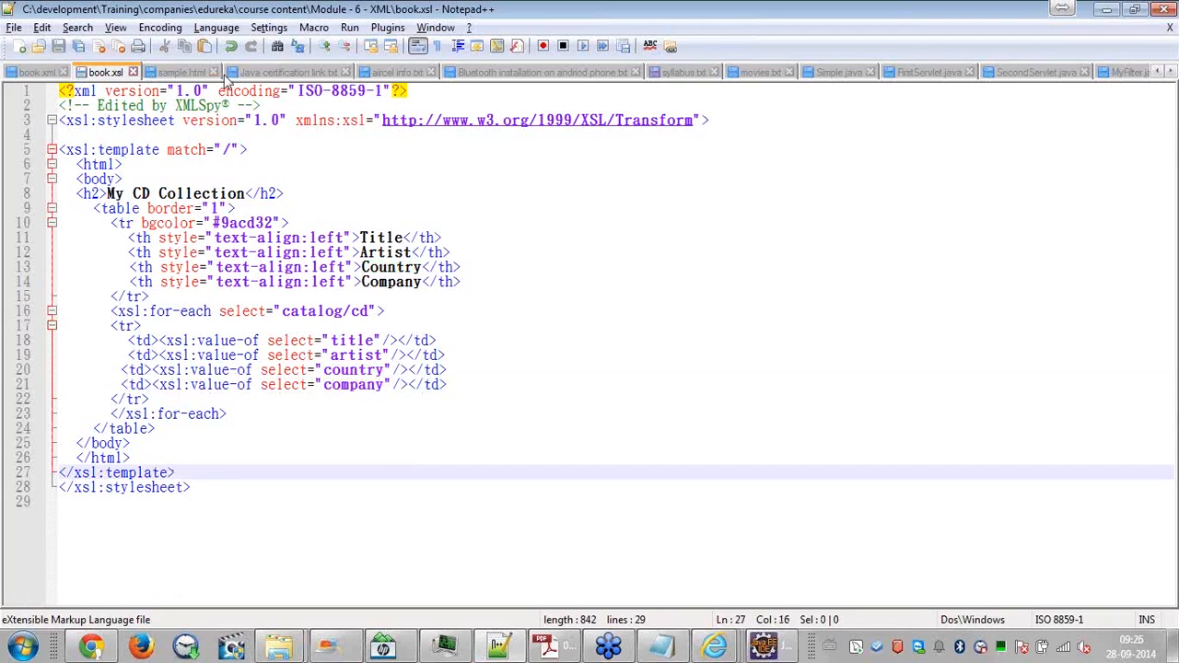
click(349, 28)
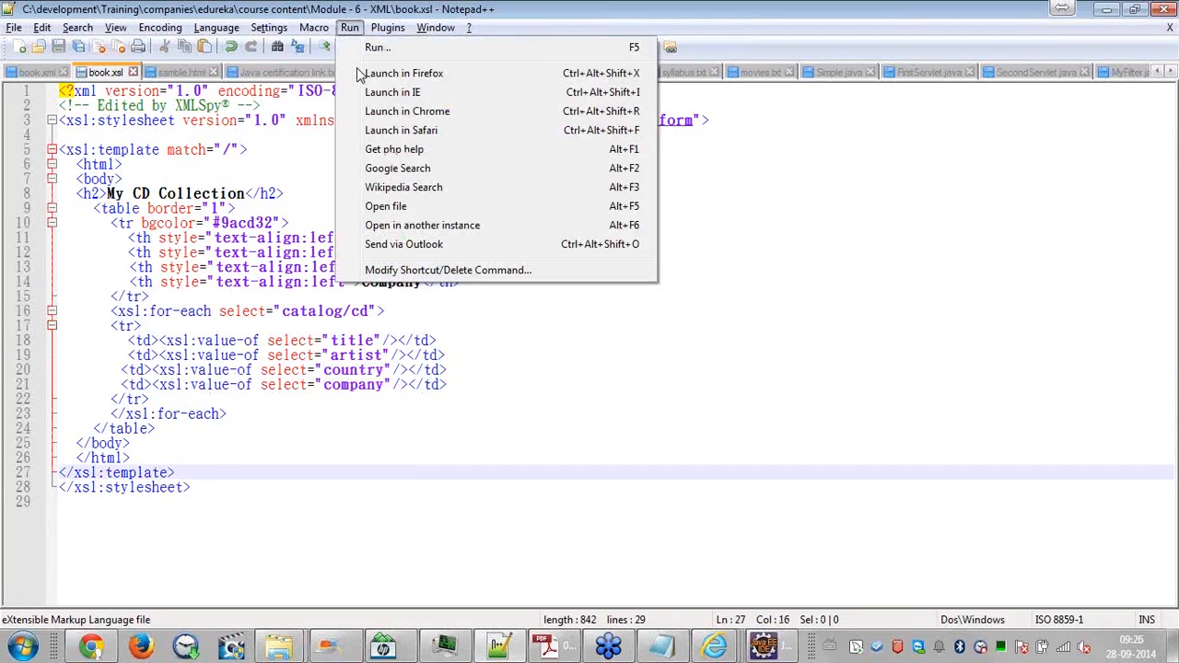
click(392, 92)
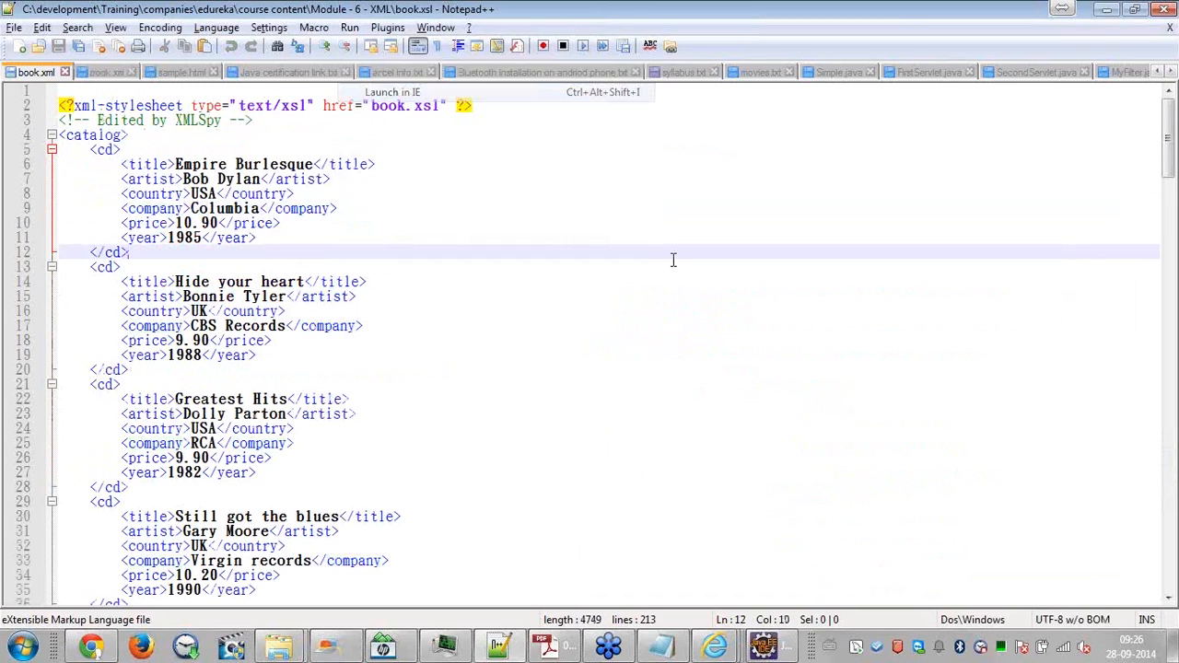
click(390, 93)
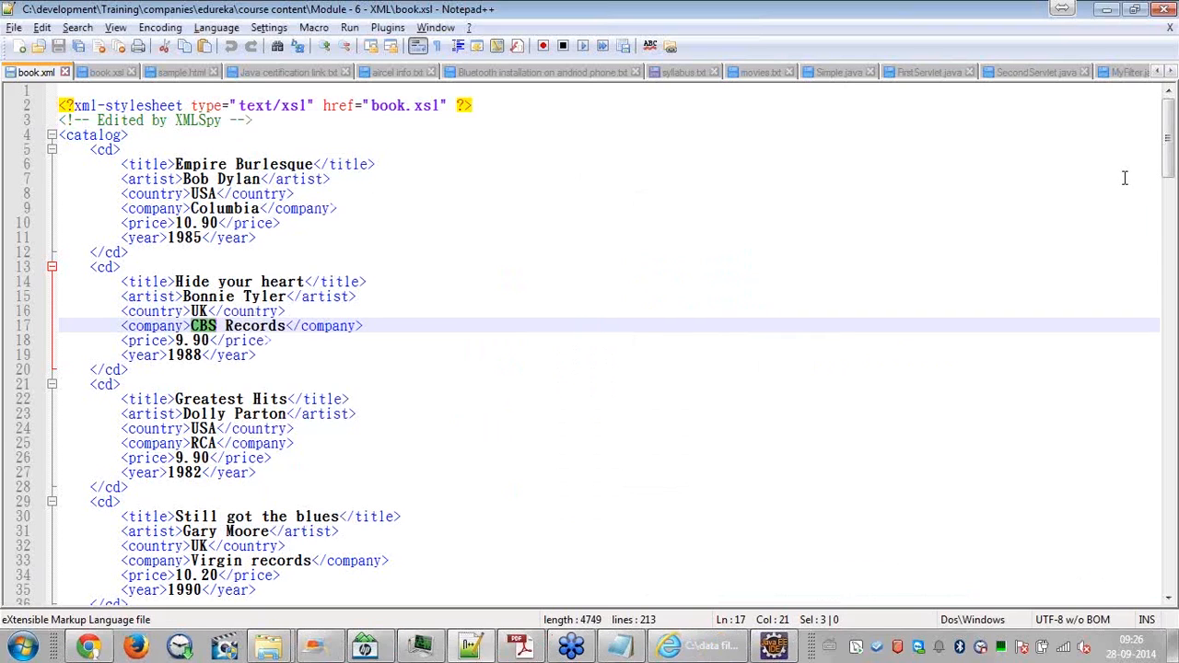
Delete the Country and Company <th> and <td> lines so book.xsl keeps only Title and Artist
click(105, 72)
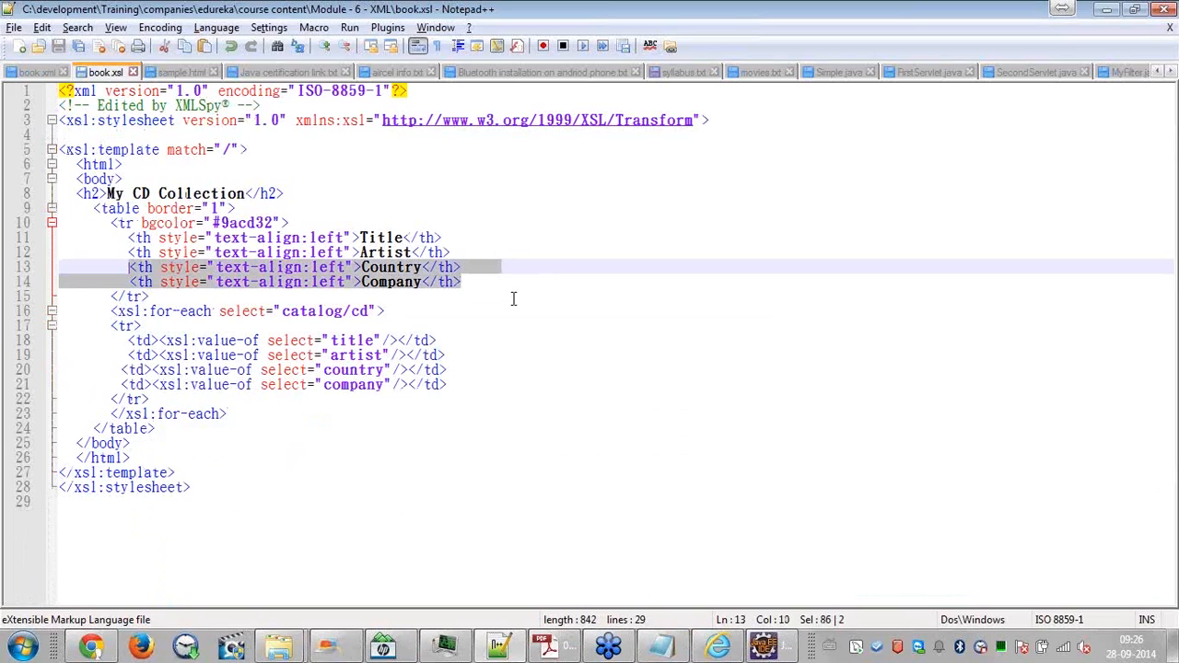
key(Delete)
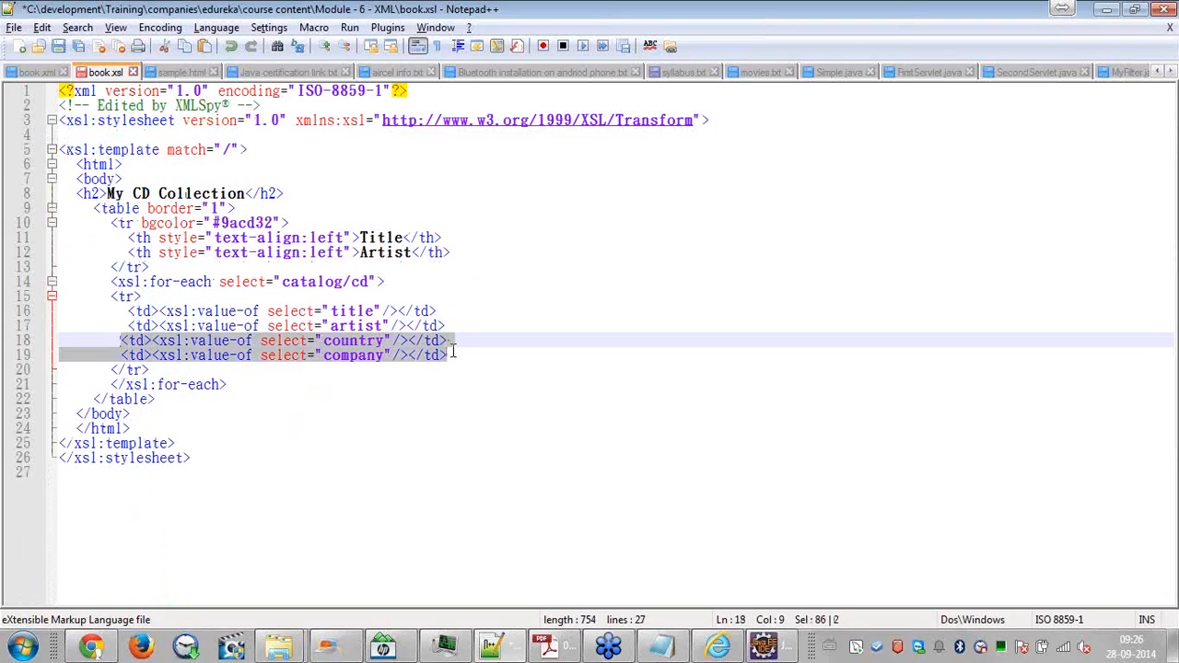
key(Delete)
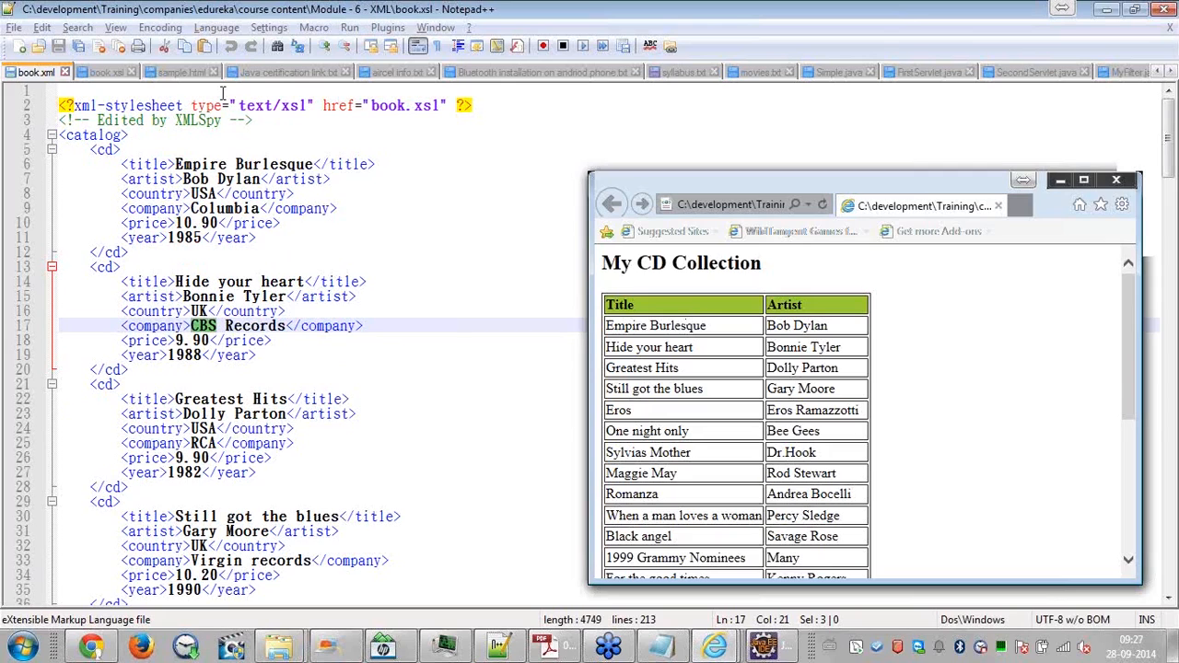
click(105, 72)
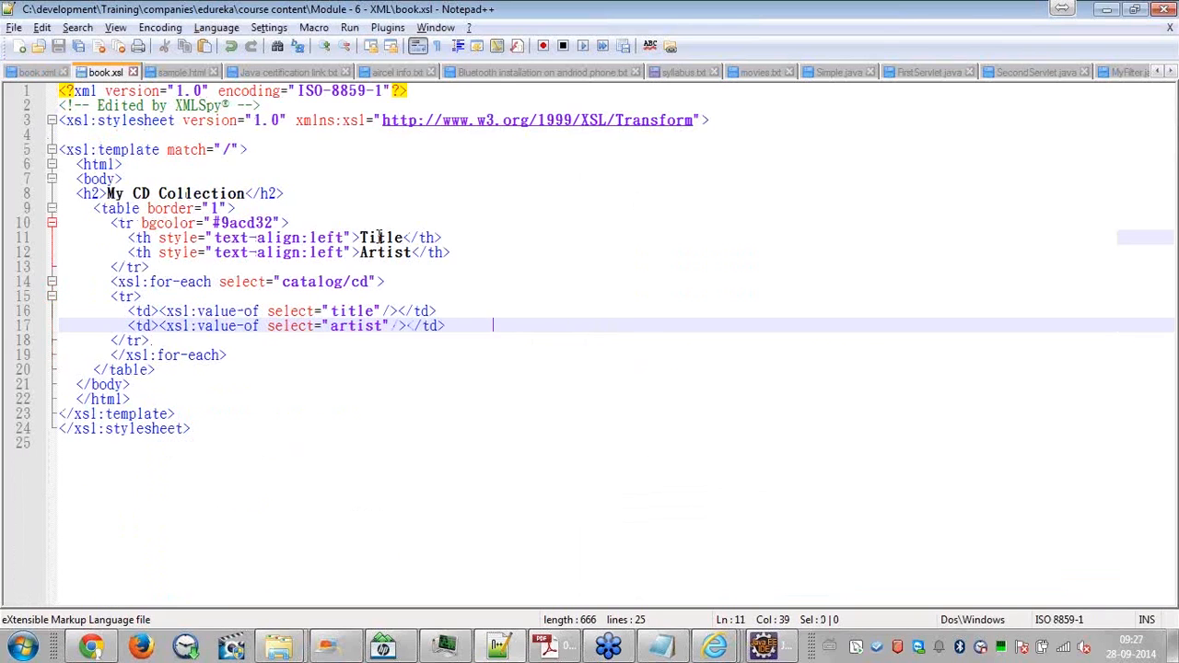
double_click(385, 252)
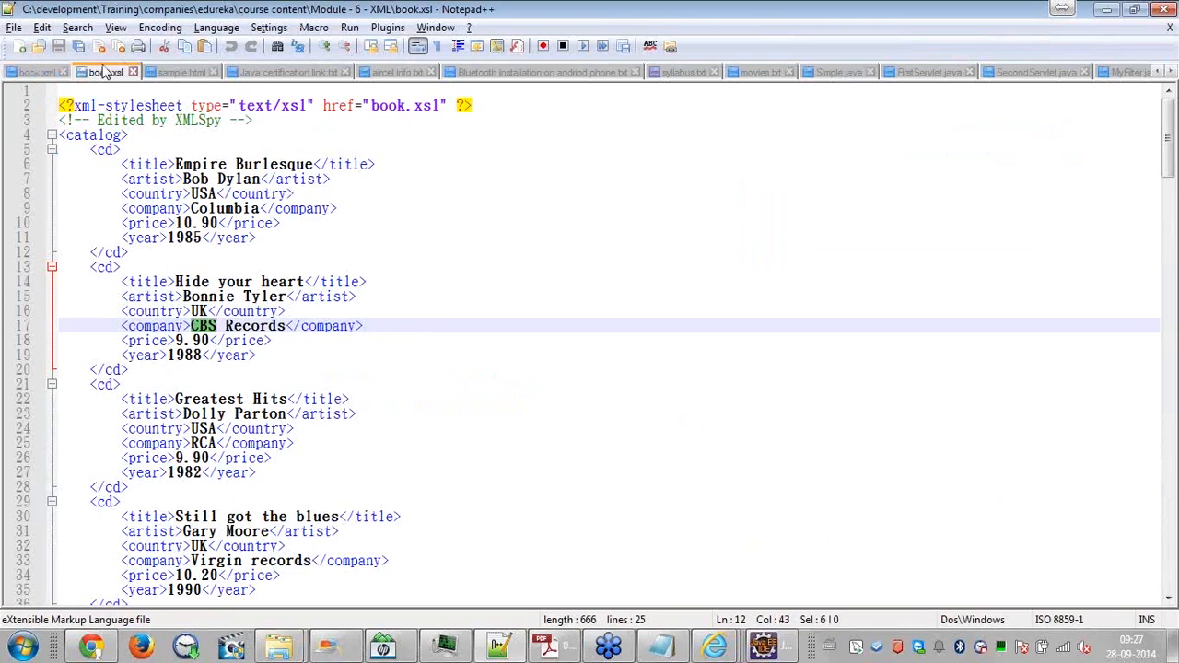
click(103, 72)
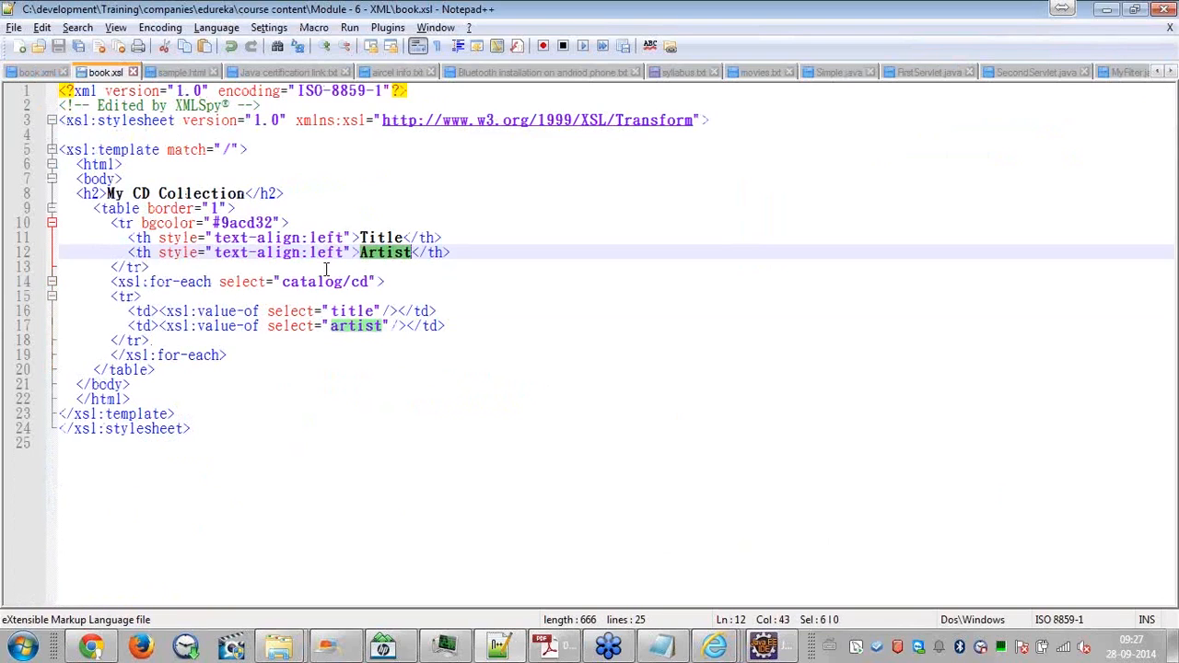
mouse_move(324, 391)
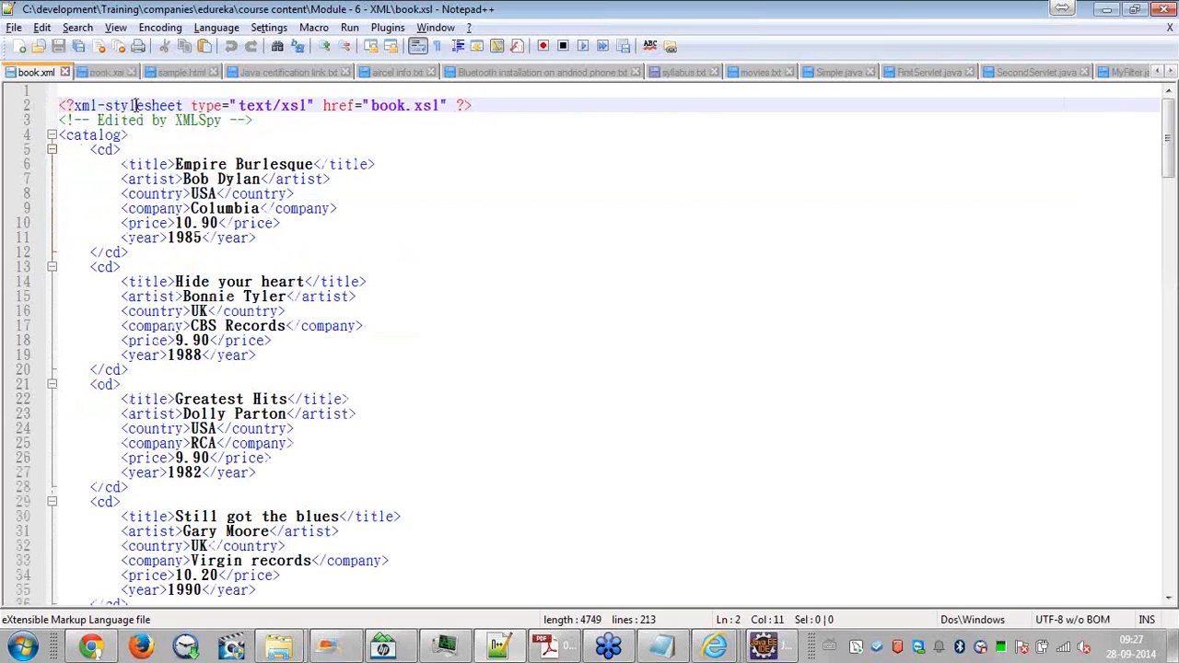
double_click(144, 105)
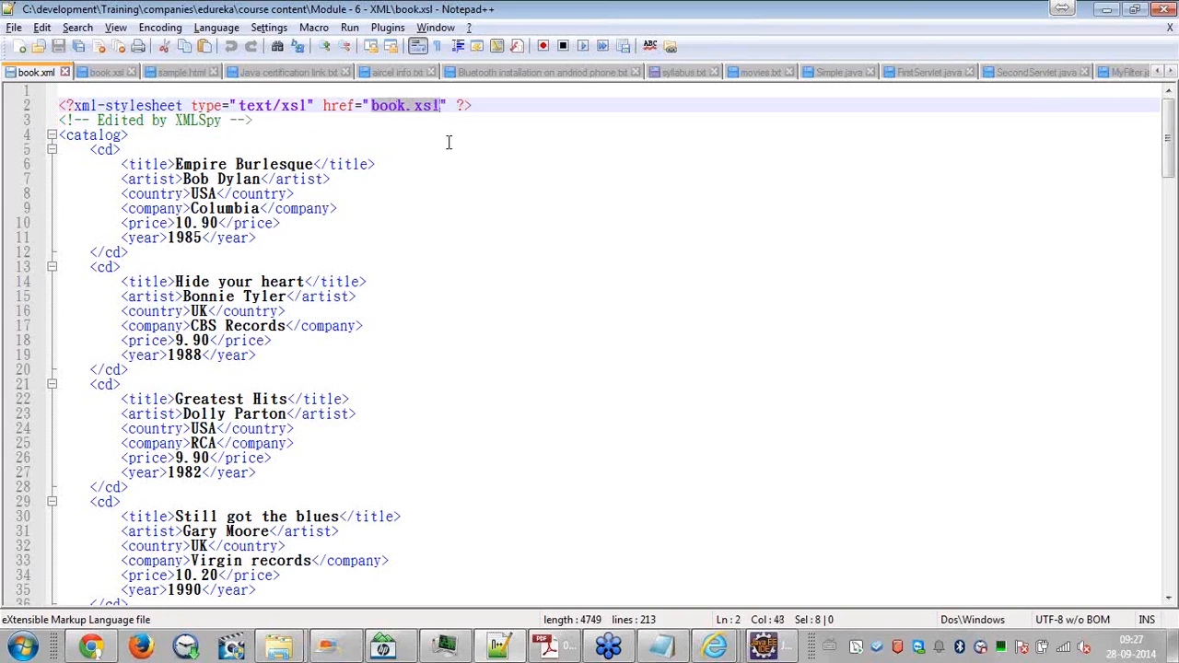
click(479, 105)
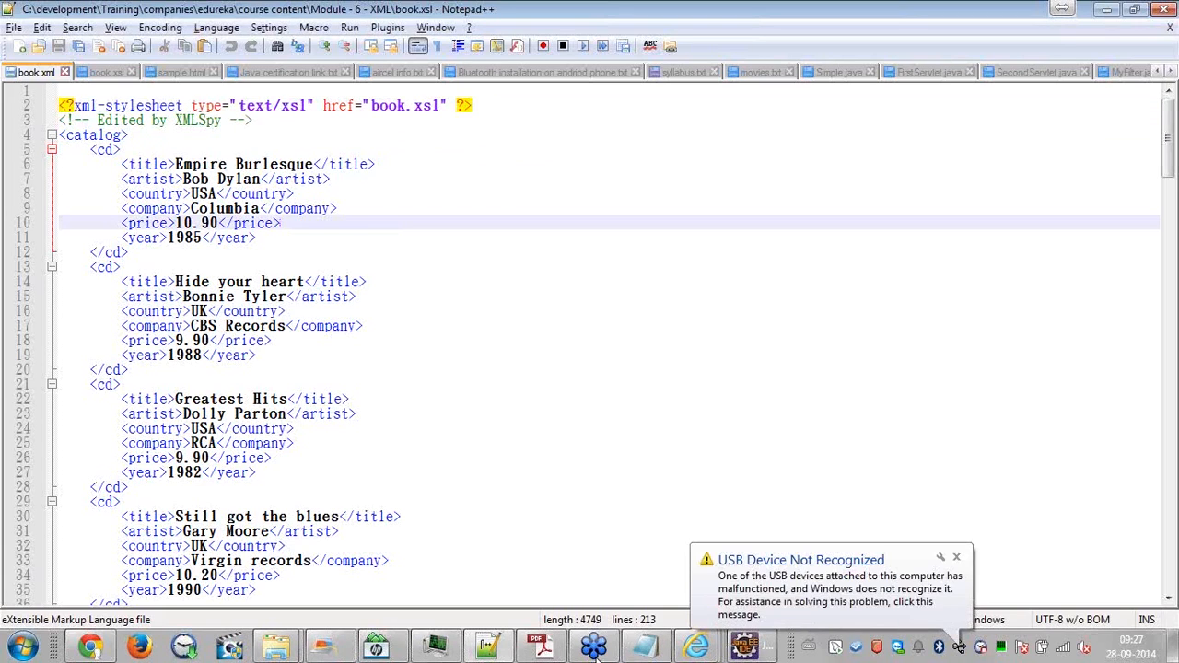
Return to slide 53 and highlight the Welcome.xsl file name and the word XHTML
click(545, 645)
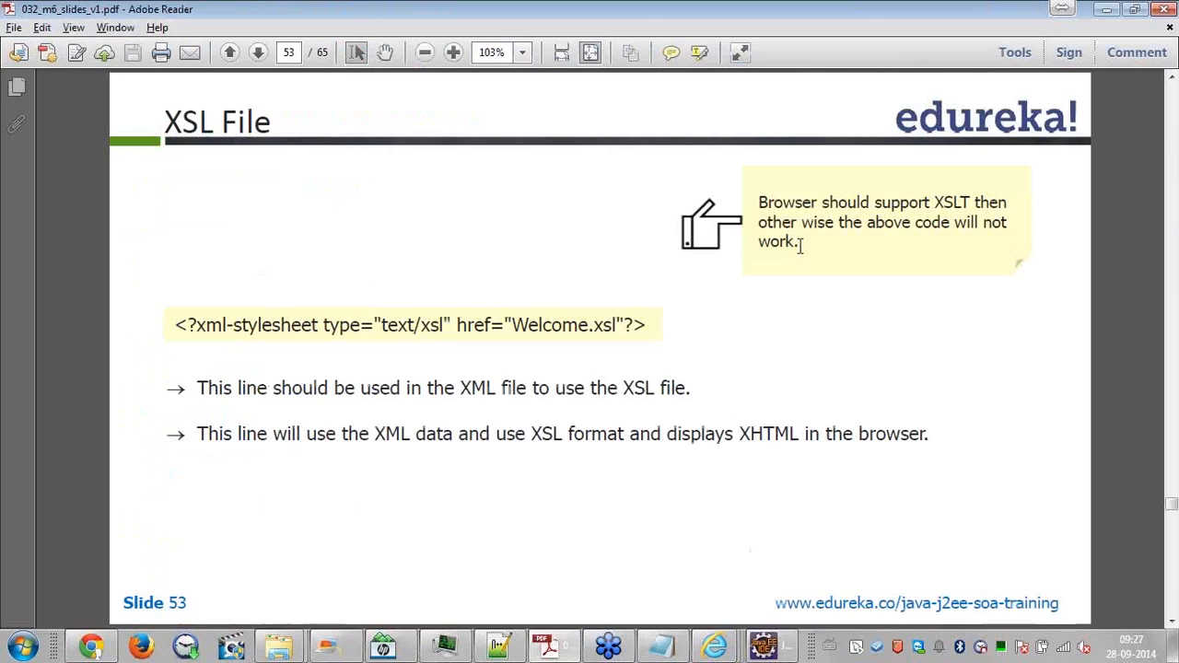
mouse_move(881, 243)
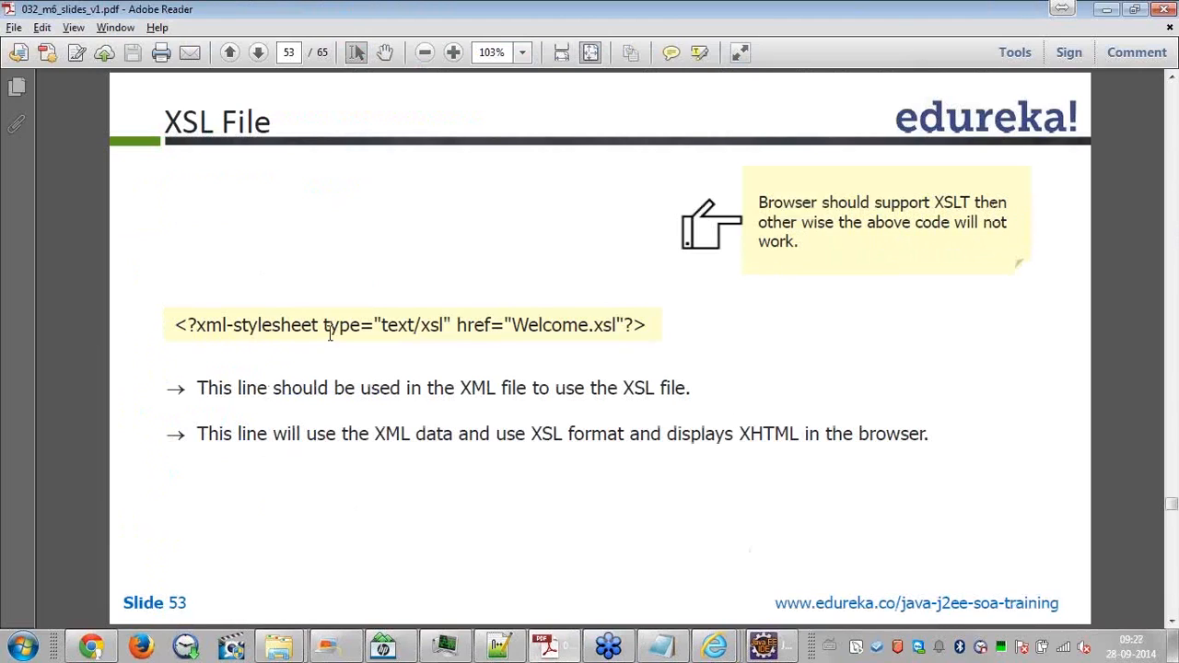
mouse_move(328, 335)
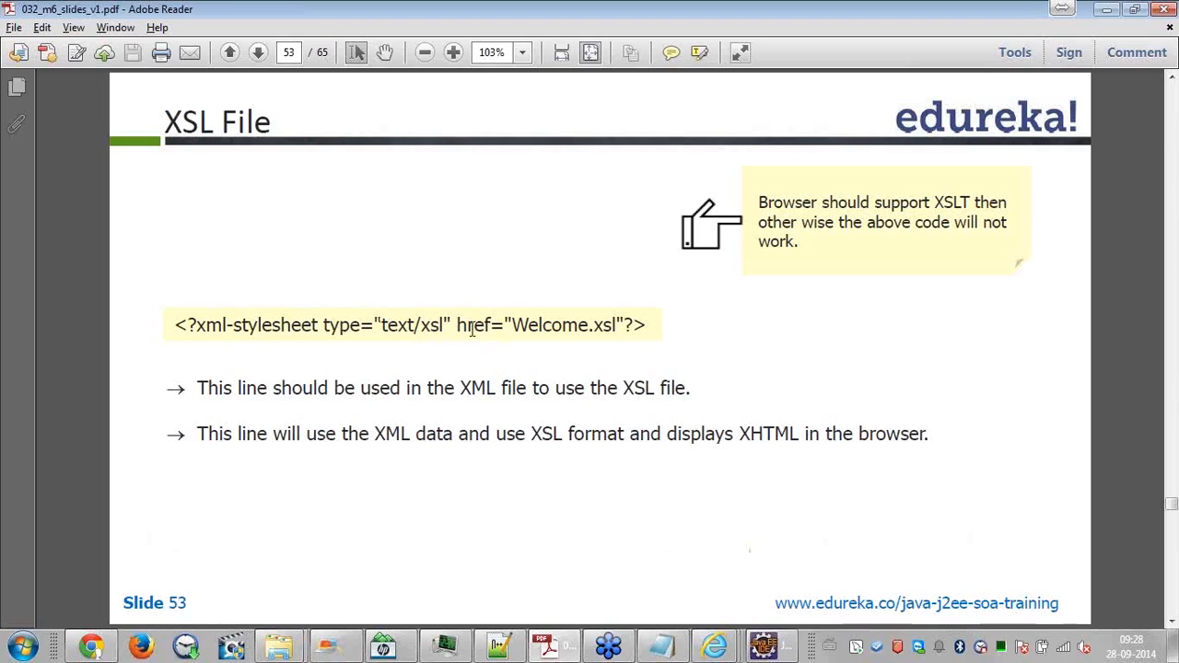
drag(512, 324, 622, 324)
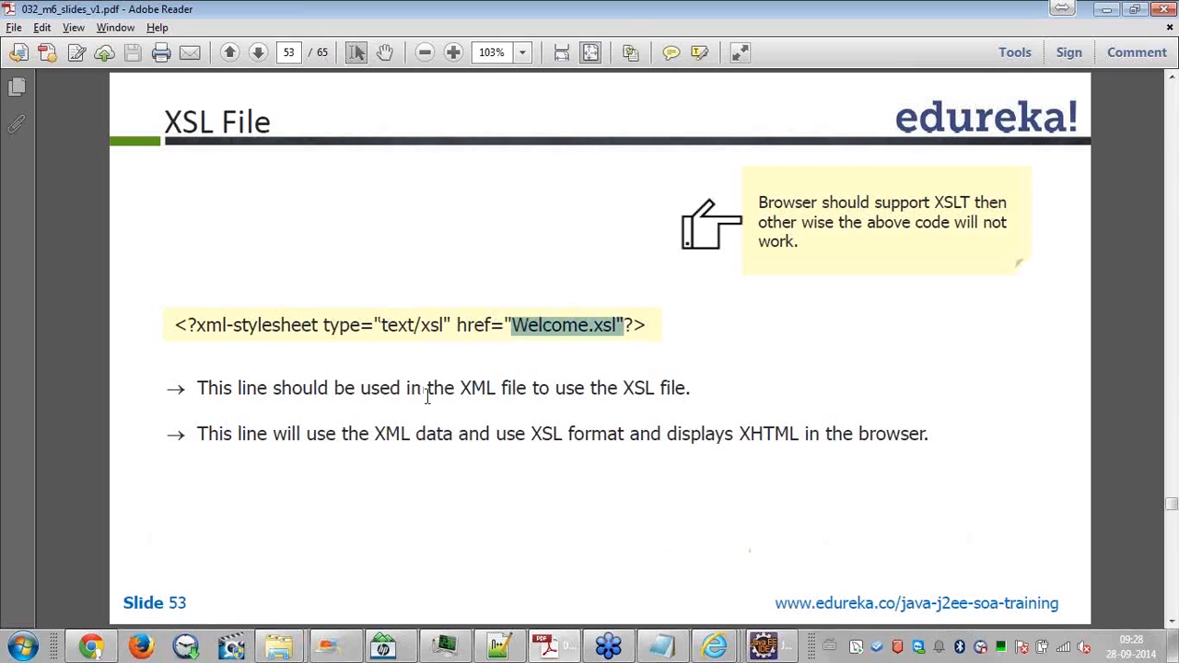
mouse_move(641, 400)
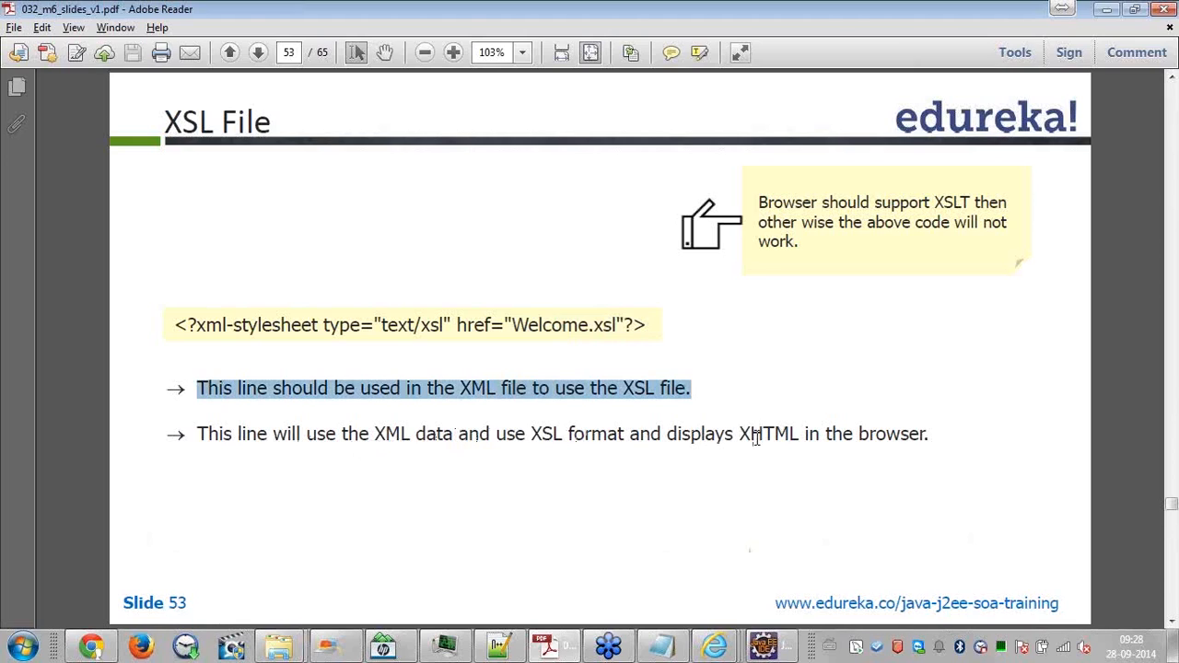
double_click(770, 435)
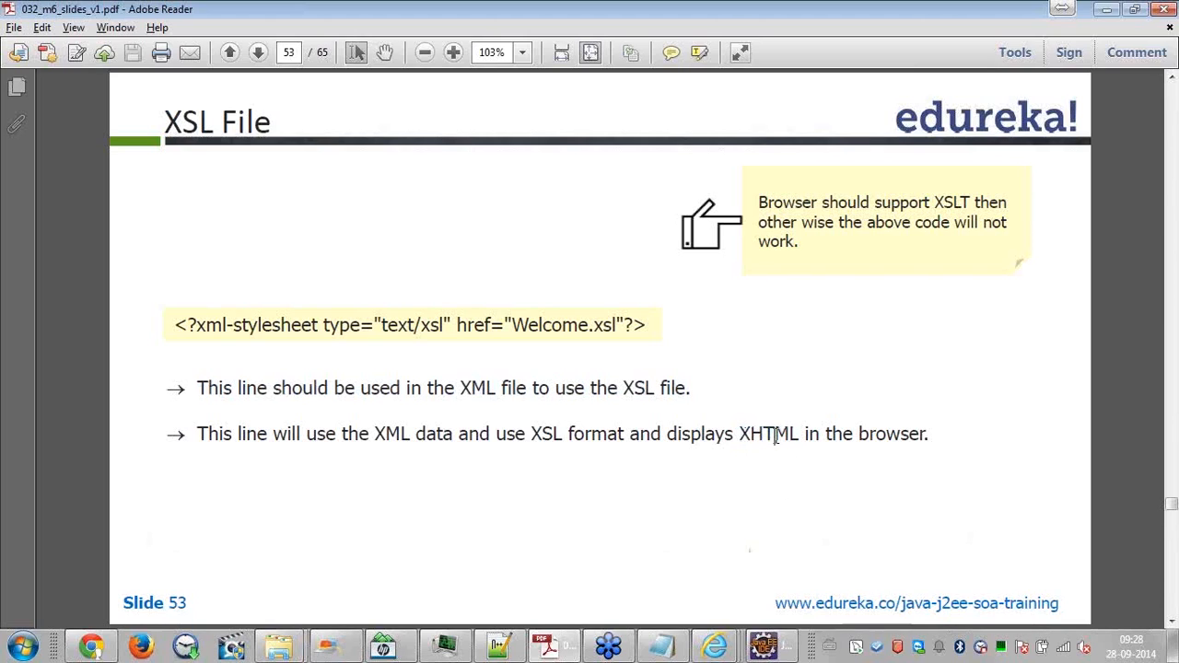
double_click(769, 435)
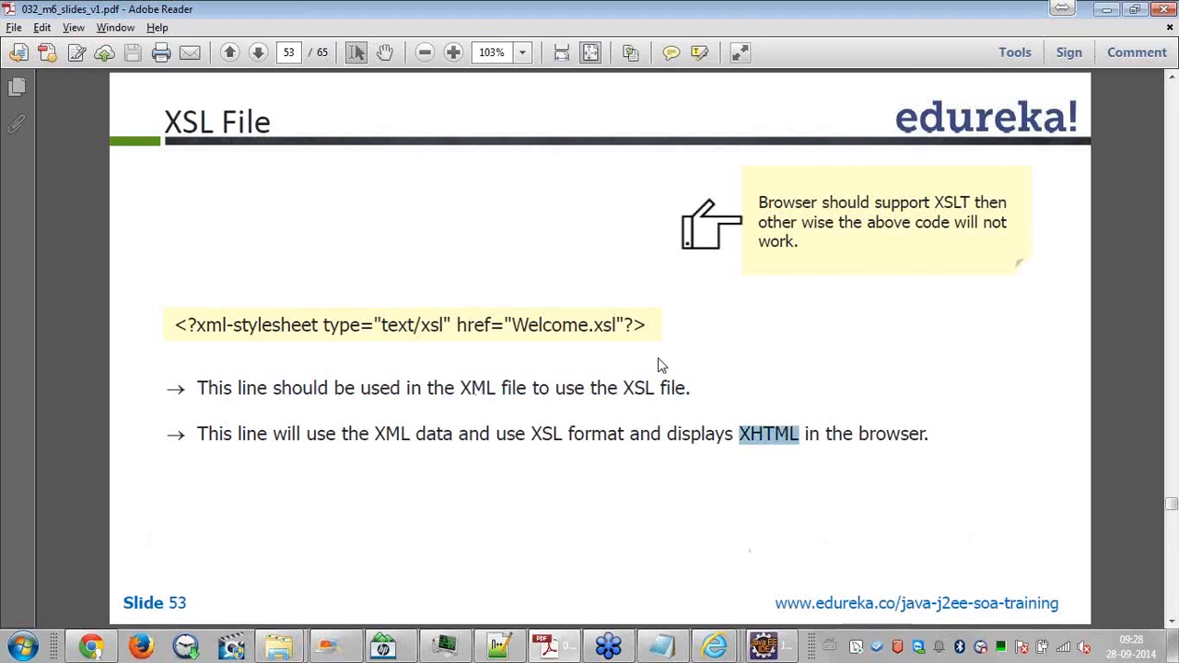